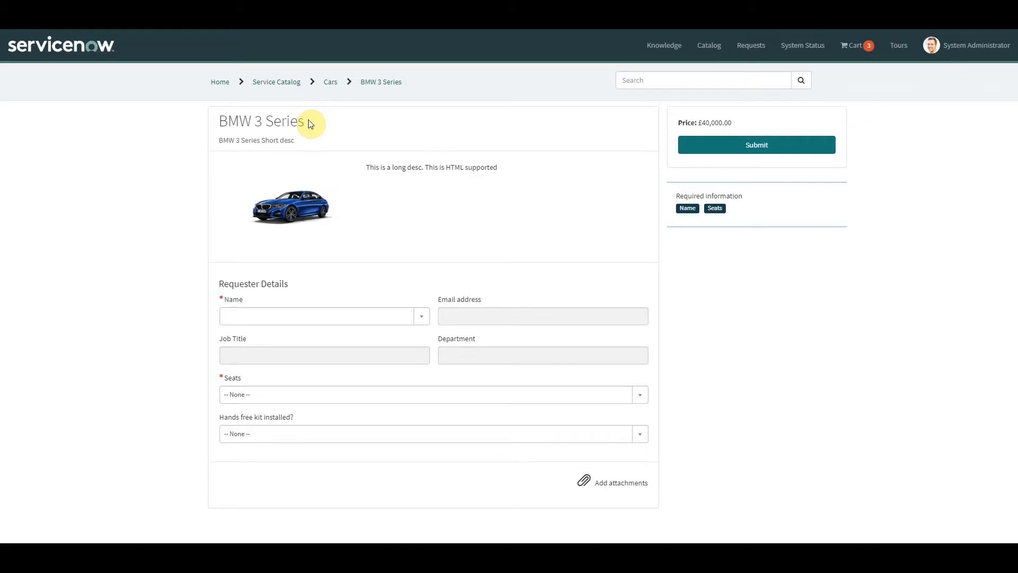
mouse_move(145, 102)
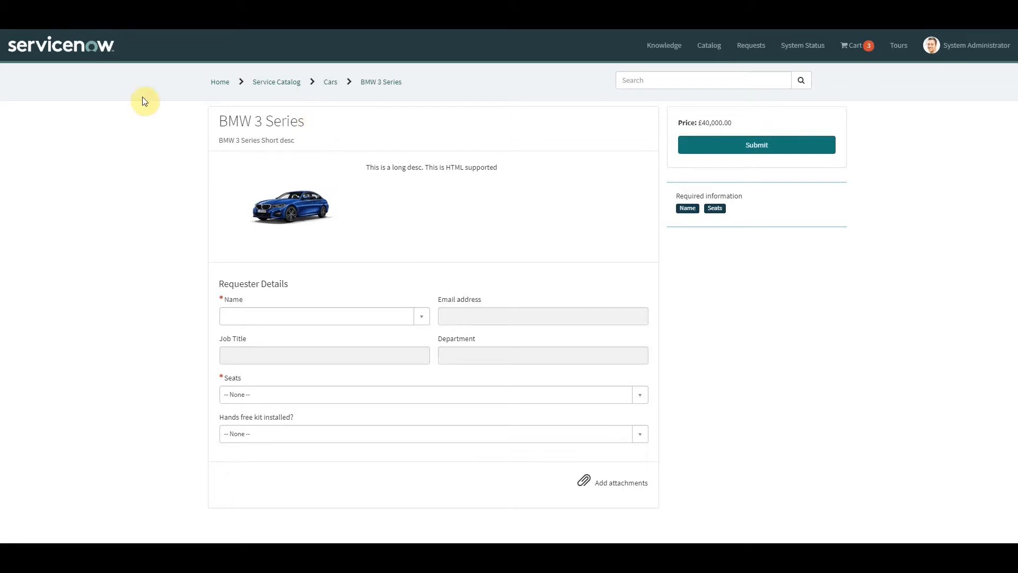
mouse_move(310, 124)
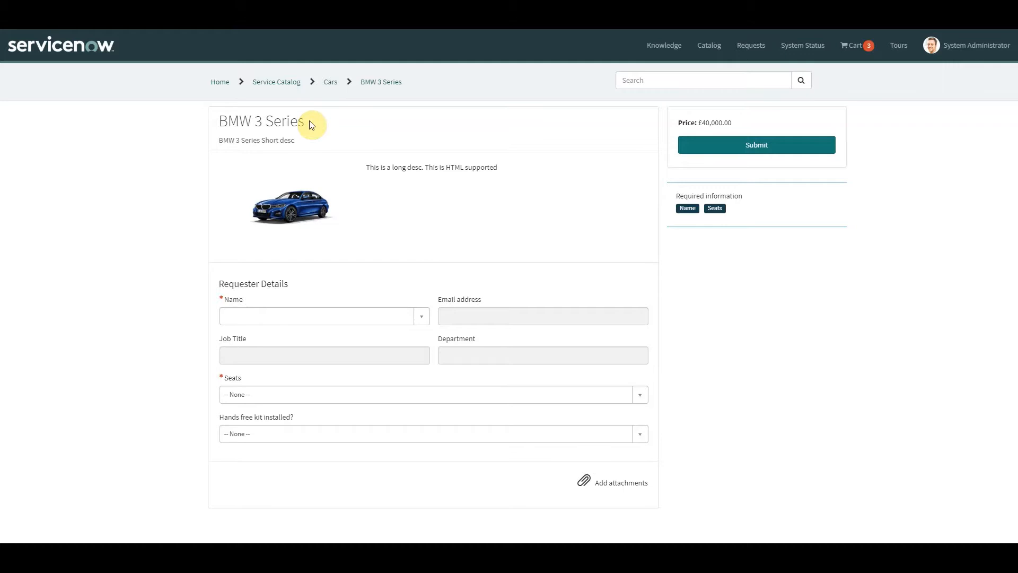
mouse_move(293, 288)
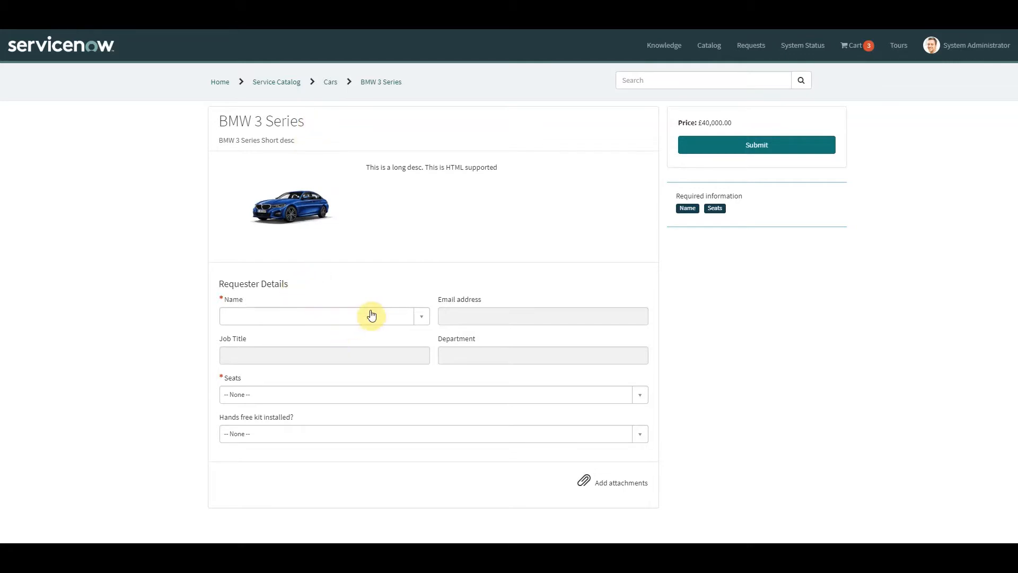
- Select the first user from the Name lookup as requester so the email auto-fills
click(372, 316)
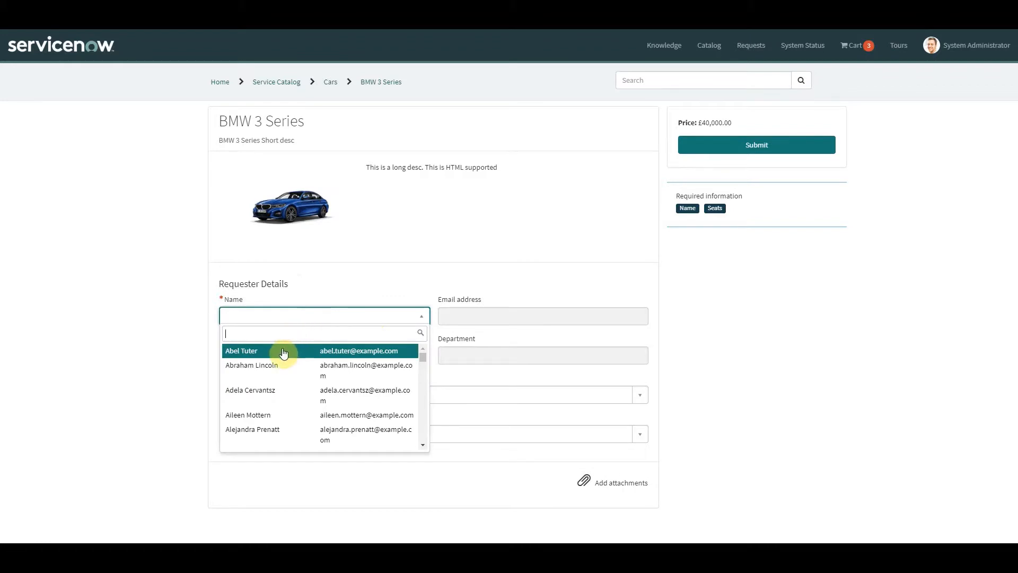
click(241, 351)
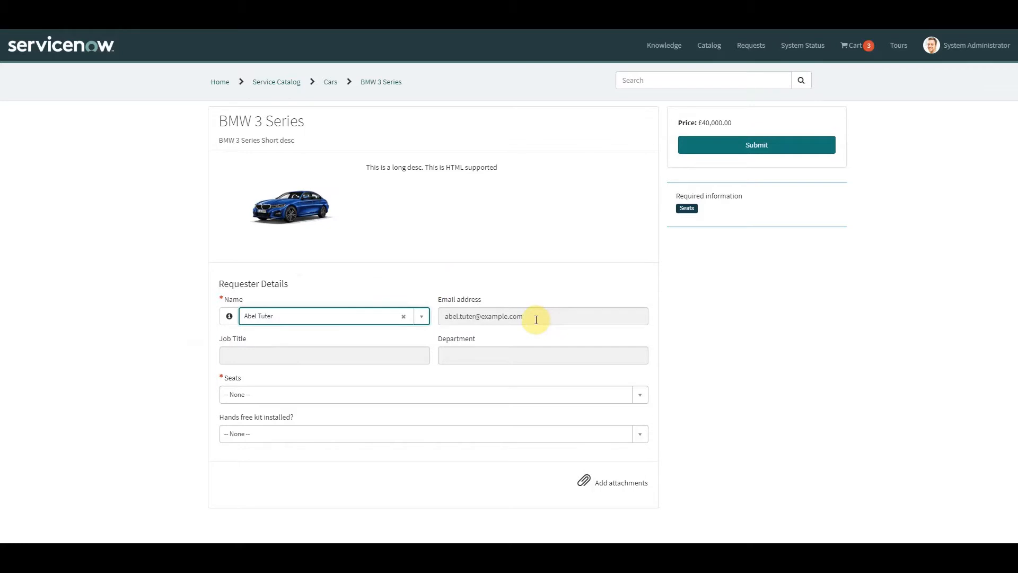
mouse_move(248, 345)
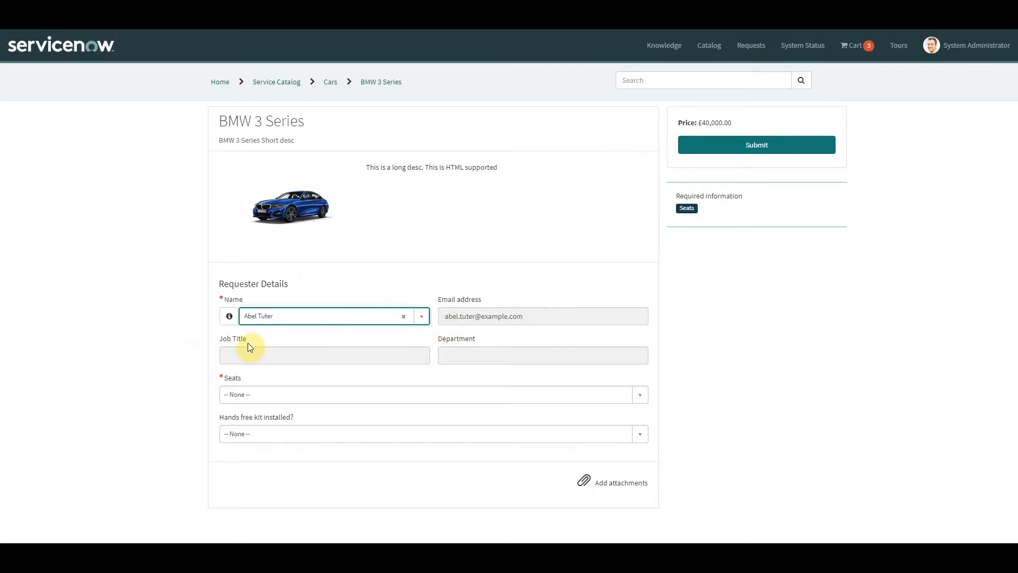
mouse_move(486, 343)
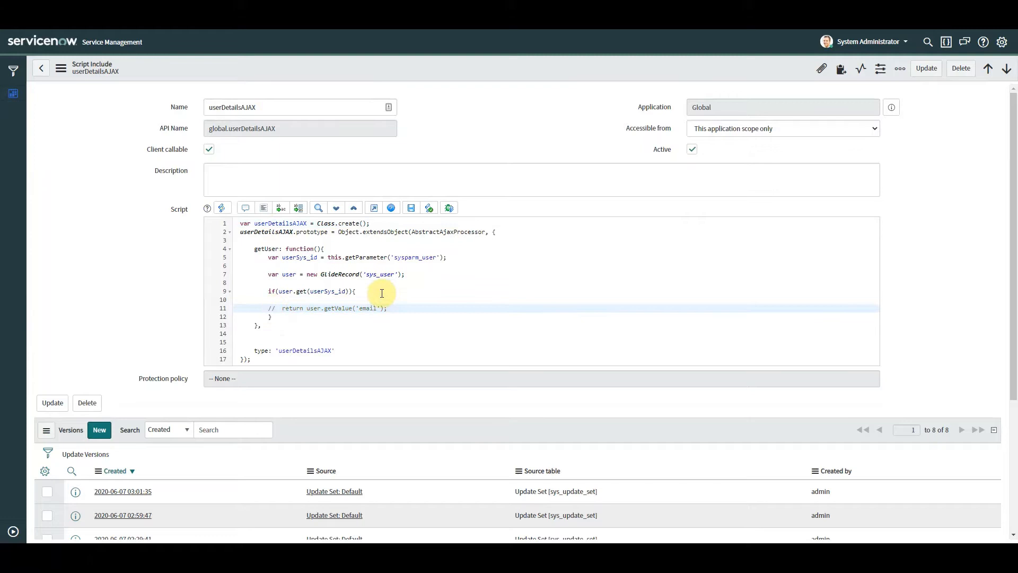
- Add var result = this.newItem("result"); inside the if block of getUser
click(356, 290)
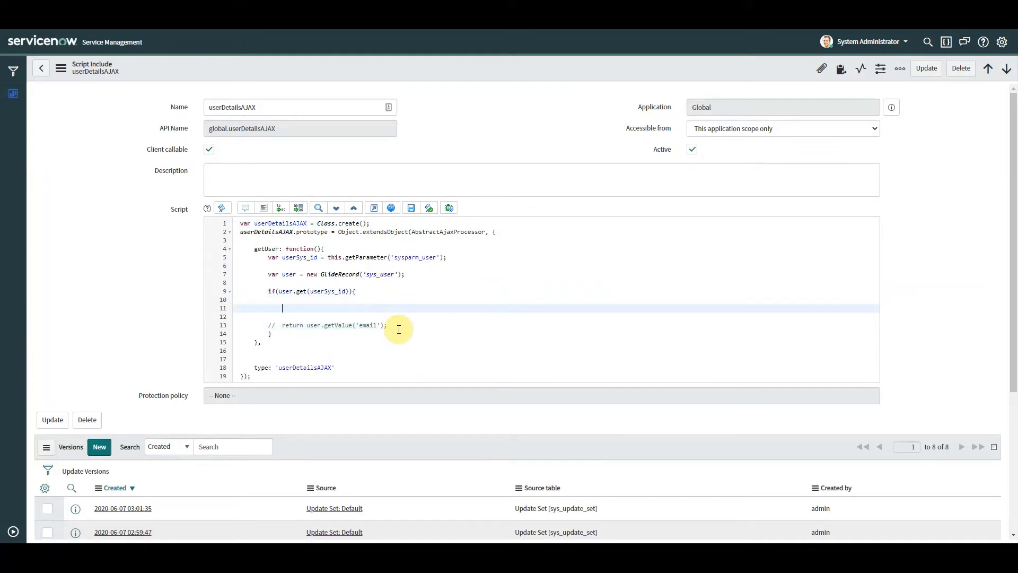
text(var resu)
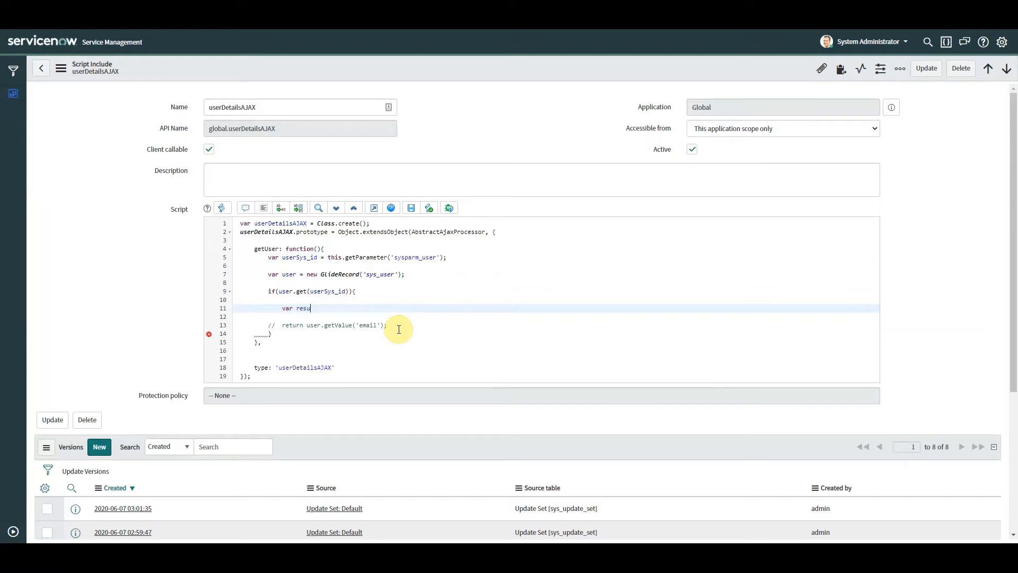
text(lt =)
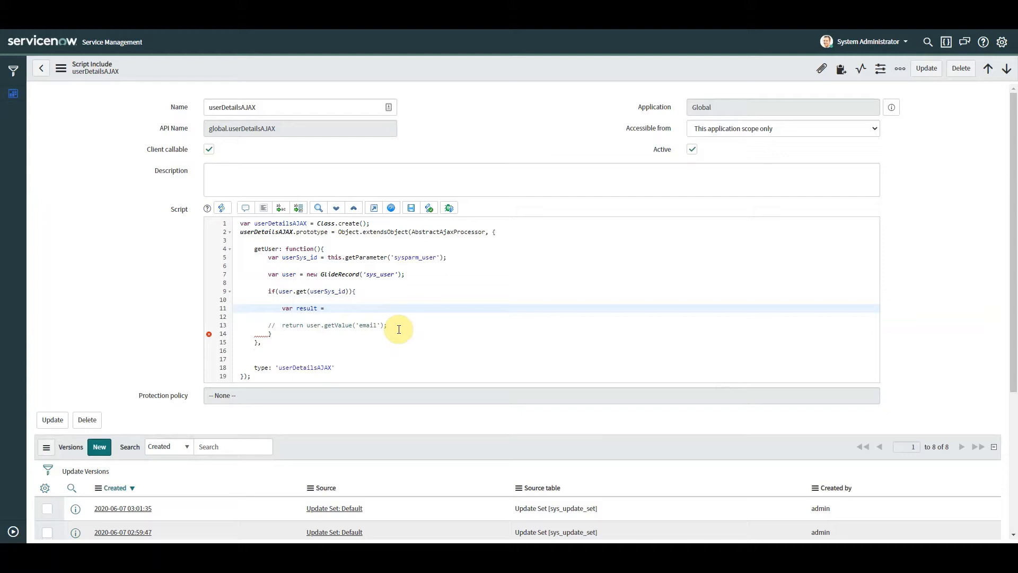
text(this.newItem("res)
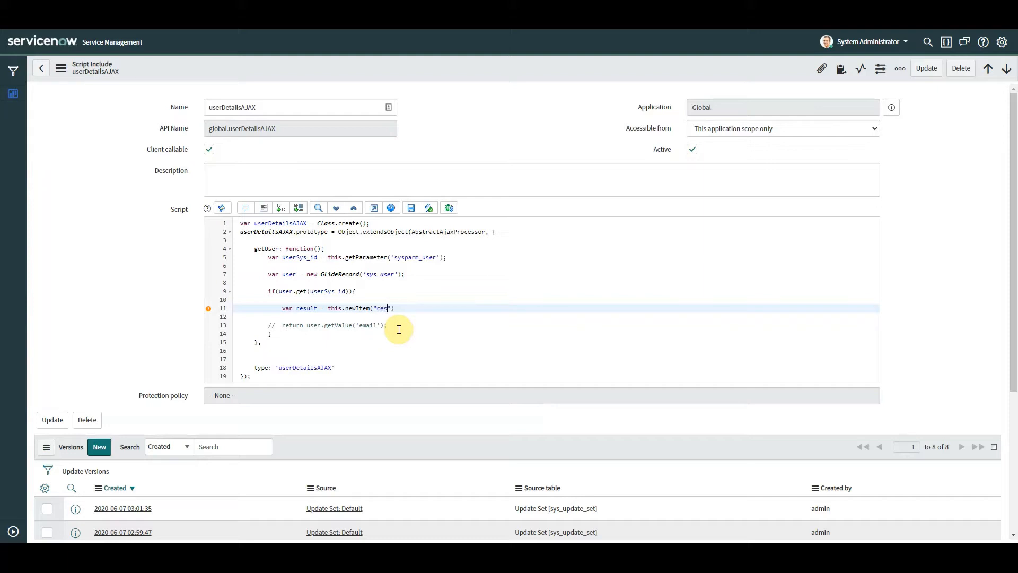
text(ult)
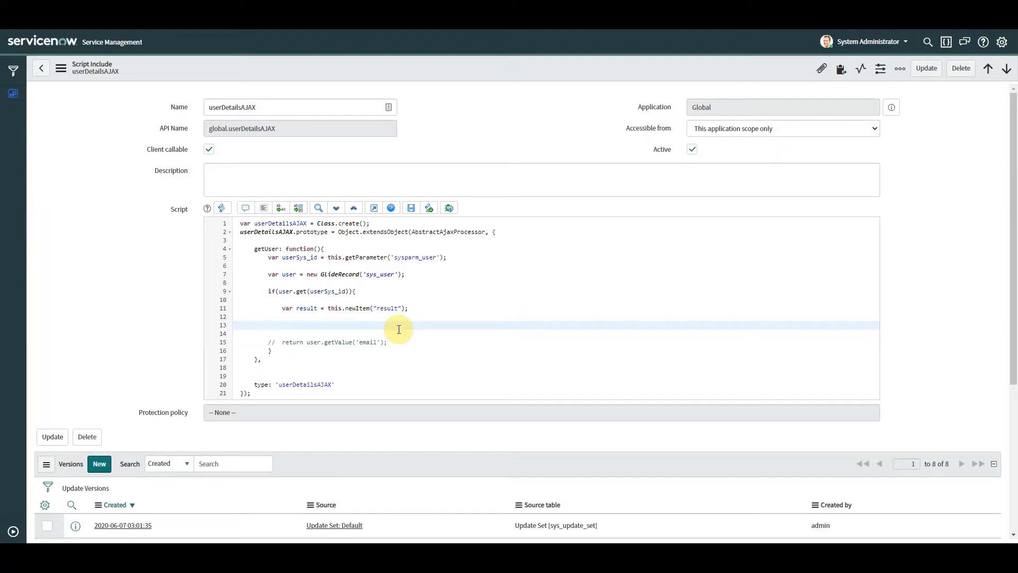
- Add result.setAttribute('email', user.getValue('email')); to the getUser function
text(result.)
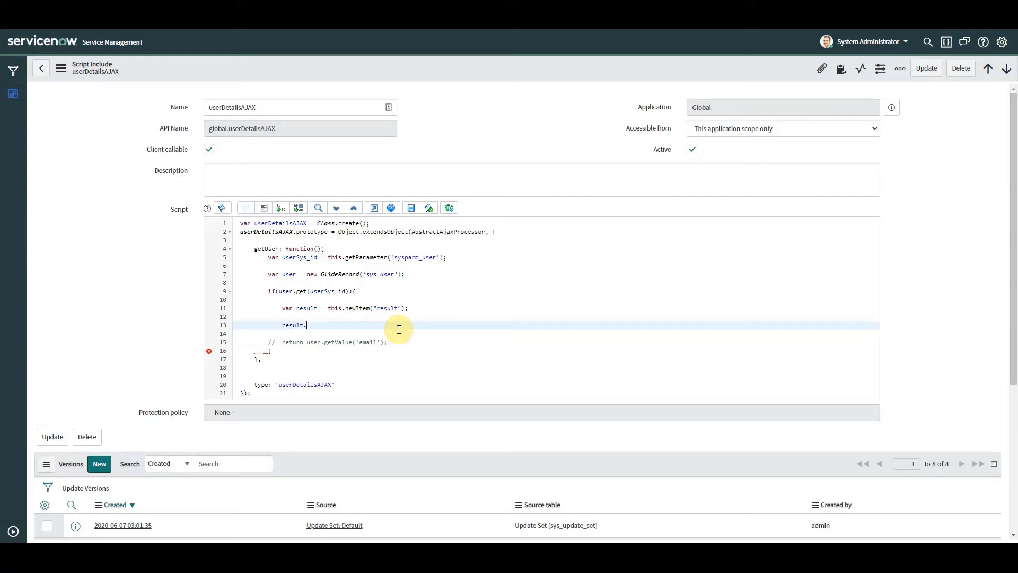
text(setAtt)
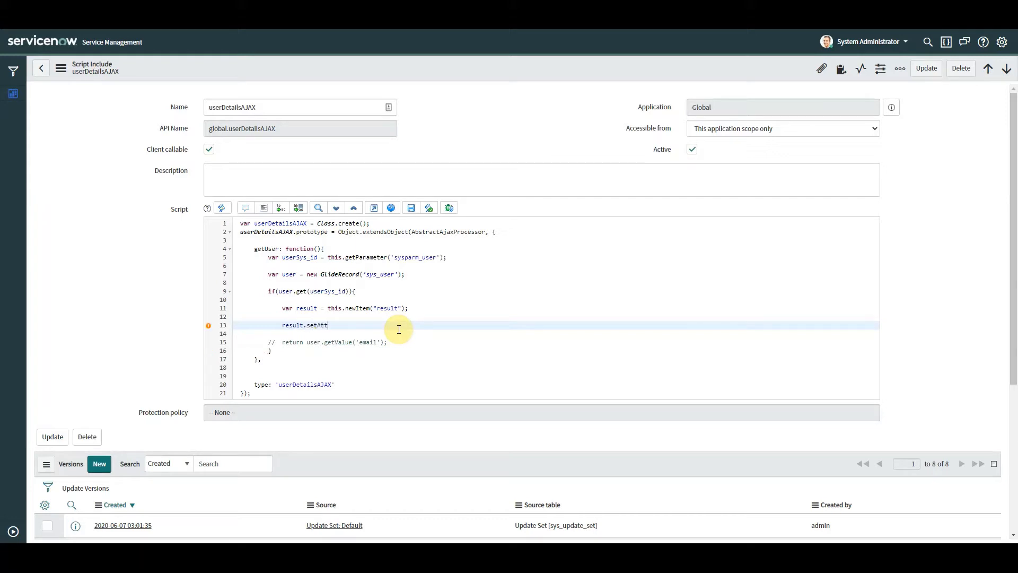
text(ribute('e)
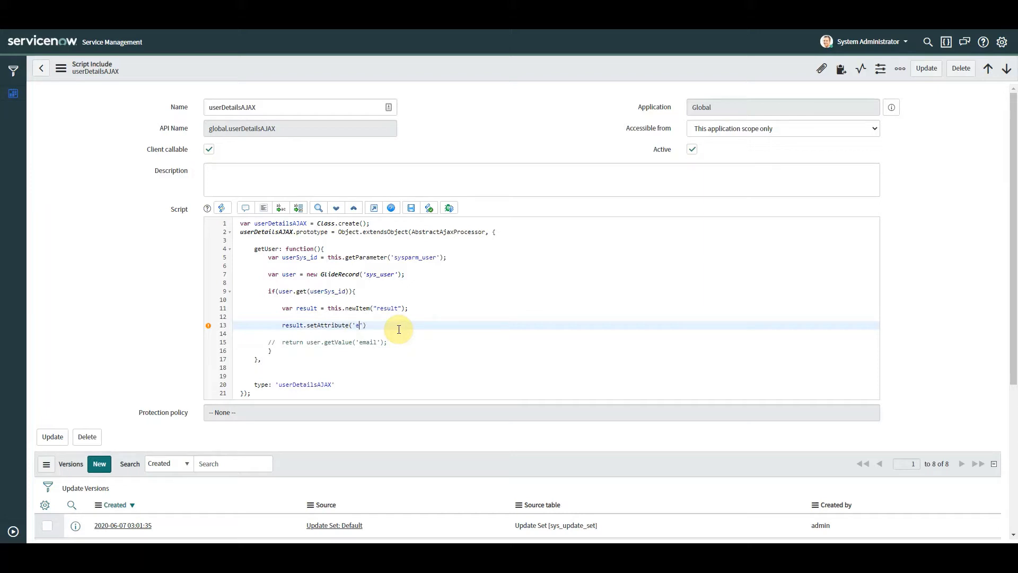
text(mail)
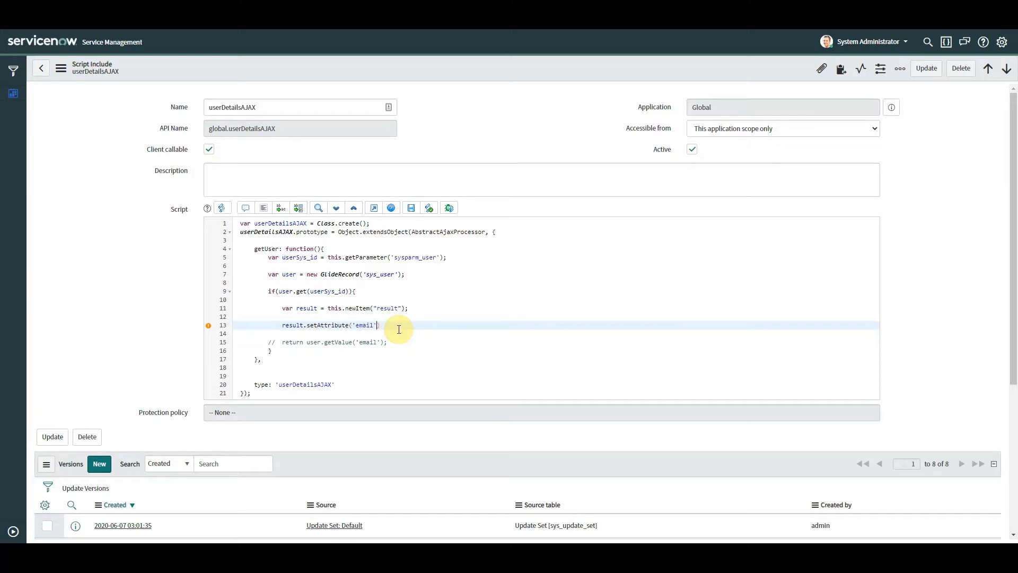
text(,user.)
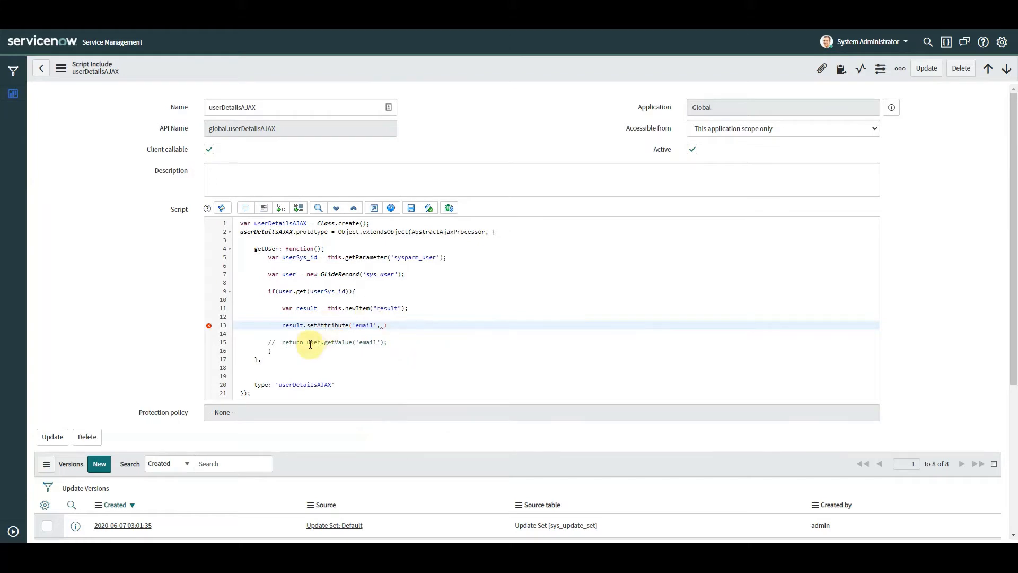
drag(305, 342, 384, 342)
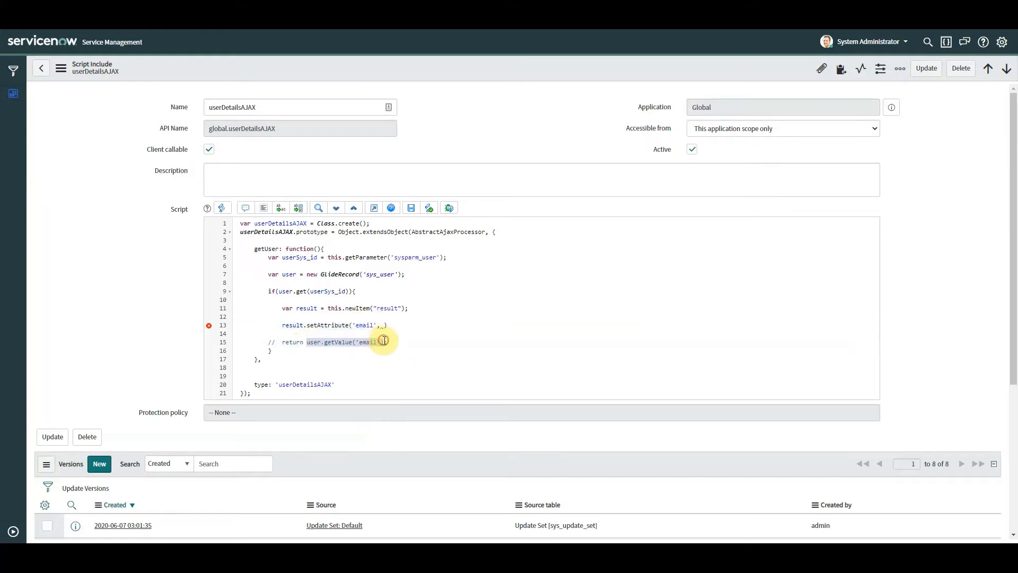
text(user.getValue('email')))
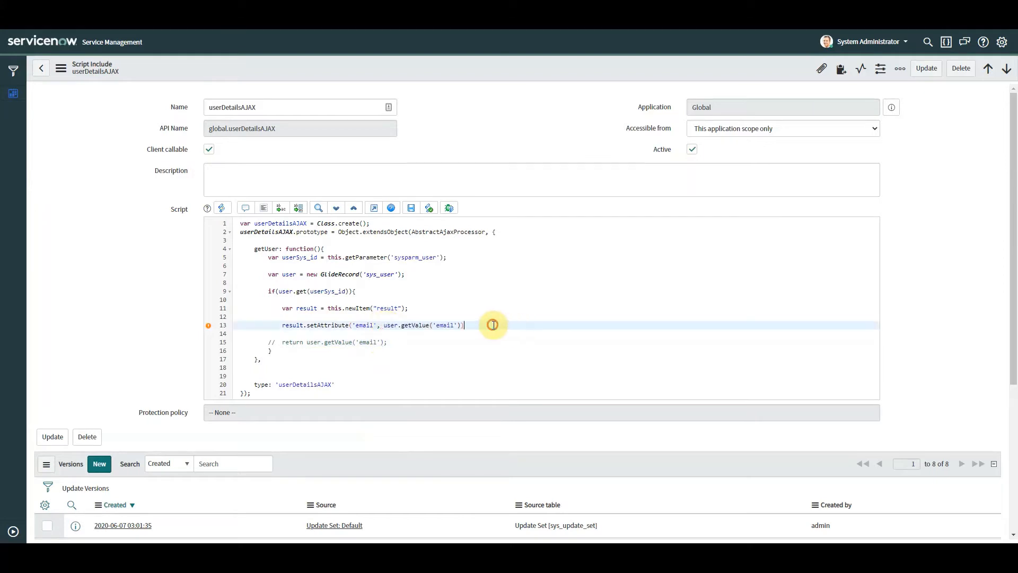
text(;)
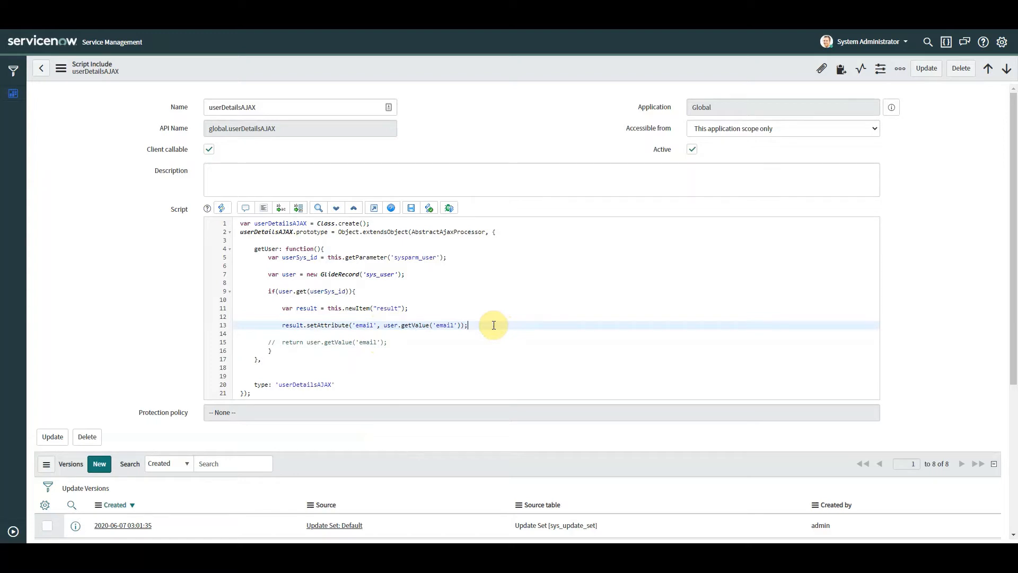
mouse_move(368, 325)
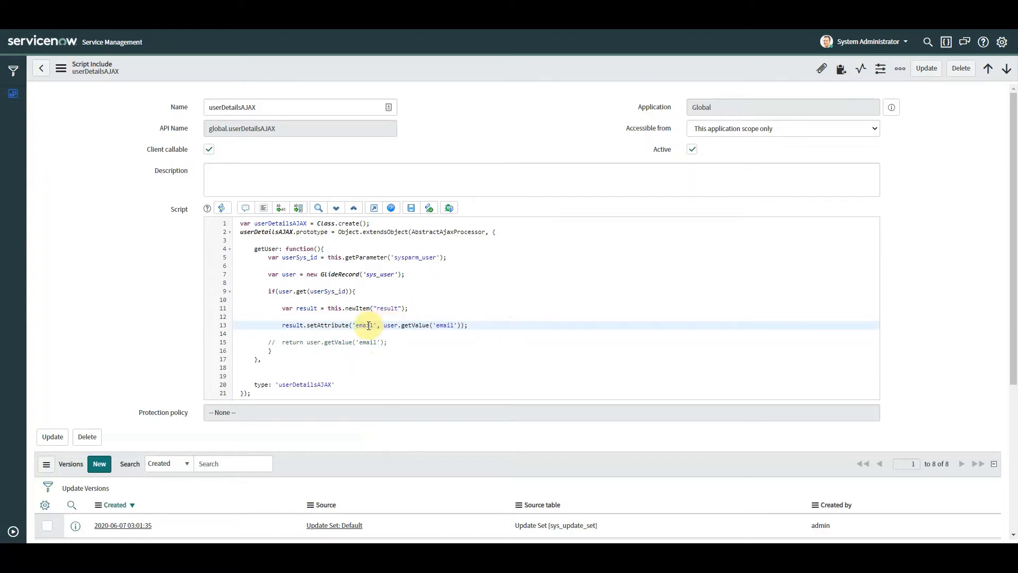
- Duplicate the attribute line for title and department, reading each from the user record
double_click(365, 324)
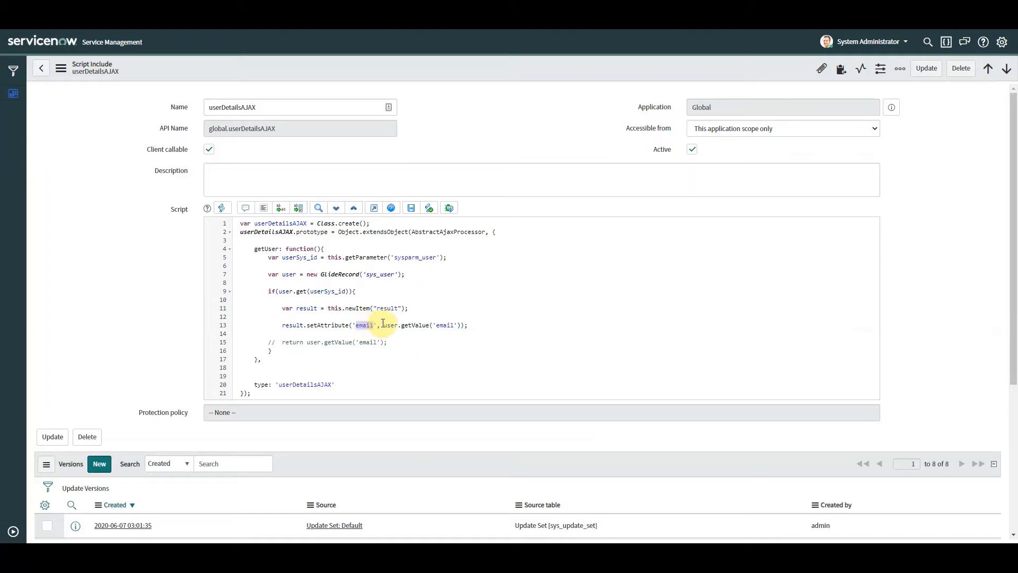
drag(364, 325, 461, 324)
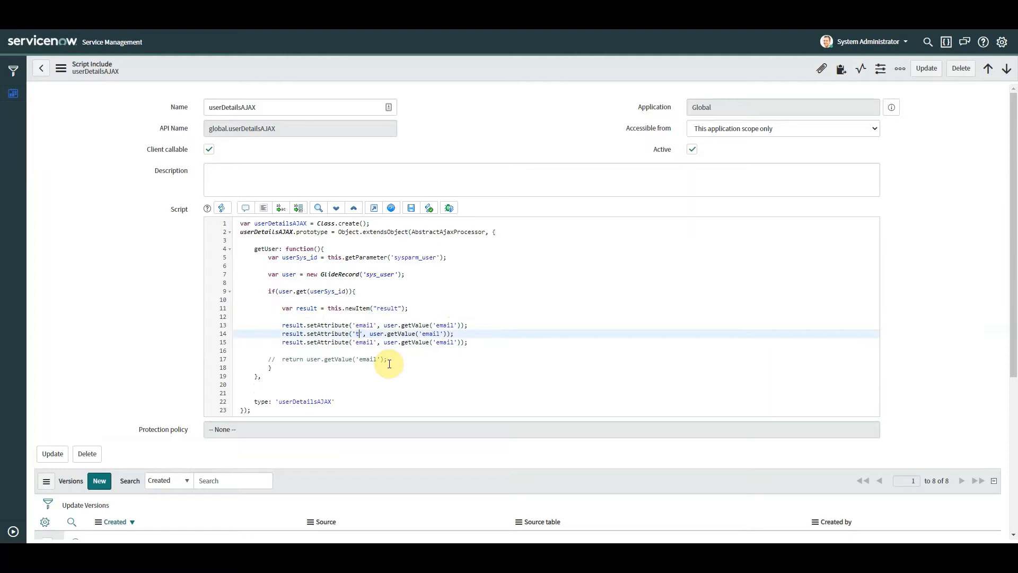
text(title)
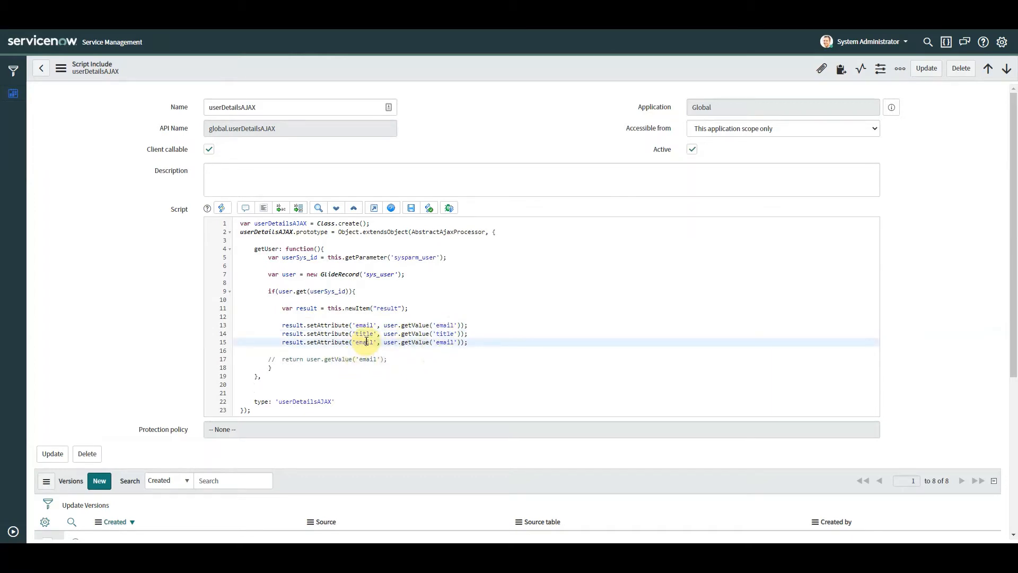
text(department)
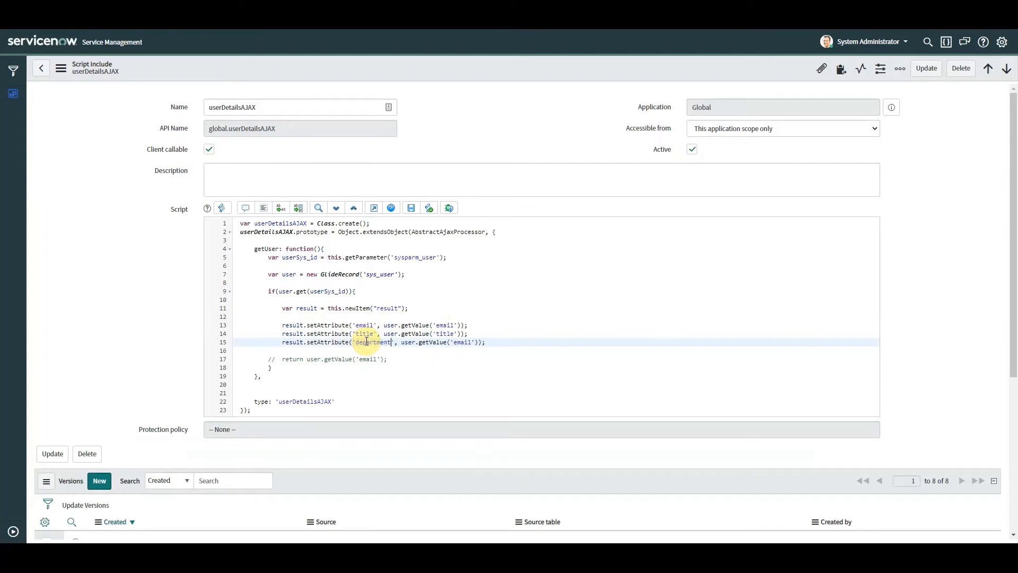
double_click(372, 342)
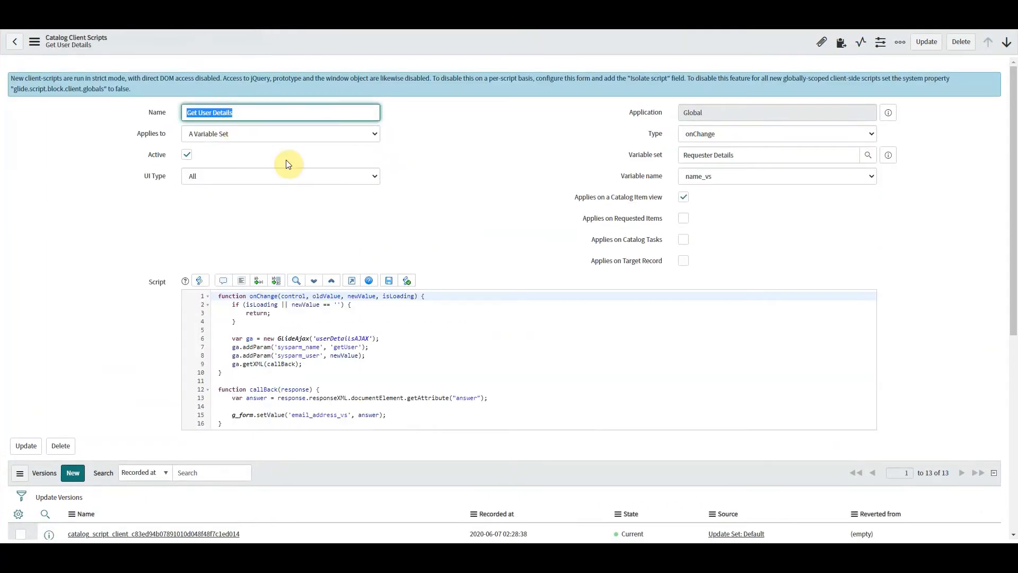
mouse_move(359, 321)
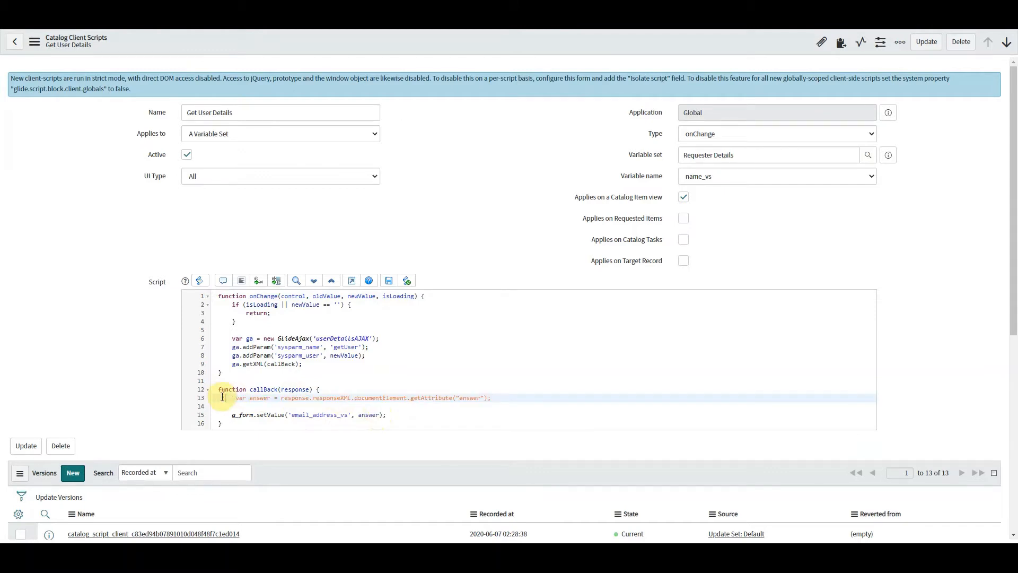
- Write var result = response.responseXML.getElementsByTagName("result"); in the callback
text(//)
click(545, 406)
text(var )
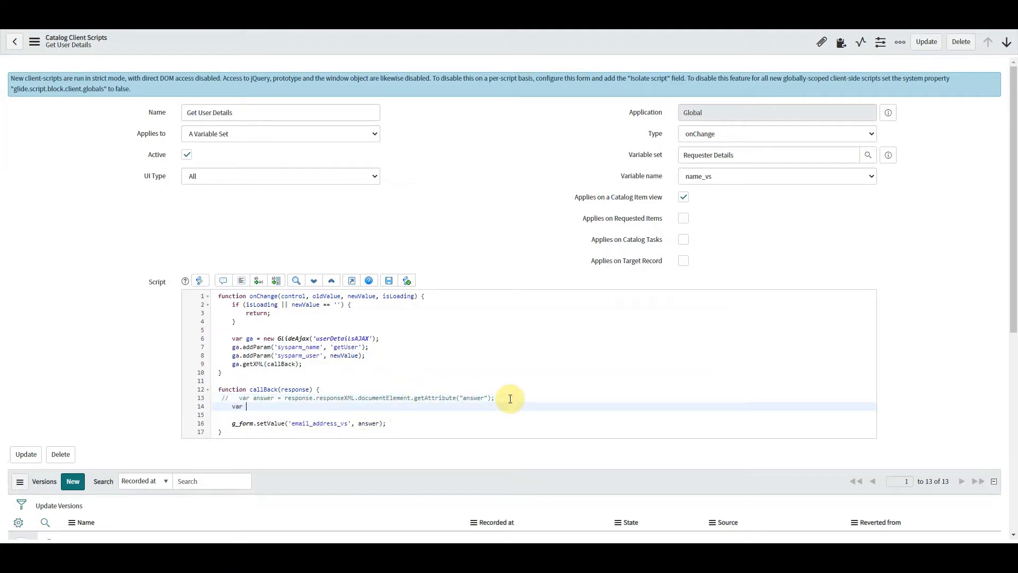
text(result)
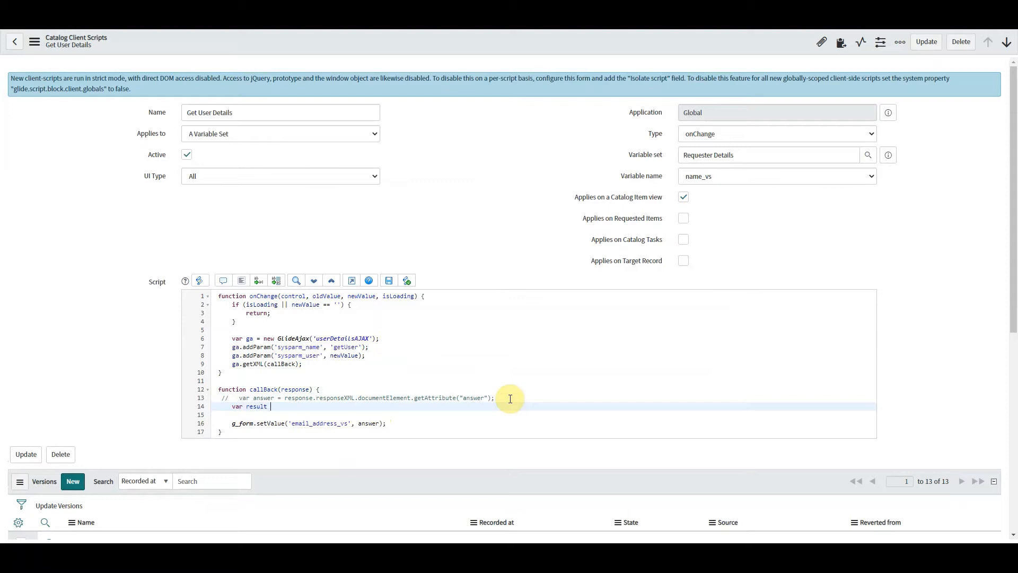
text(= response.)
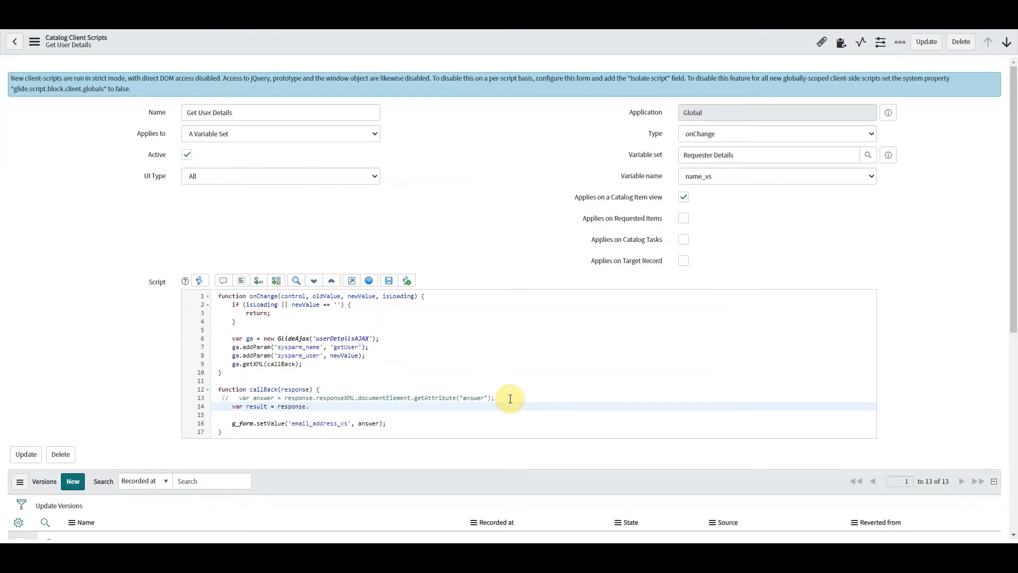
text(.resp)
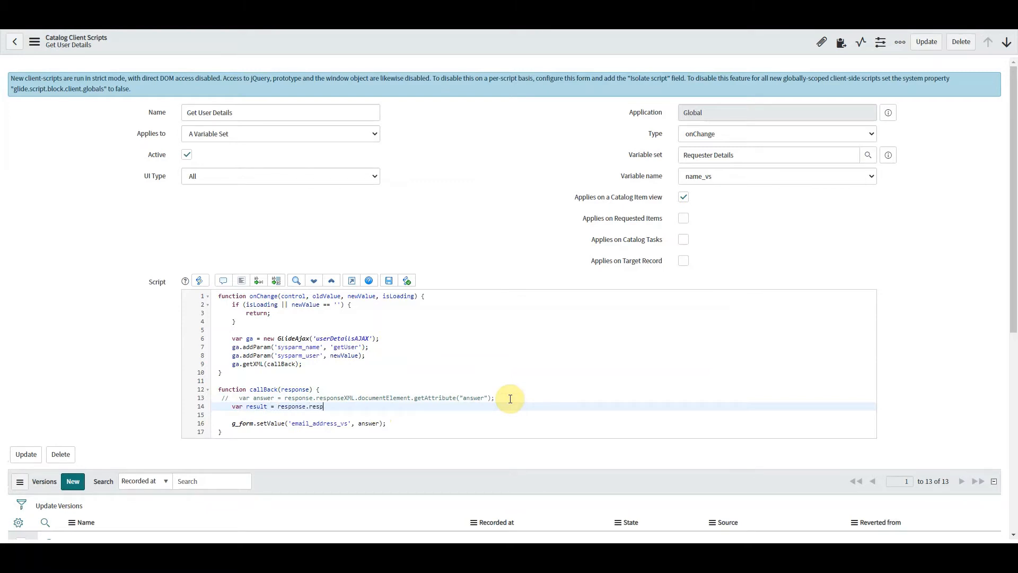
text(on)
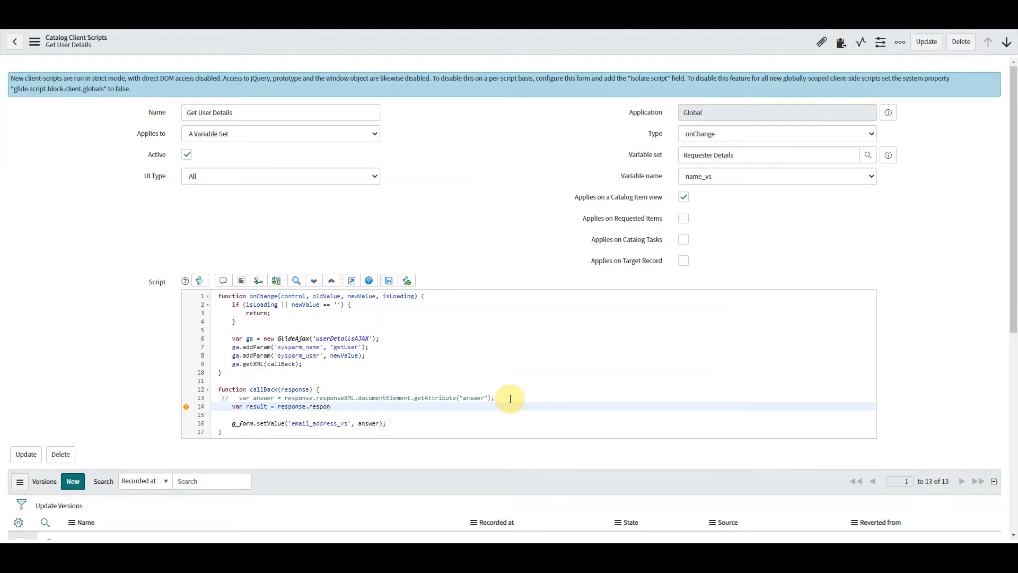
text(seXML)
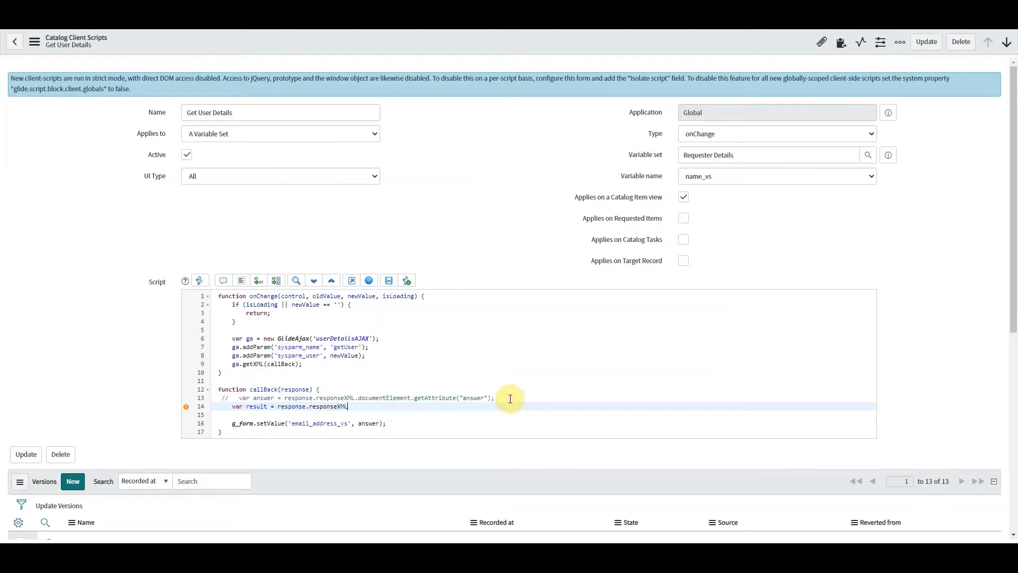
text(.get)
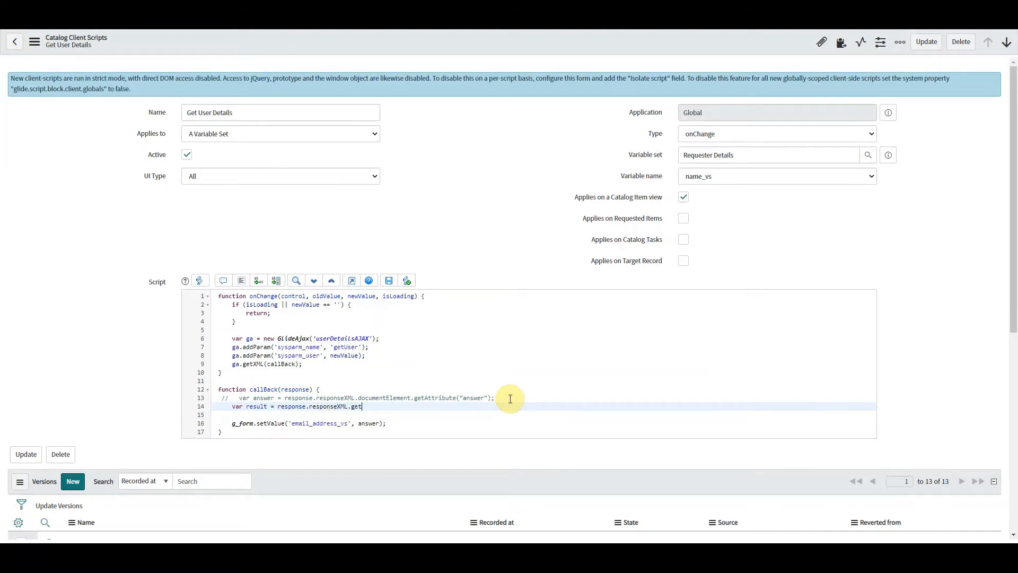
text(Elements)
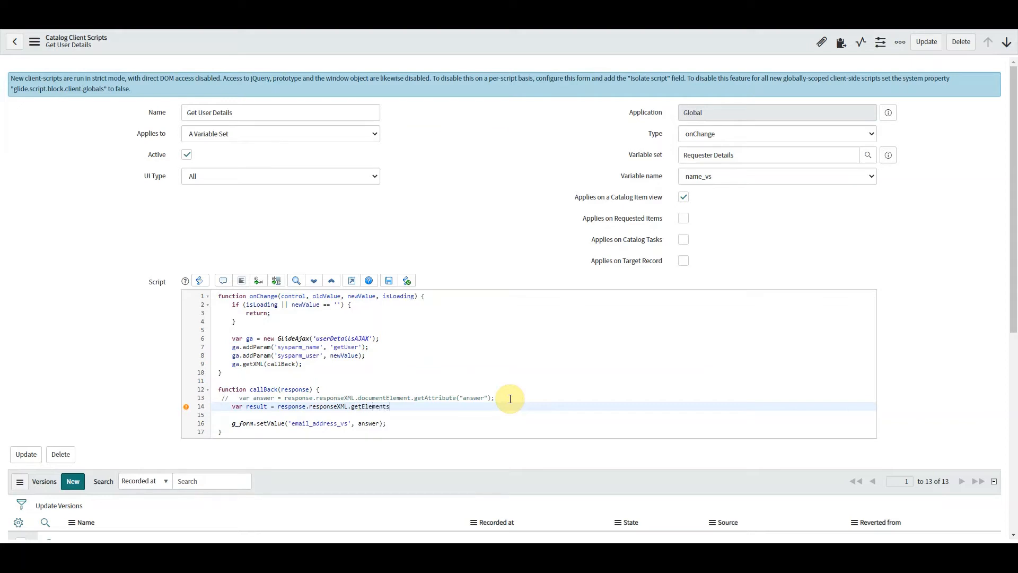
text(ByTa)
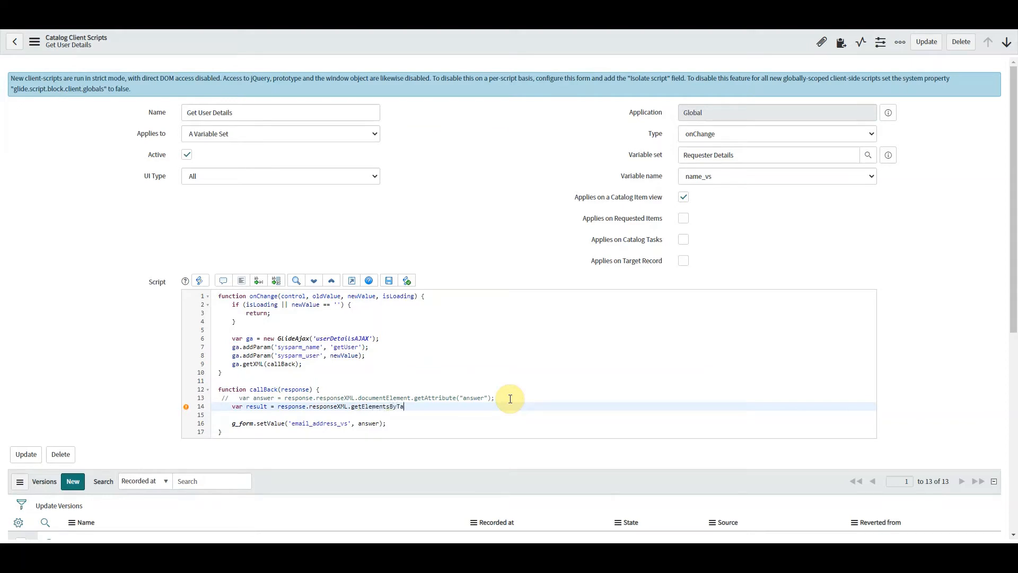
text(gName(""))
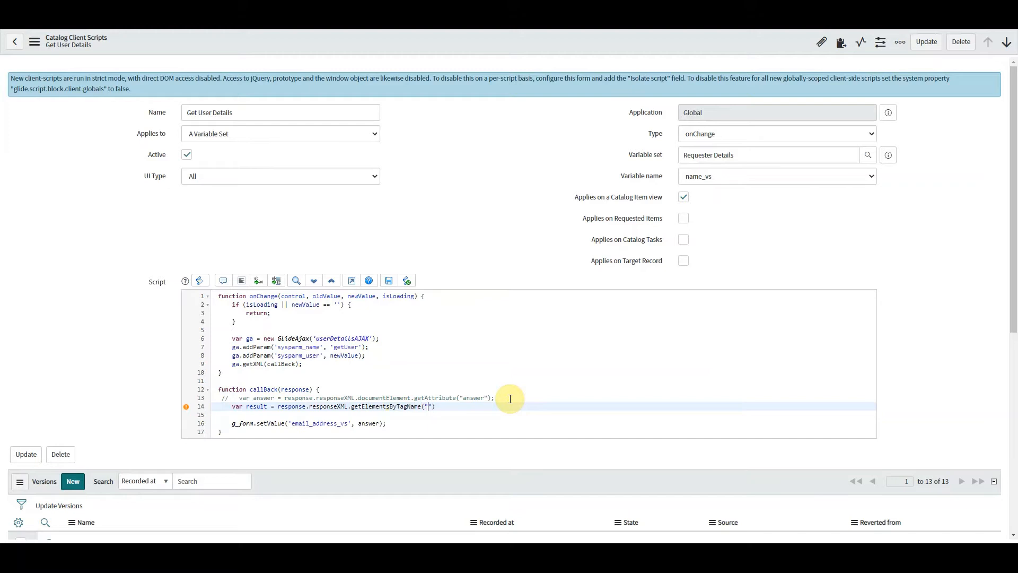
text(result)
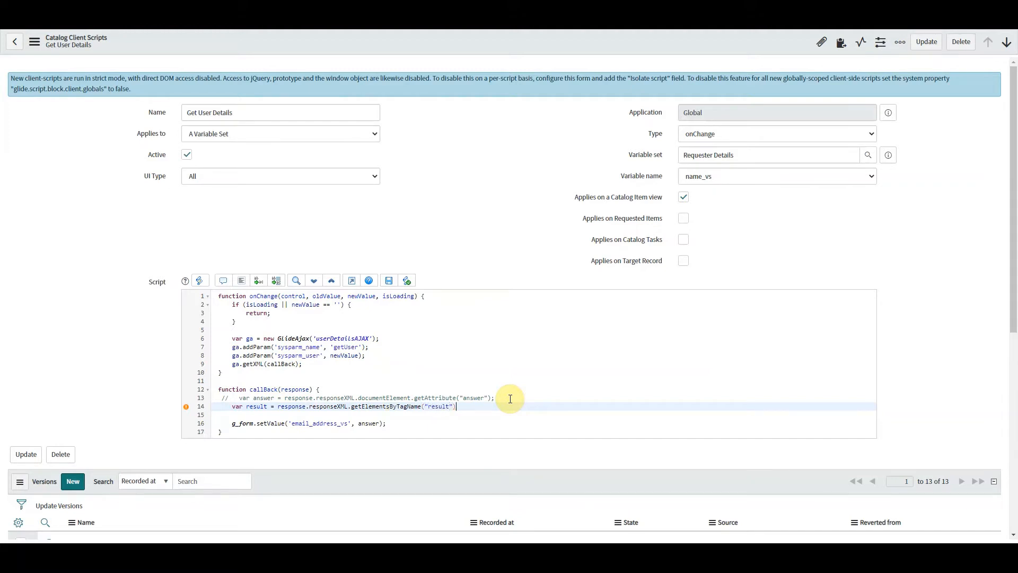
text(;)
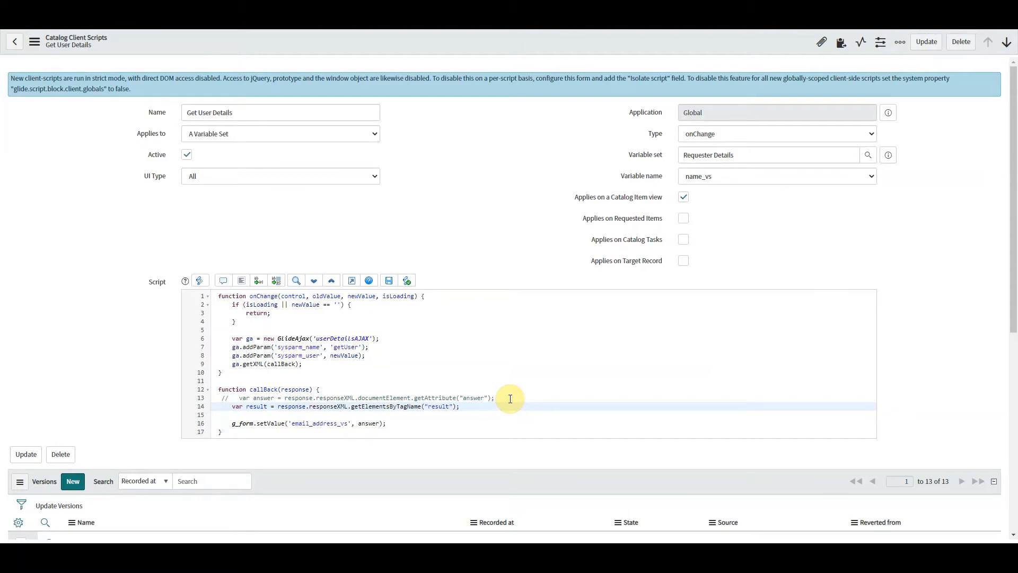
click(459, 406)
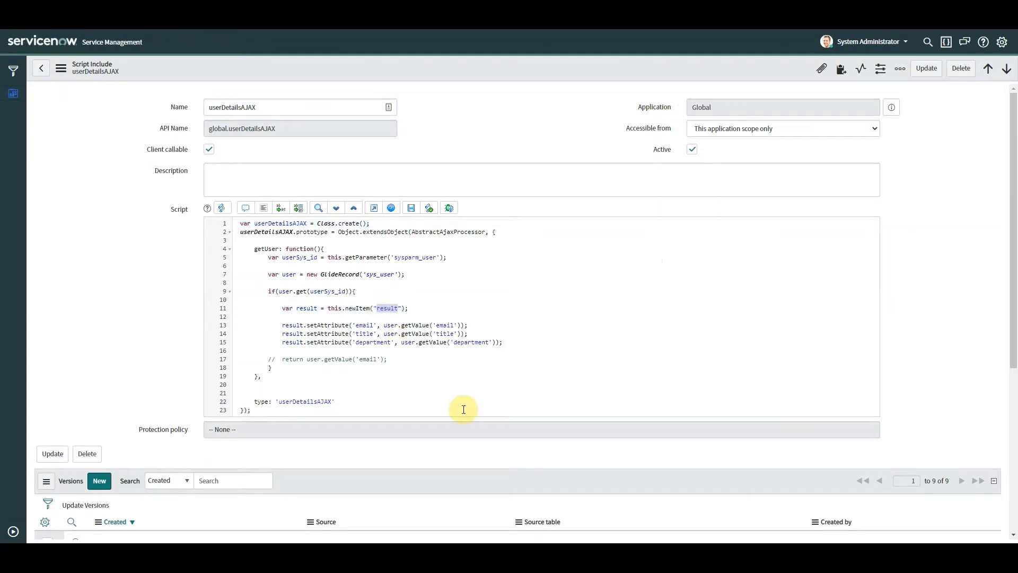
mouse_move(263, 128)
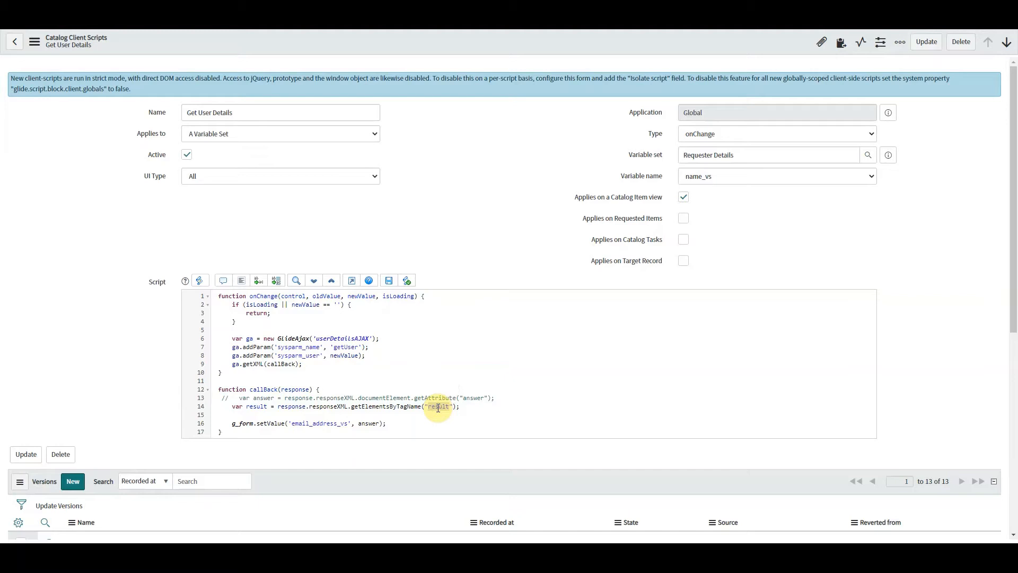
- Begin a //returns an array comment at the end of the result line
click(461, 406)
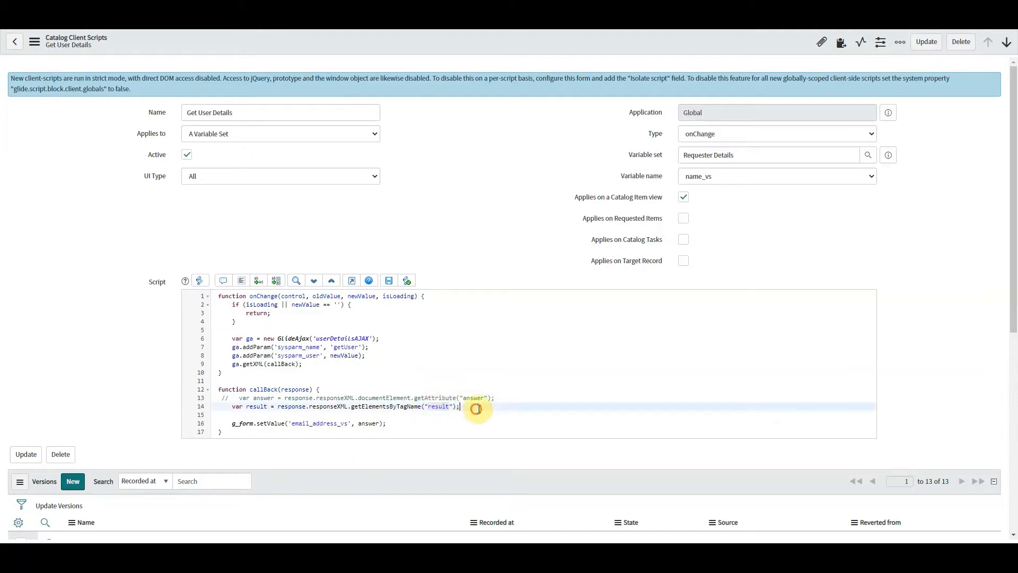
mouse_move(519, 423)
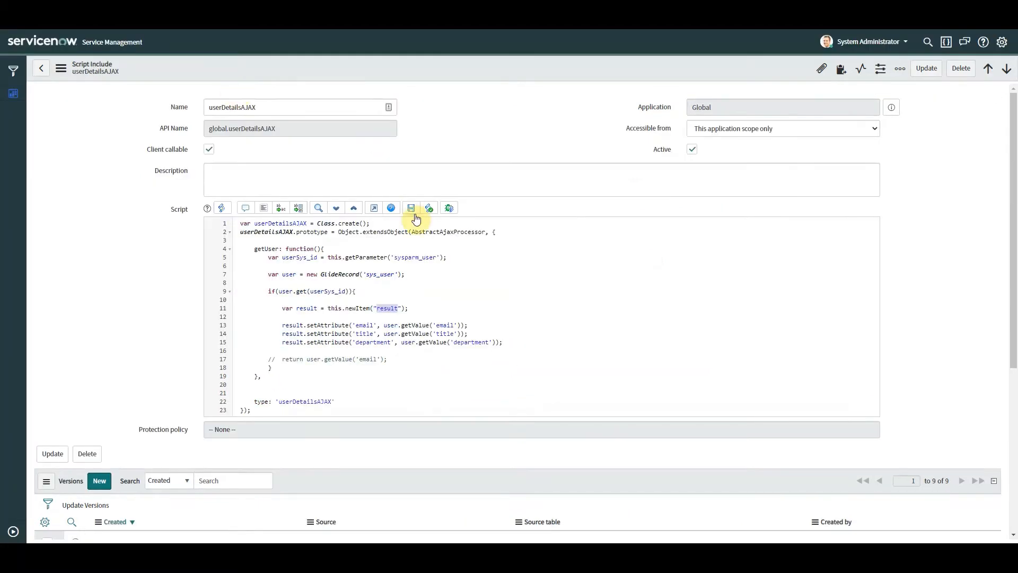
mouse_move(382, 318)
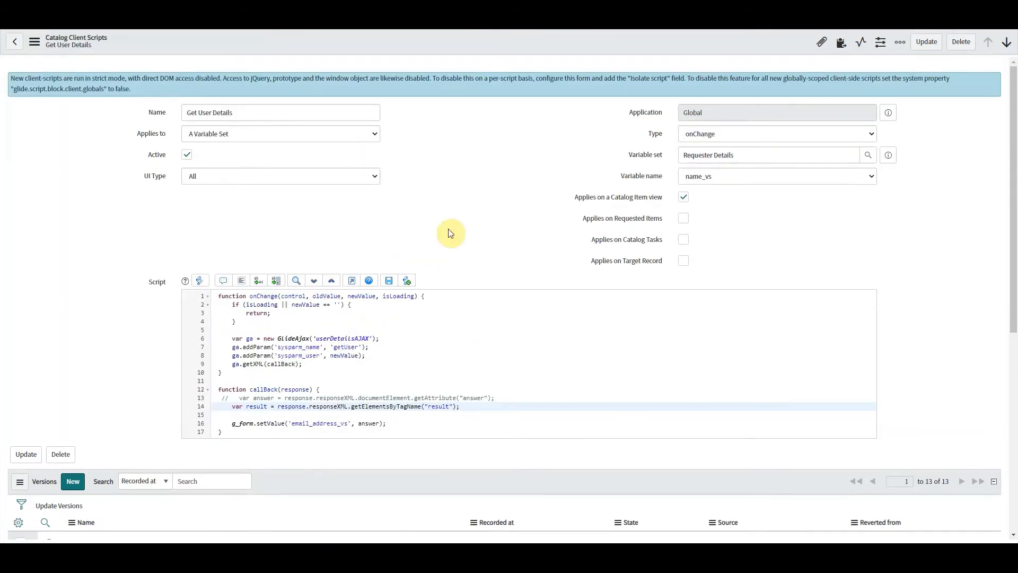
text(//returns and array)
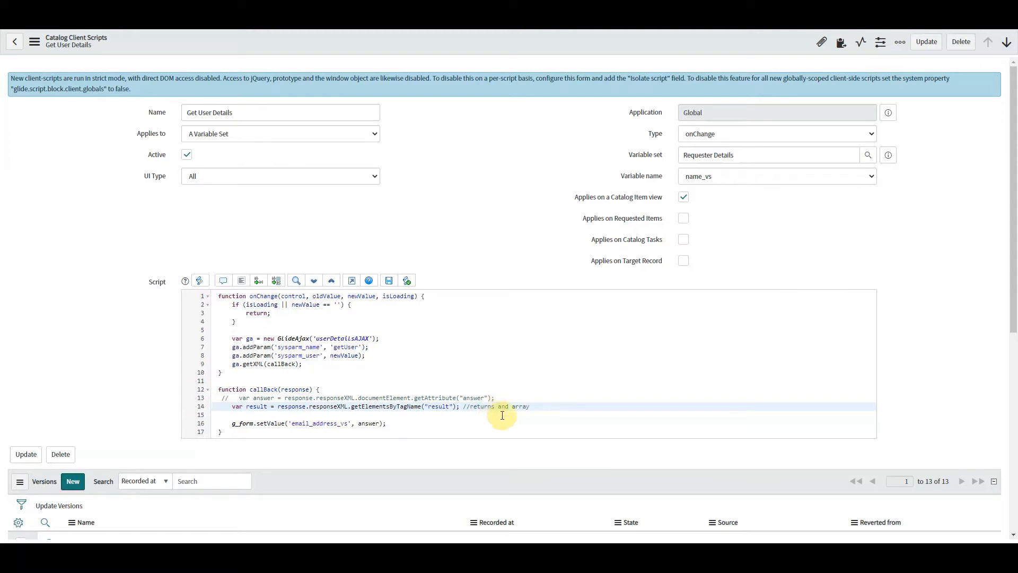
mouse_move(463, 426)
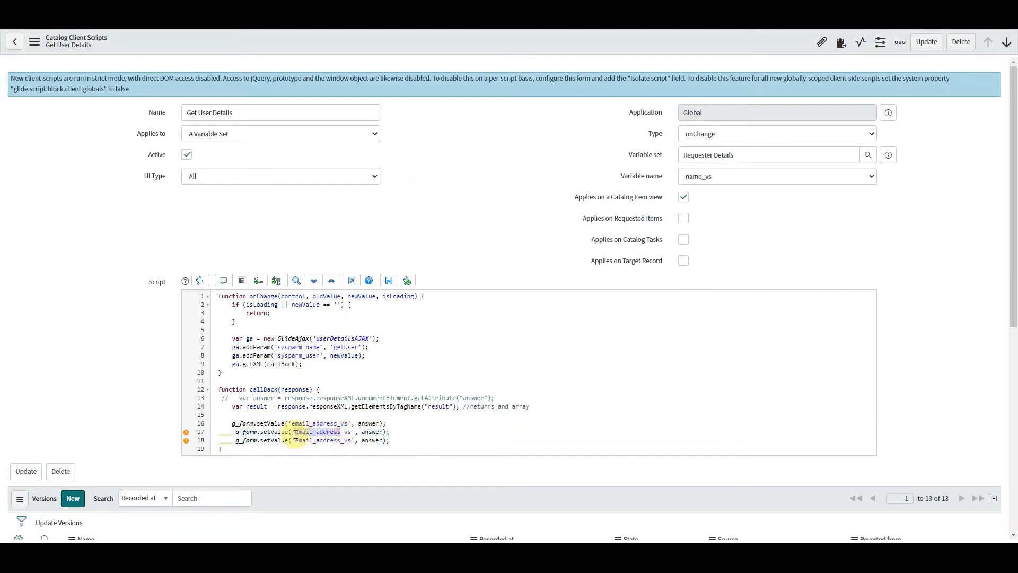
- Duplicate the setValue line for title_vs and read email via result[0].getAttribute("email")
text(title_vs)
click(303, 440)
text(department)
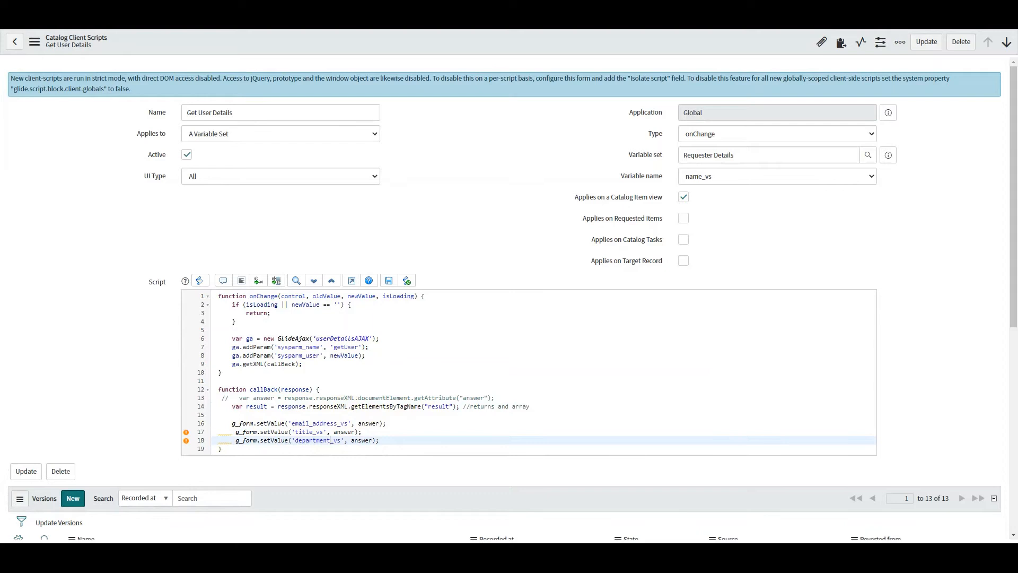
mouse_move(403, 527)
text(result[0)
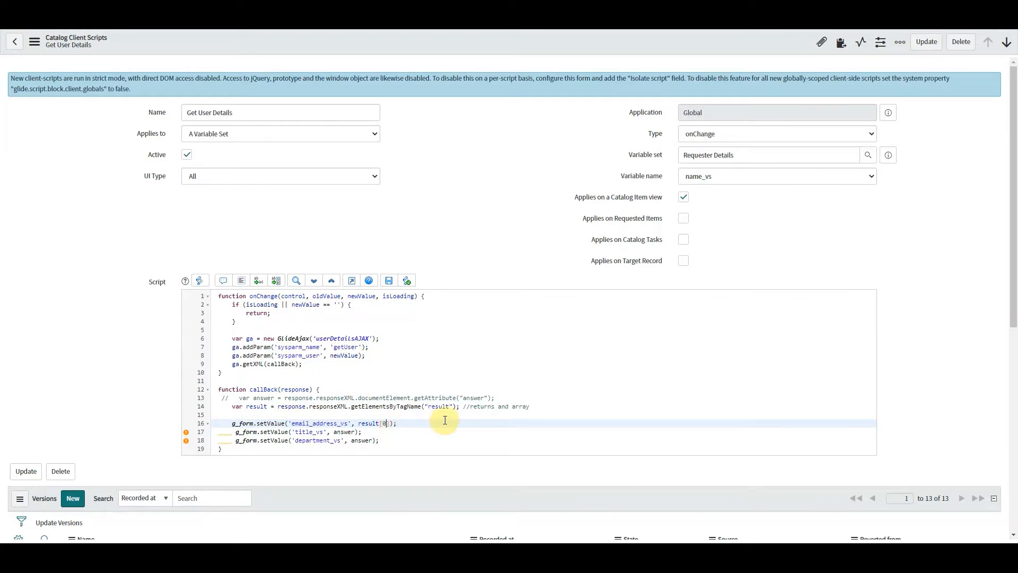
text(.getAttribute(")
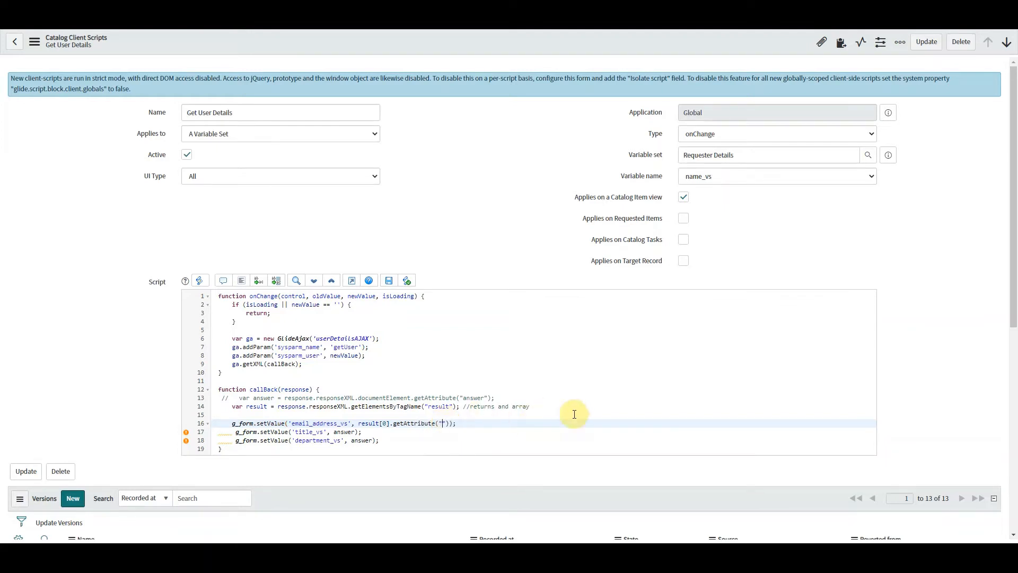
text(email)
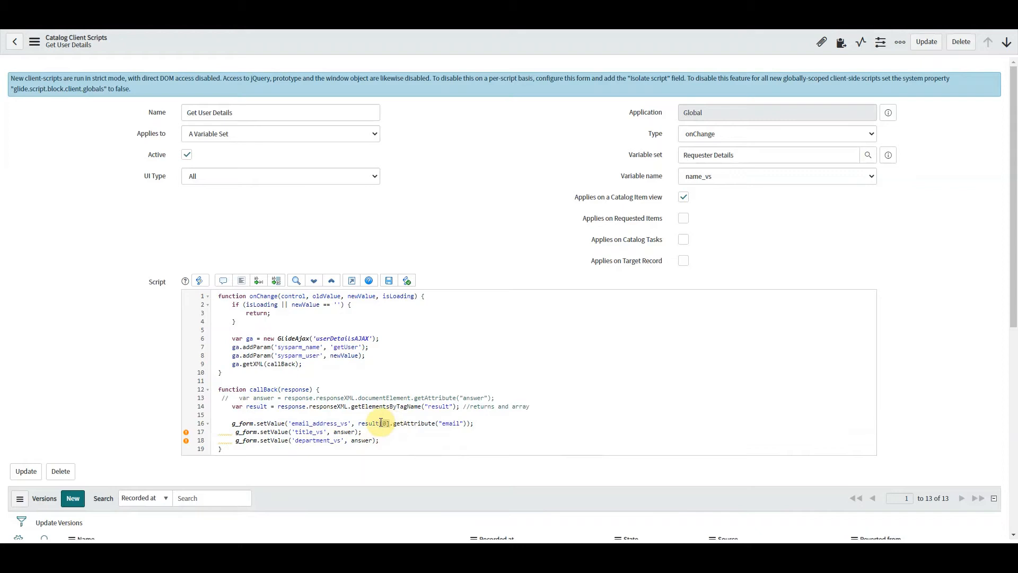
mouse_move(440, 439)
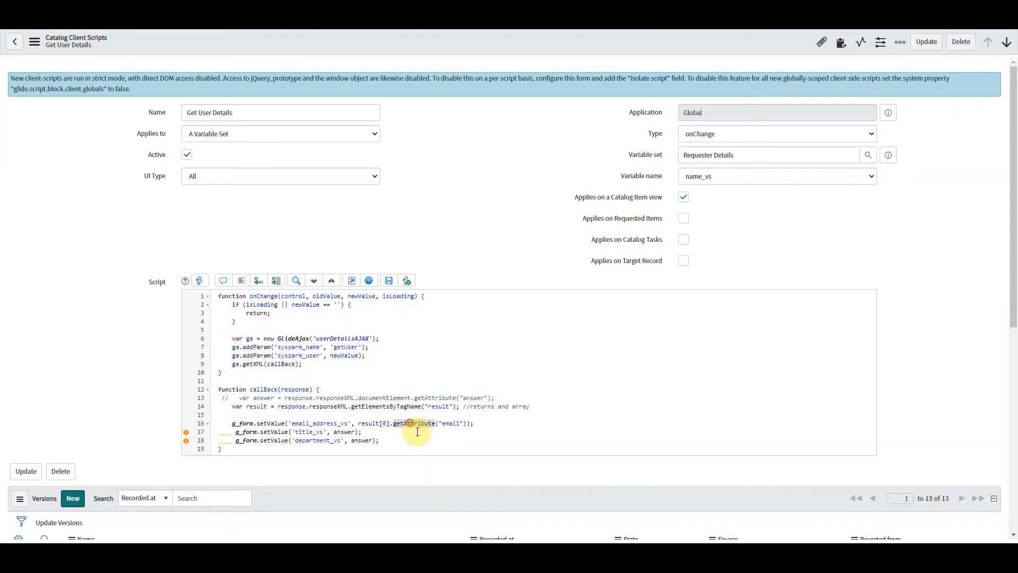
mouse_move(452, 423)
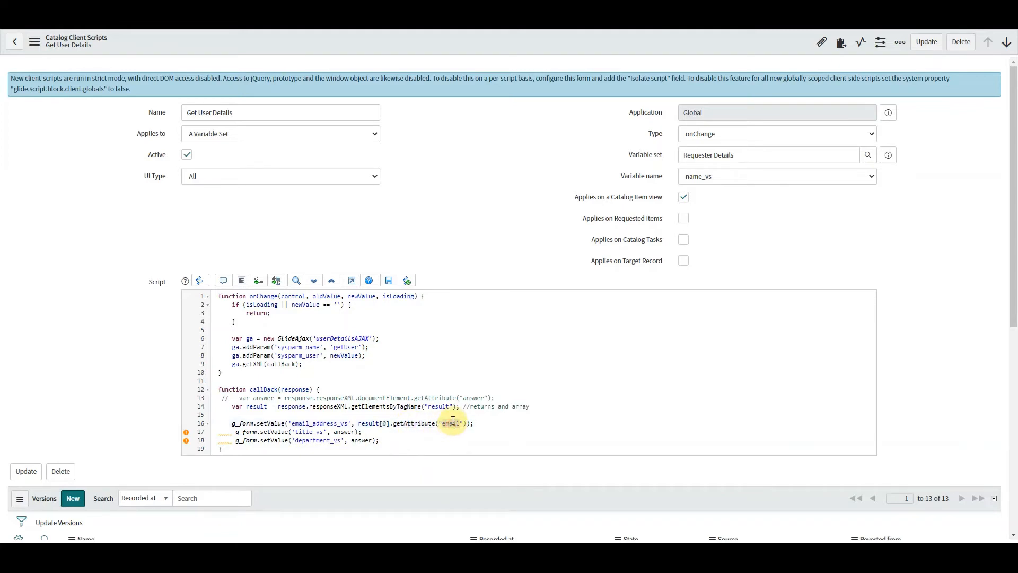
- Replace answer on the title and department lines with result[0].getAttribute for each attribute
double_click(447, 423)
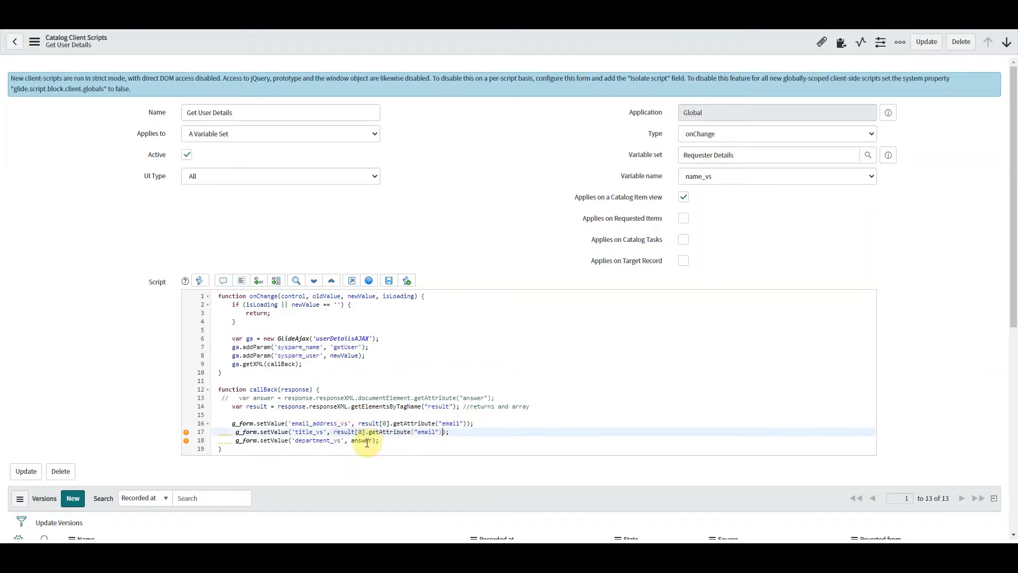
text(result[0].getAttribute("email")
text(titl)
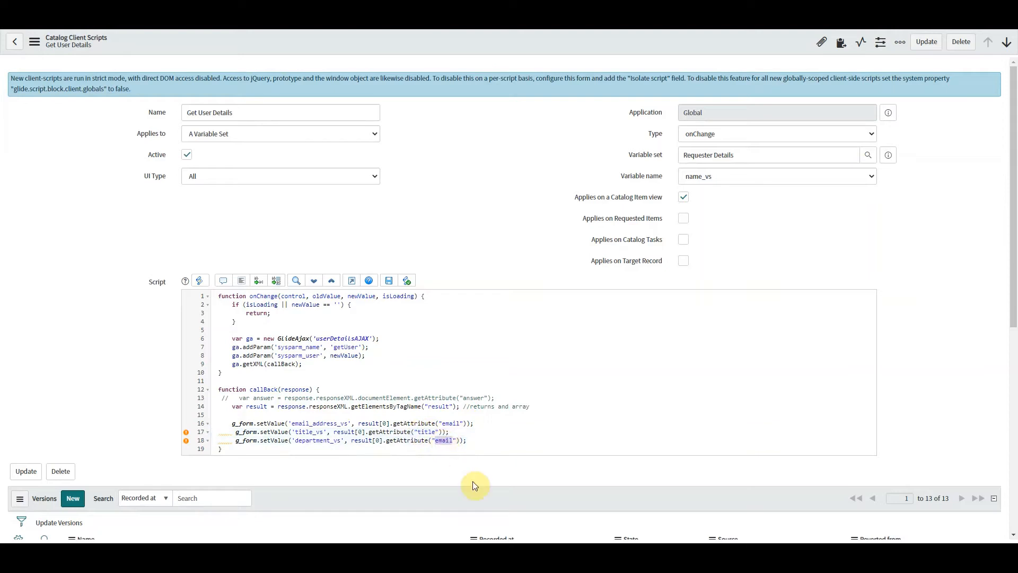
text(department)
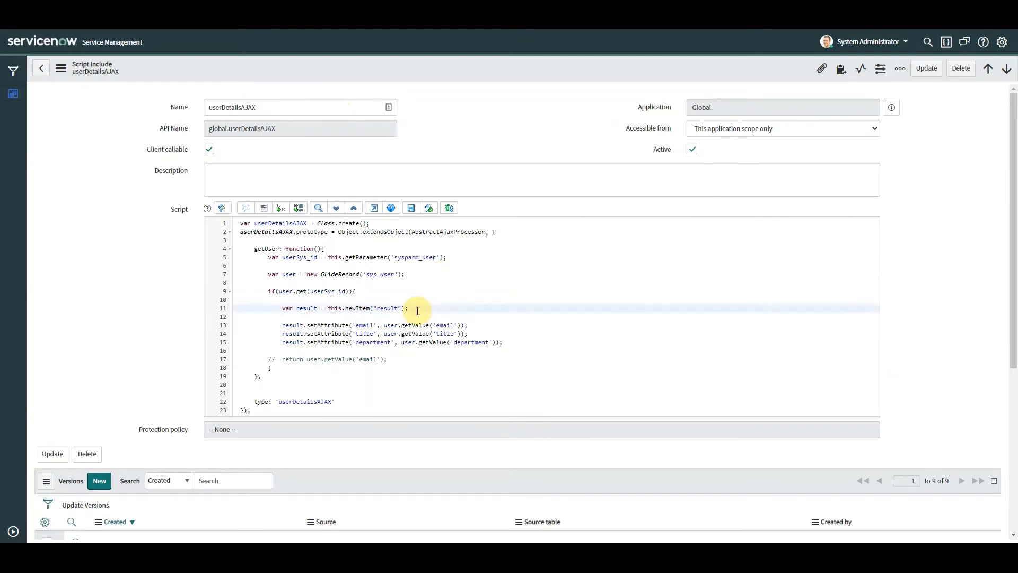
mouse_move(456, 342)
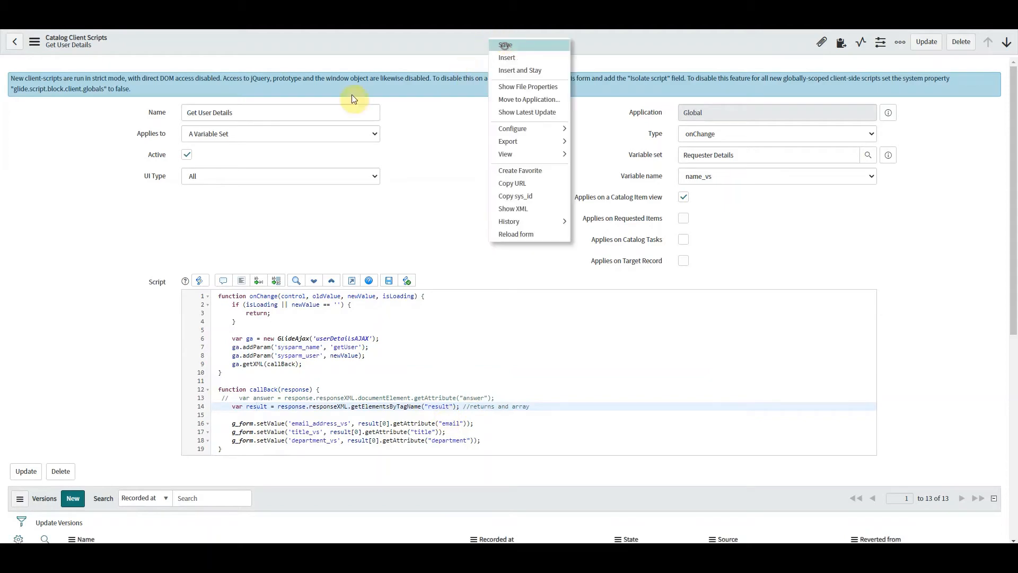
- Save the Get User Details client script
click(506, 45)
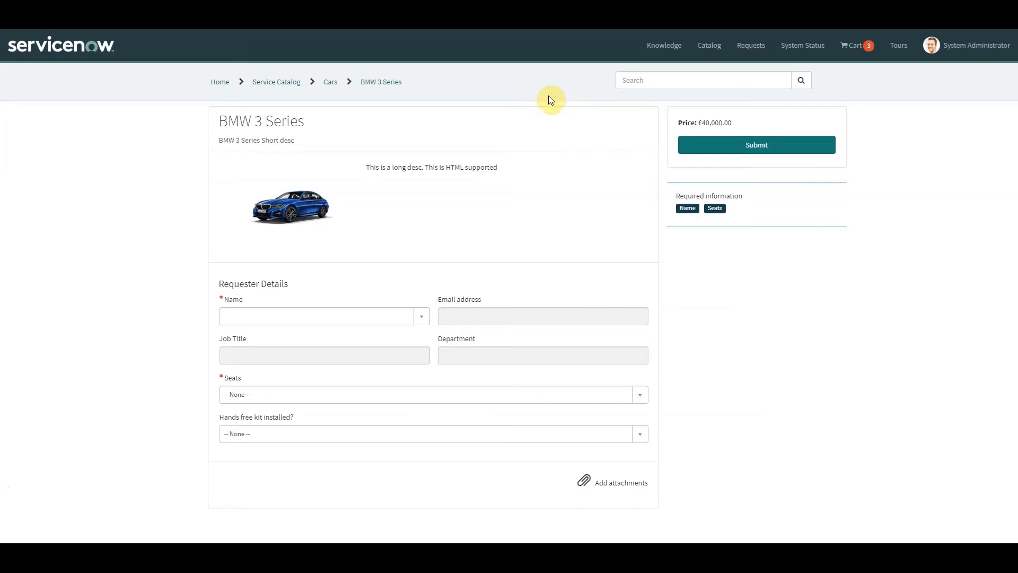
- Select the first user as requester so email, job title and department auto-fill
click(324, 316)
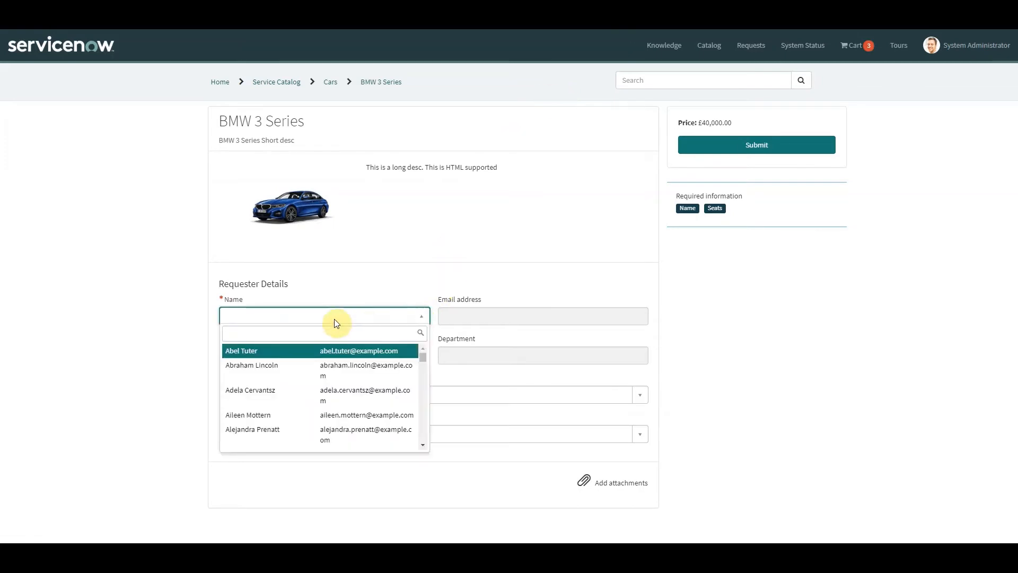
click(241, 351)
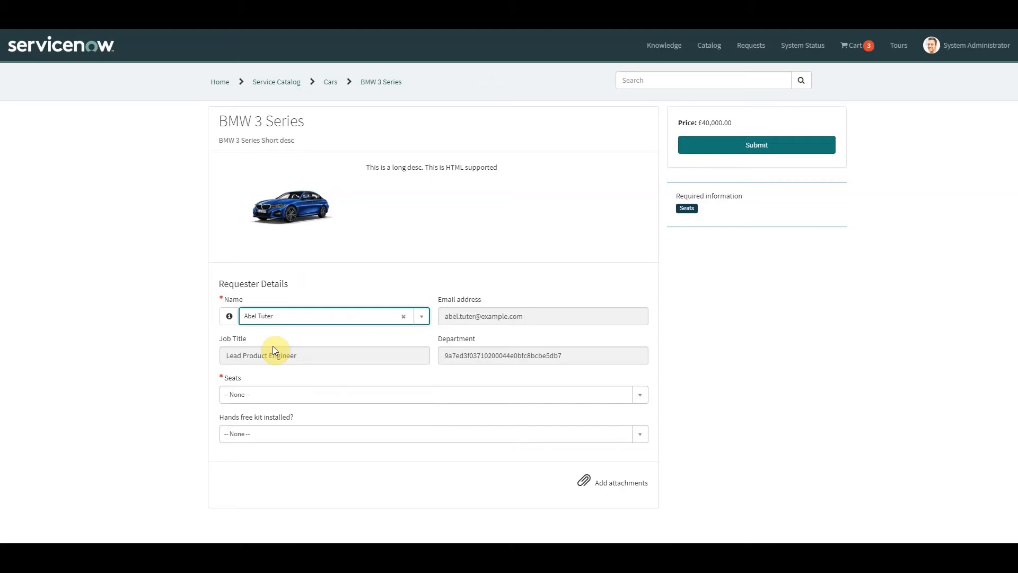
mouse_move(396, 274)
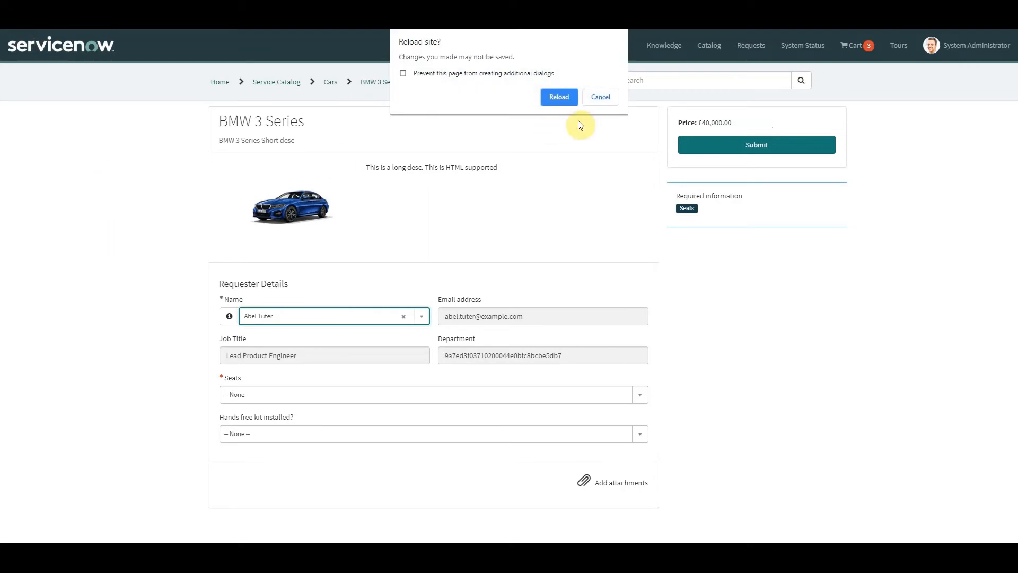
- Reload the form and select Abel Tuter, showing department as Product Management
click(557, 96)
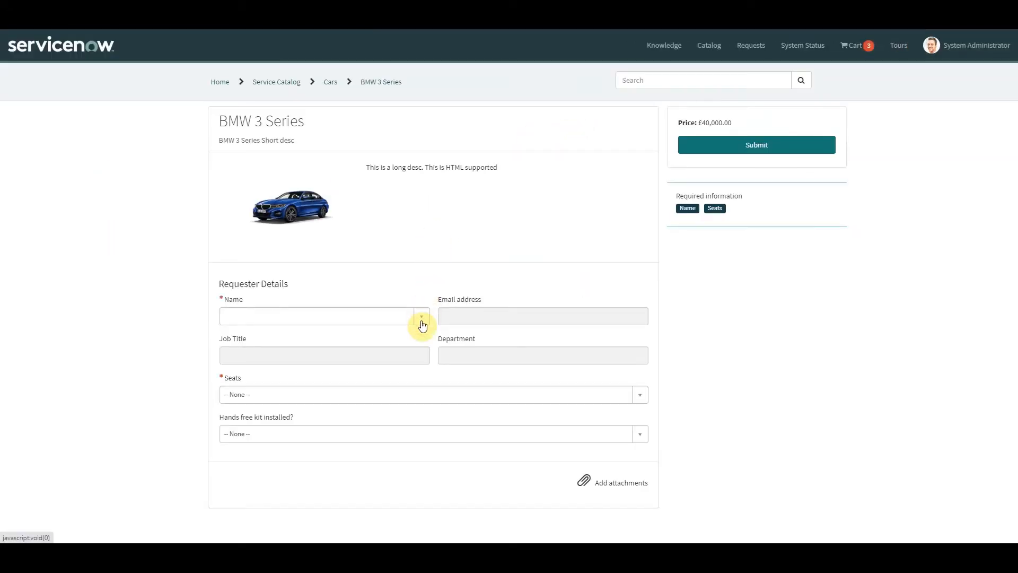
click(421, 316)
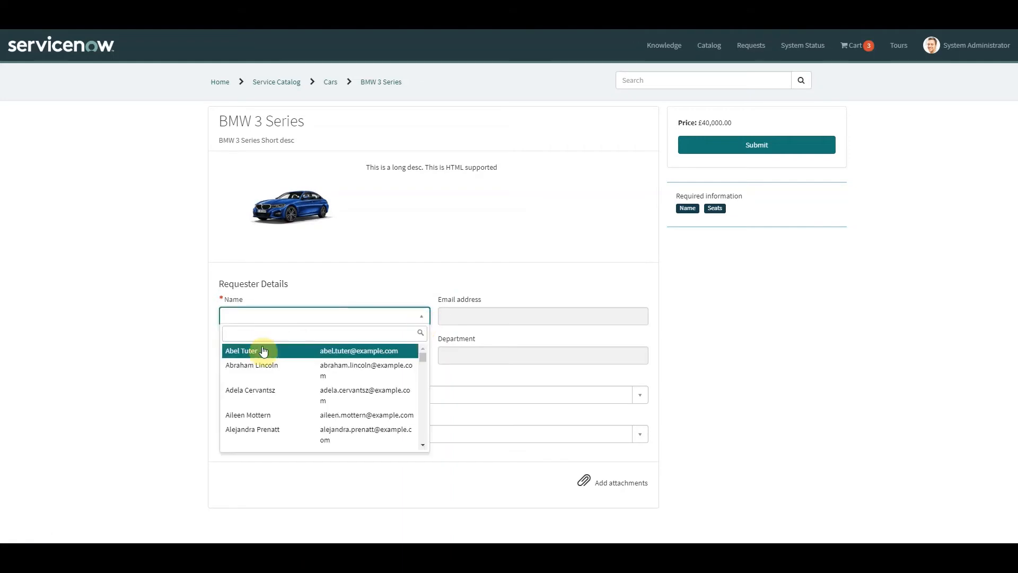
click(263, 351)
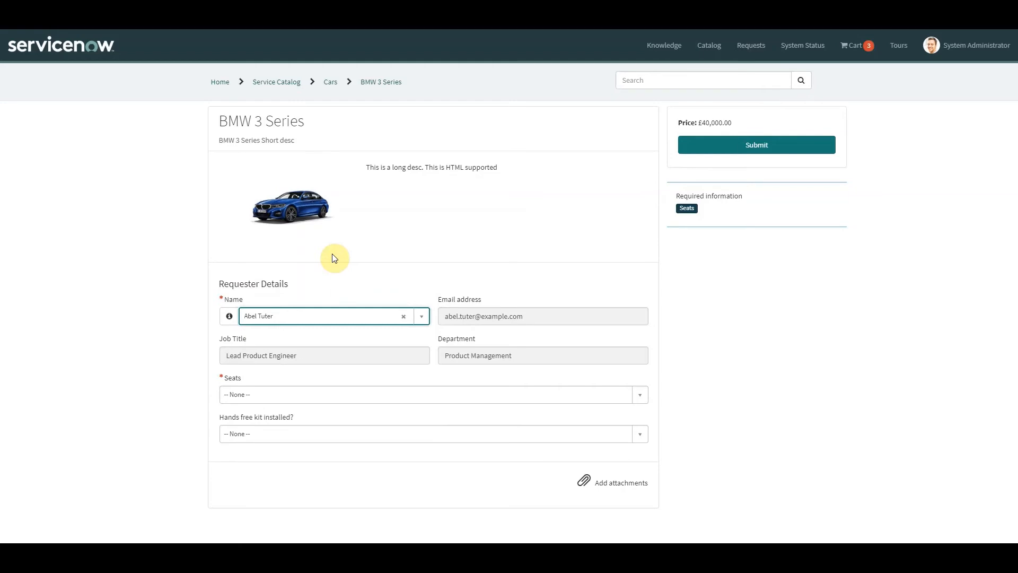
mouse_move(327, 499)
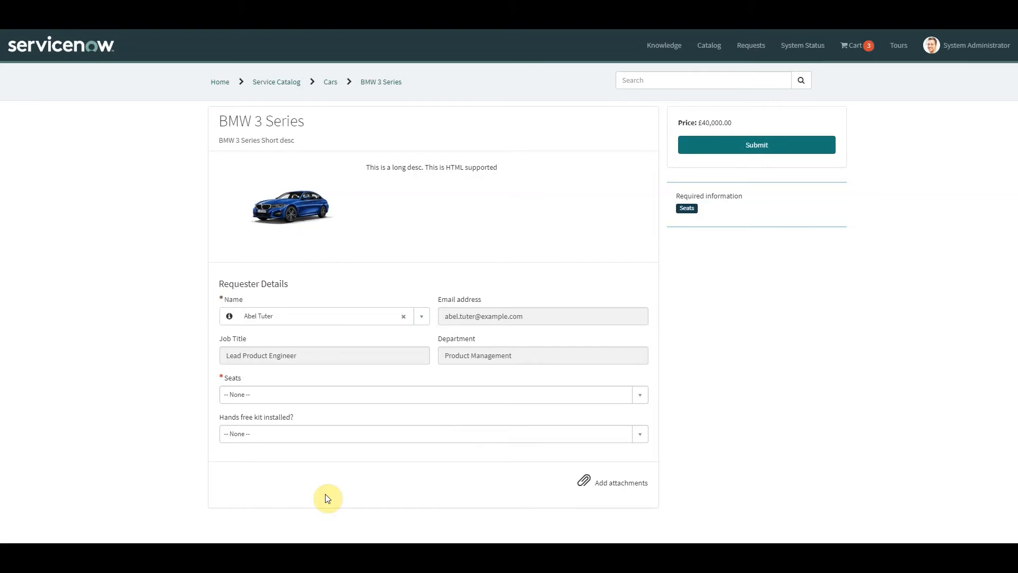
mouse_move(333, 343)
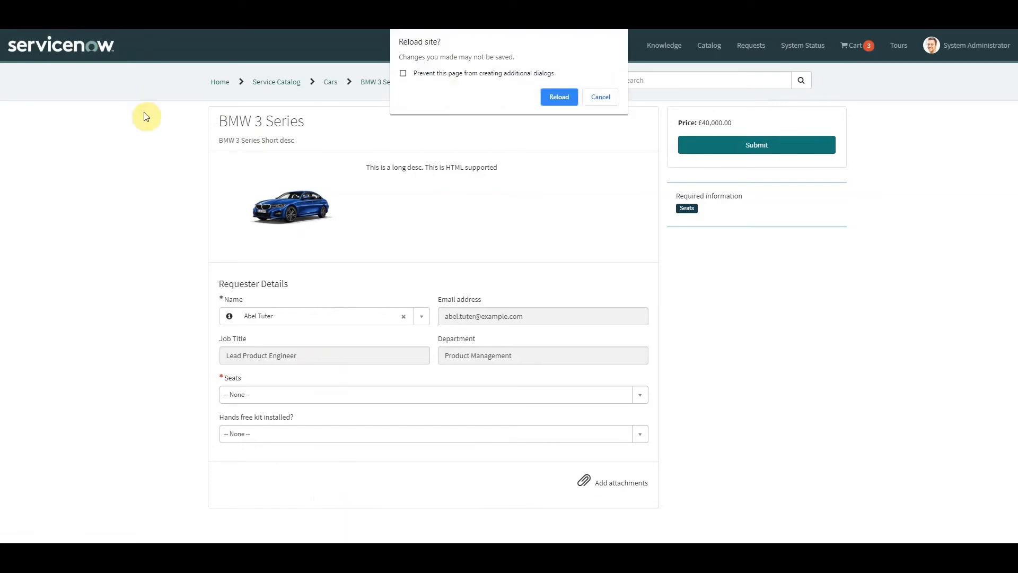
- Dismiss the reload prompt and clear the if block in userDetailsAJAX for new code
click(557, 96)
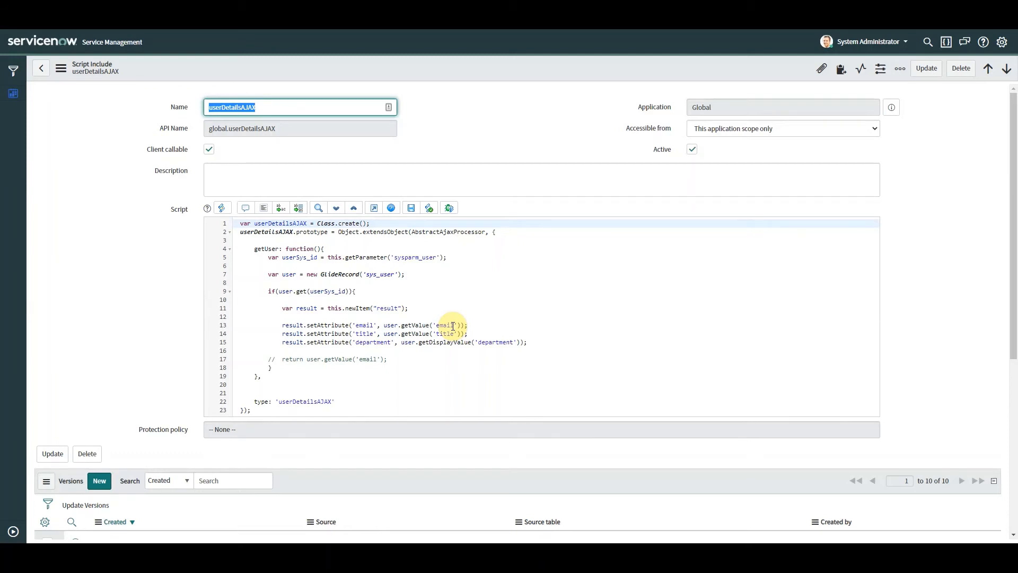
mouse_move(723, 381)
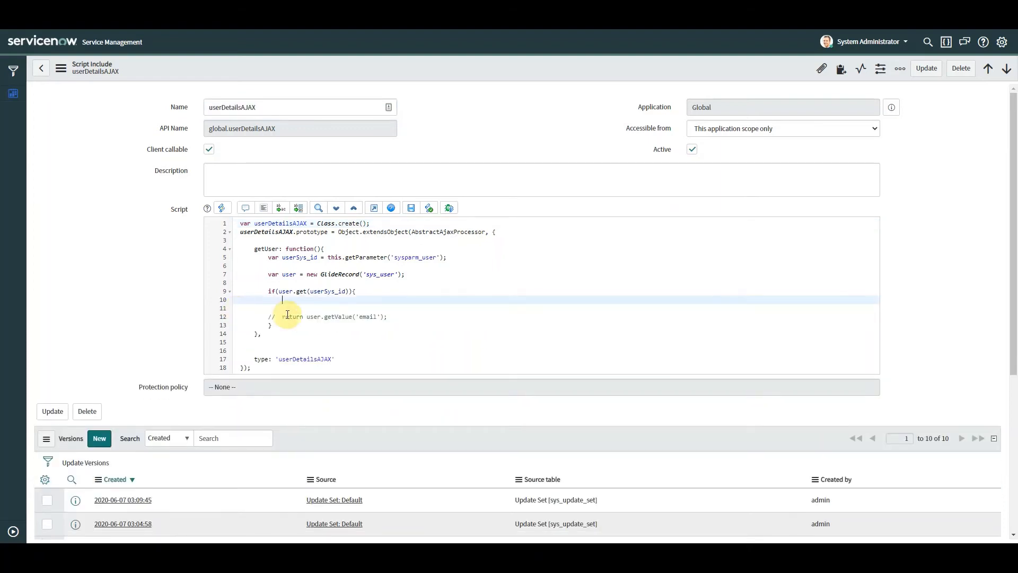
key(Enter)
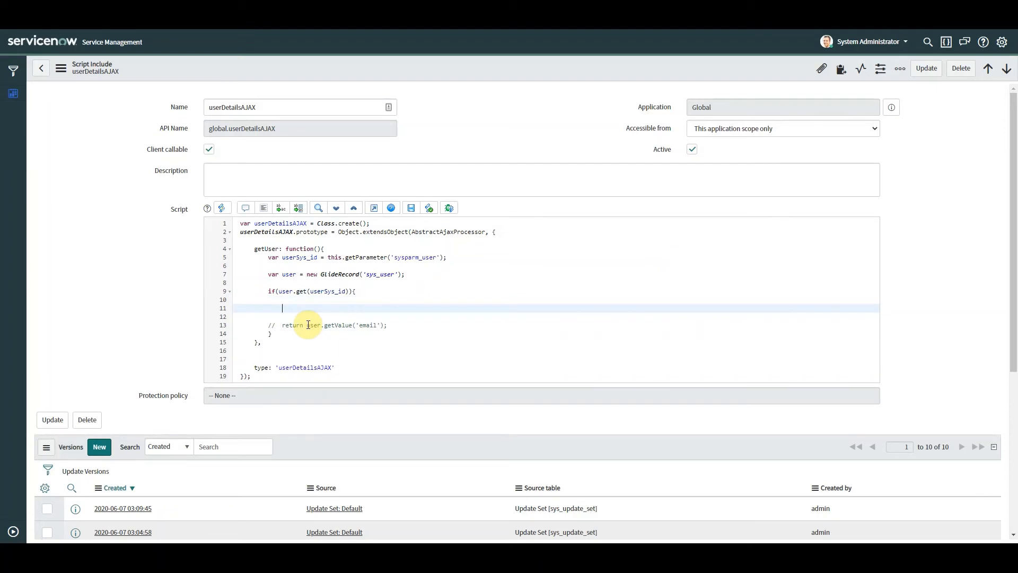
- Build var obj = {} with obj.email and obj.title set from user.getValue('email') and ('title')
text(v)
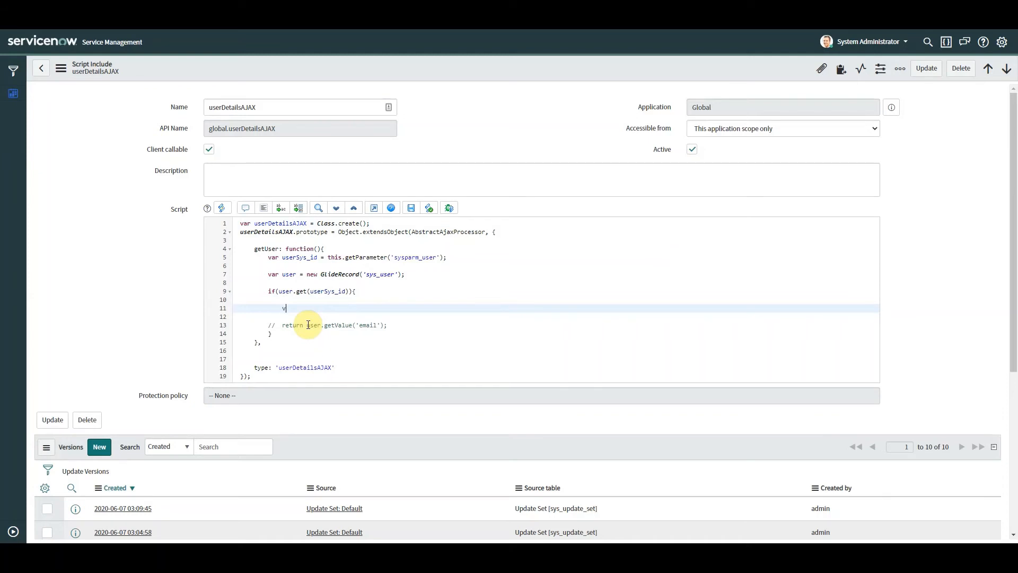
text(ar obj)
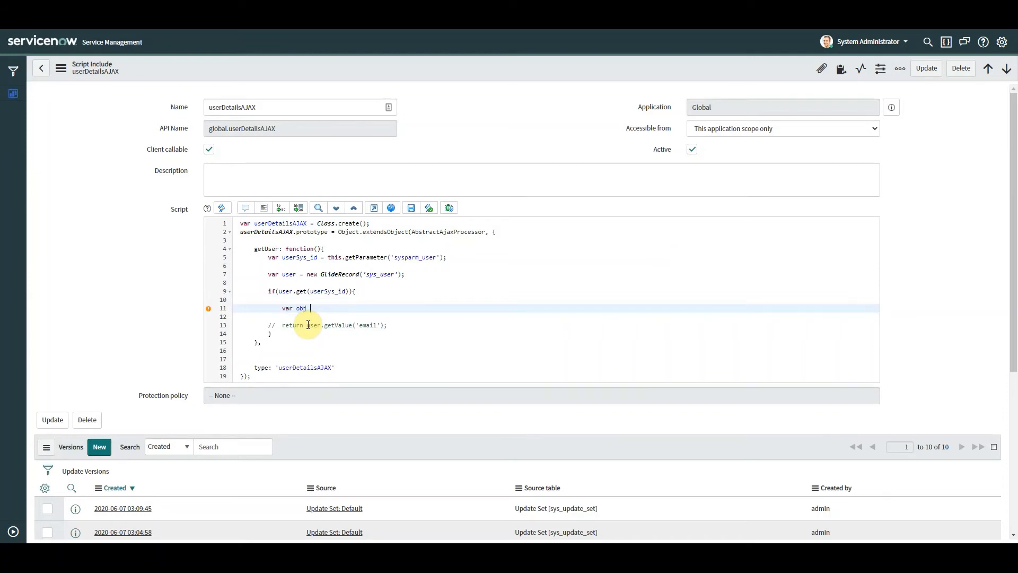
text(= {};)
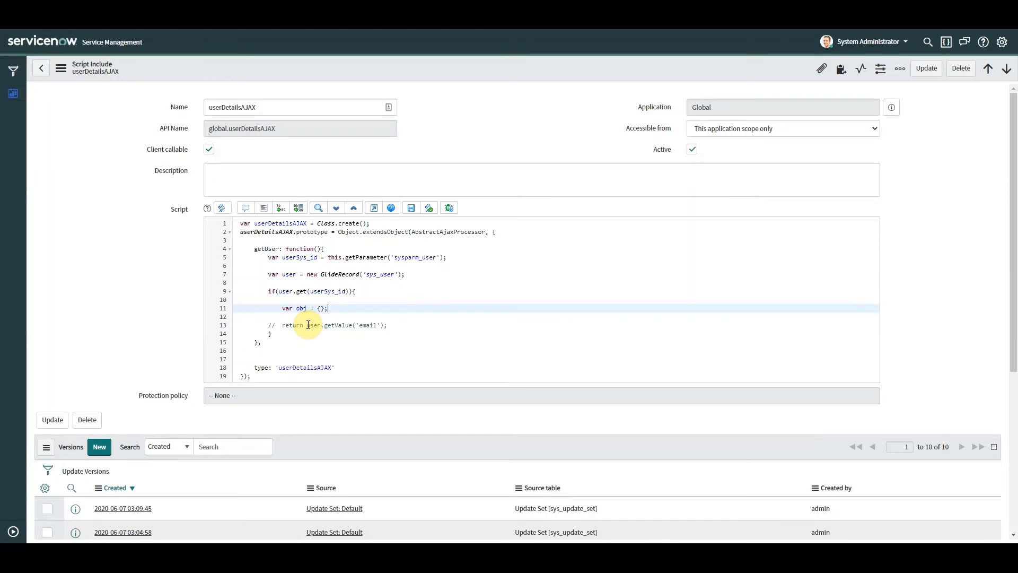
text(ob)
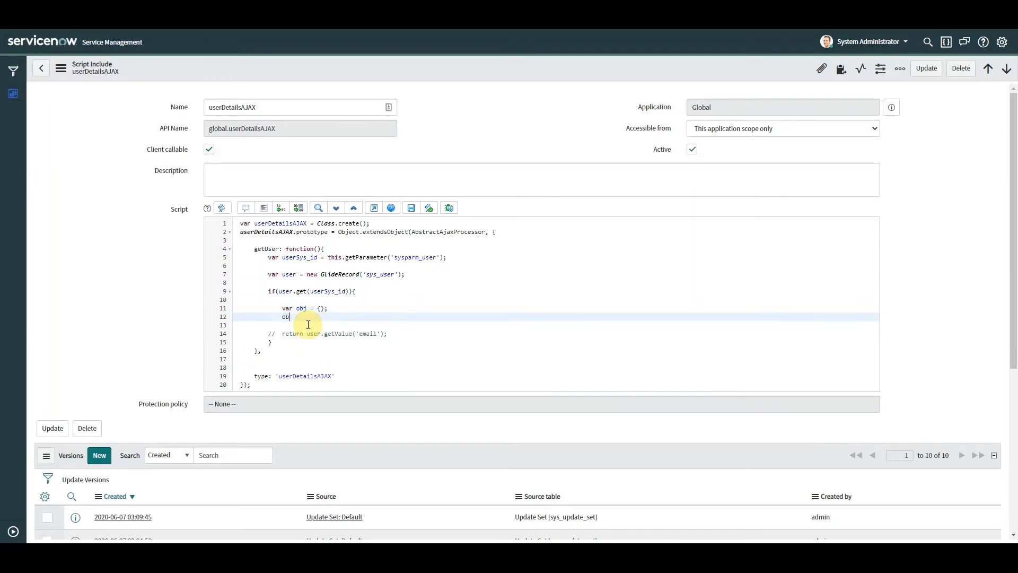
text(.)
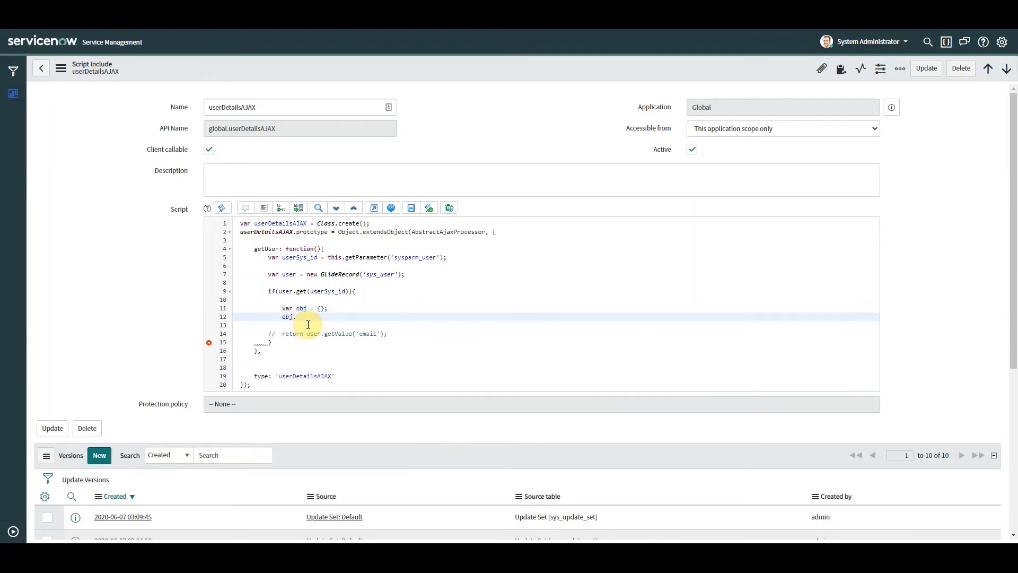
text(email =)
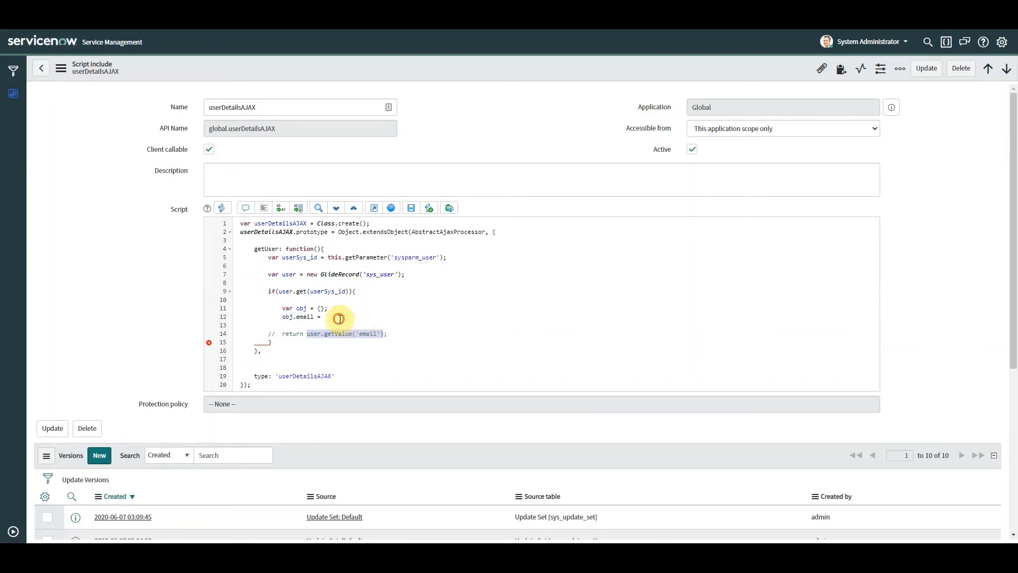
text(user.getValue('email');)
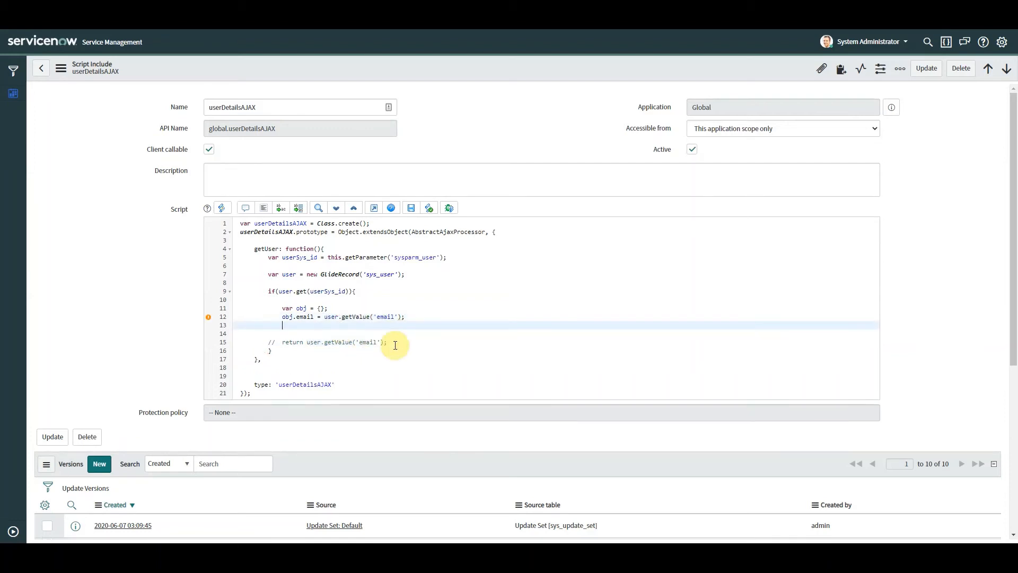
text(obj.tit)
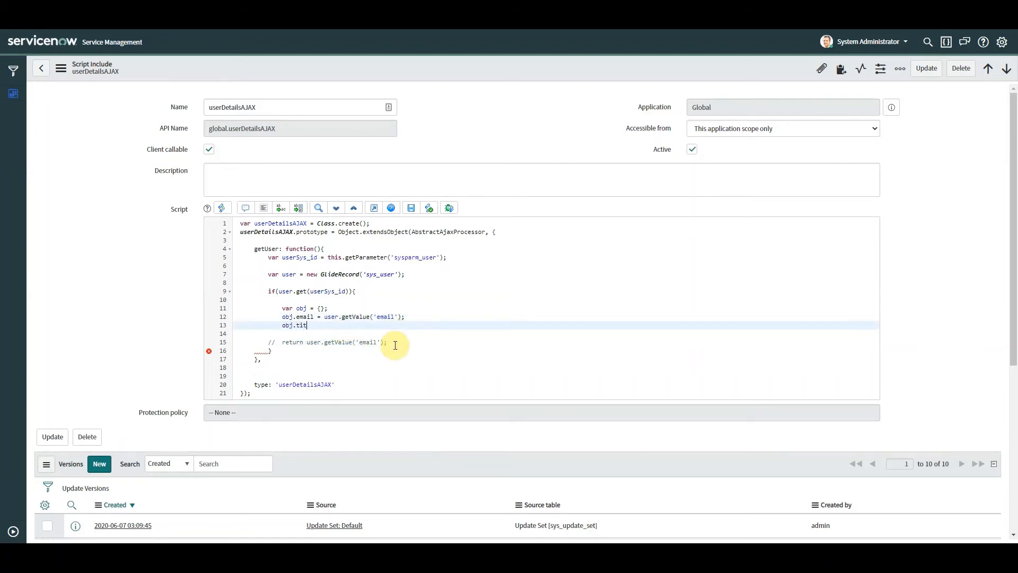
text(le =)
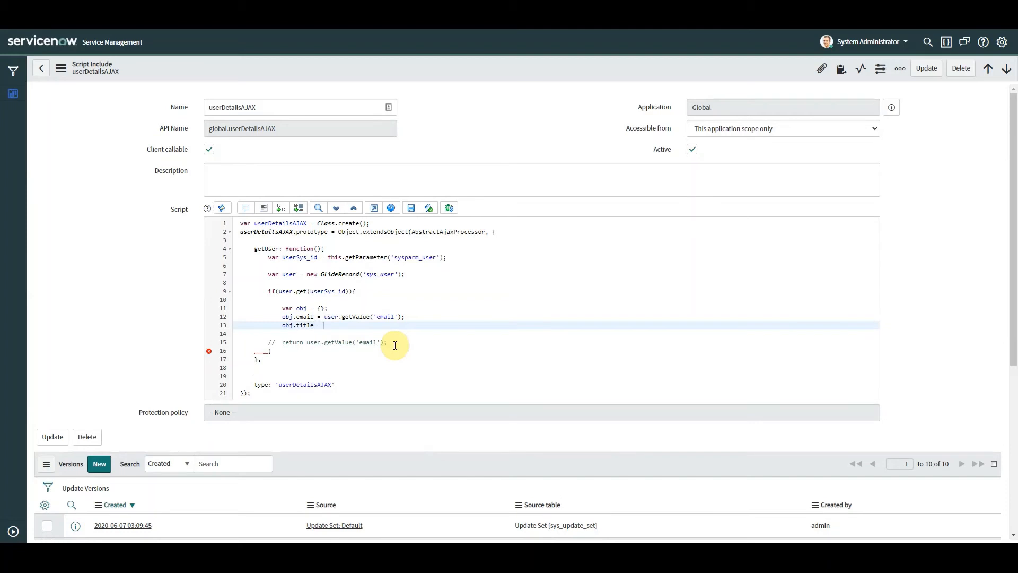
text(user.getValue('em')
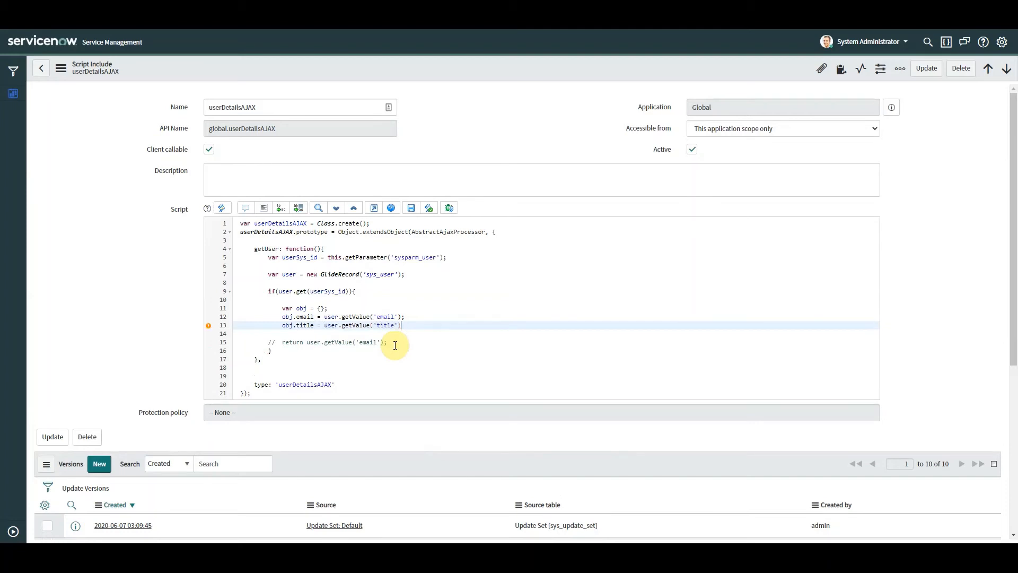
- Add obj.department = user.getValue('department') to the getUser function
text(obj)
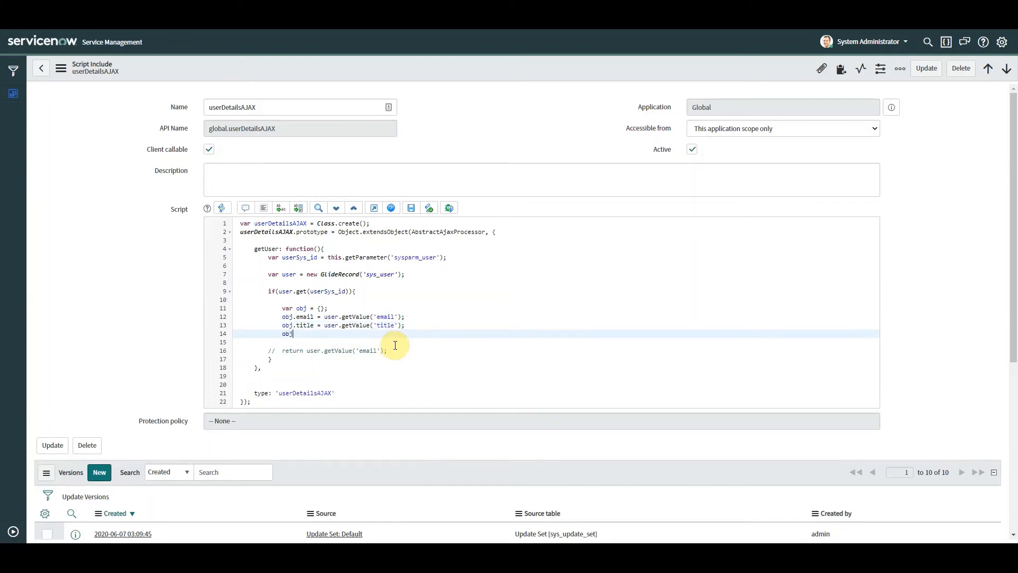
text(.department)
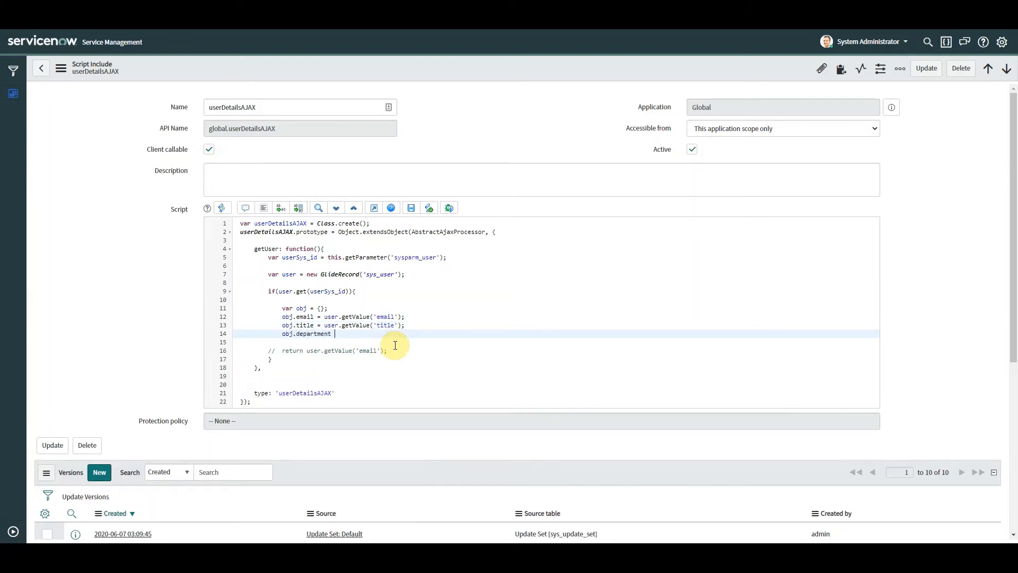
text(= user.getValue('email'))
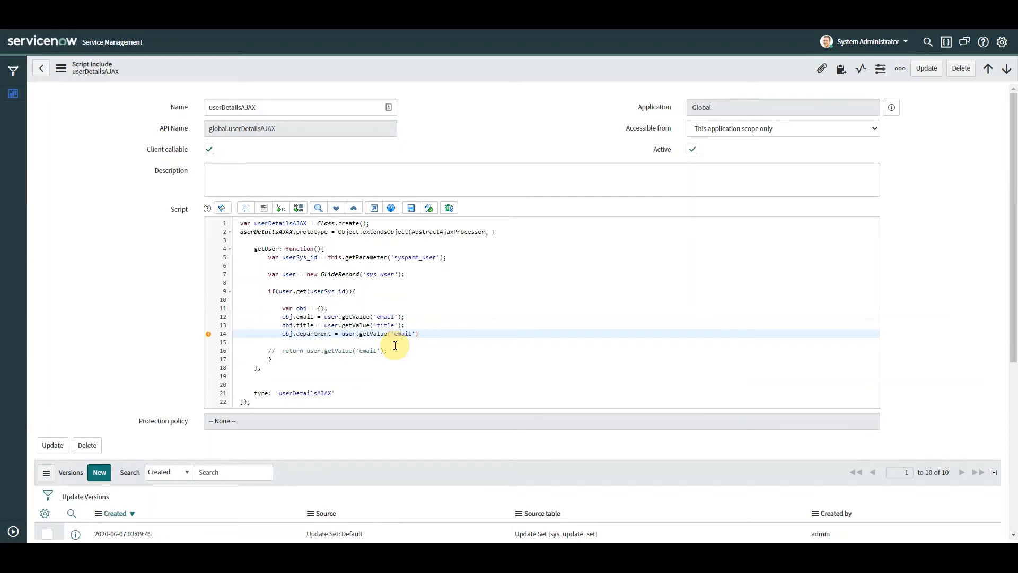
text(depart)
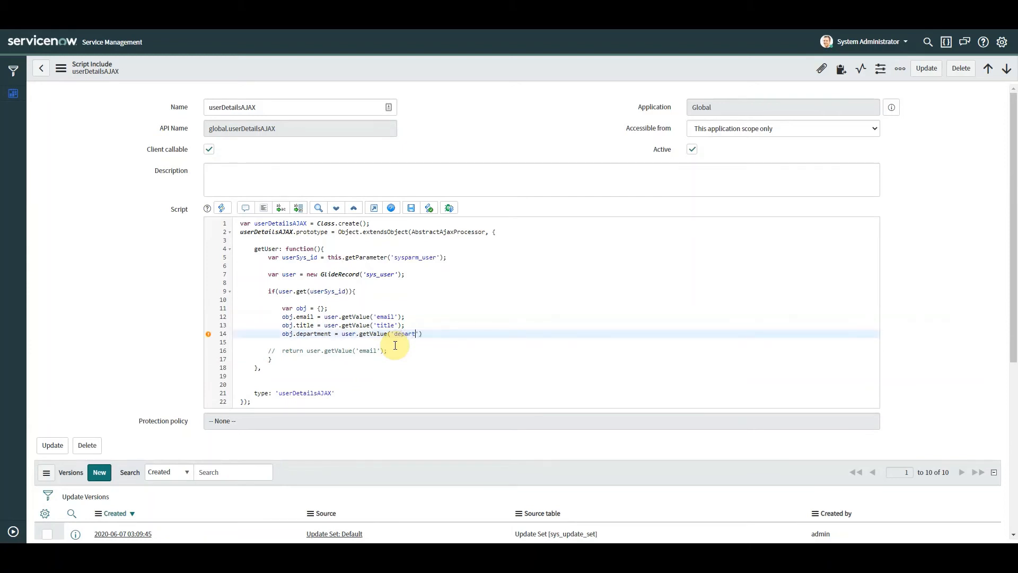
text(ment');)
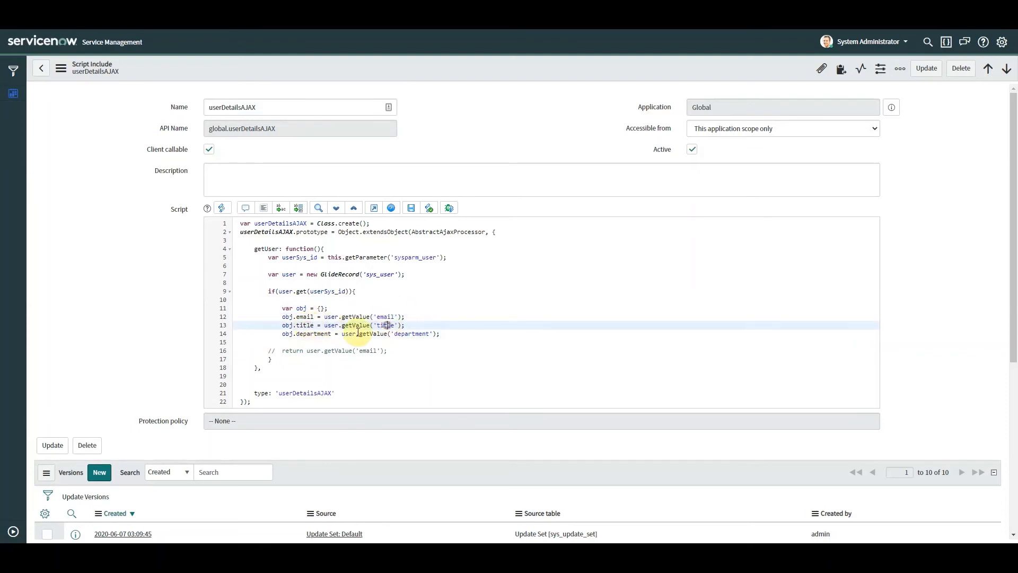
- Replace the old email return with return JSON.stringify(obj); and save the script include
click(413, 333)
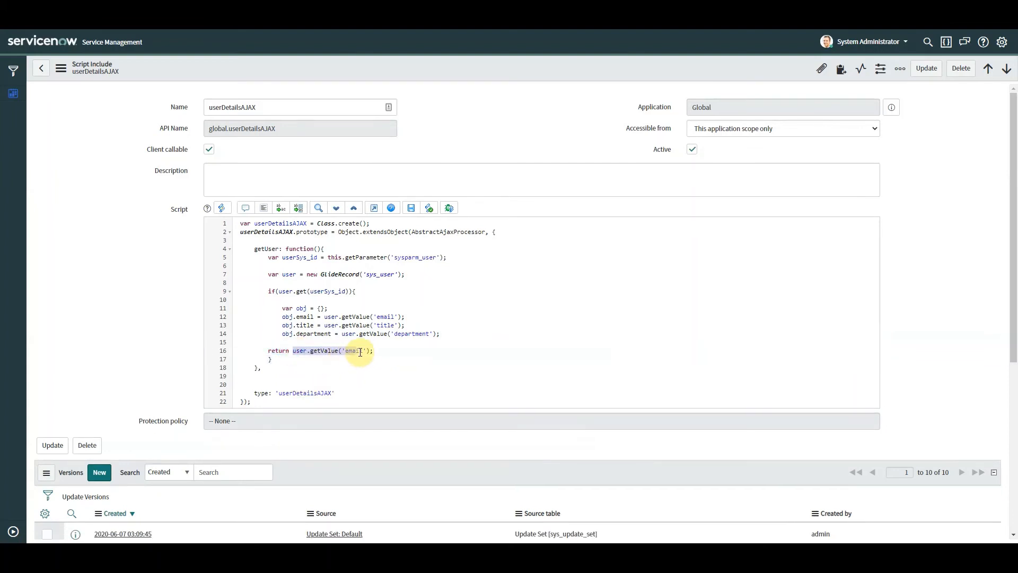
key(Delete)
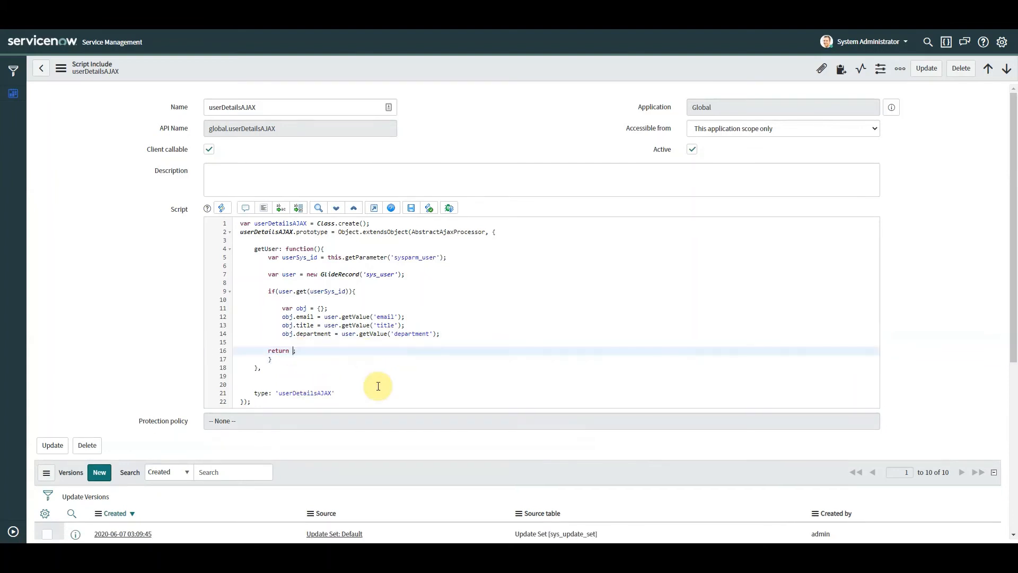
text(JSON.stringify()
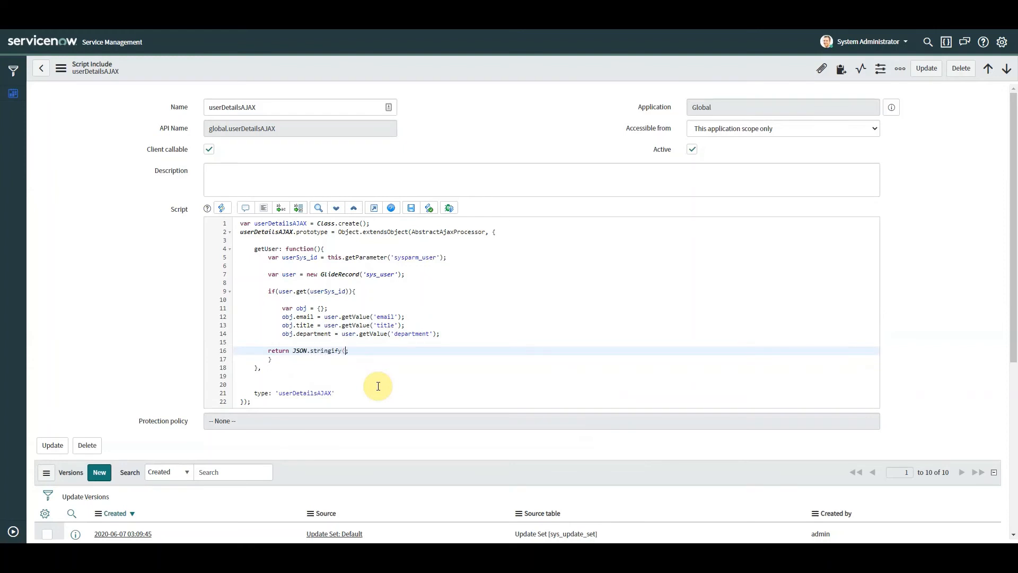
text();)
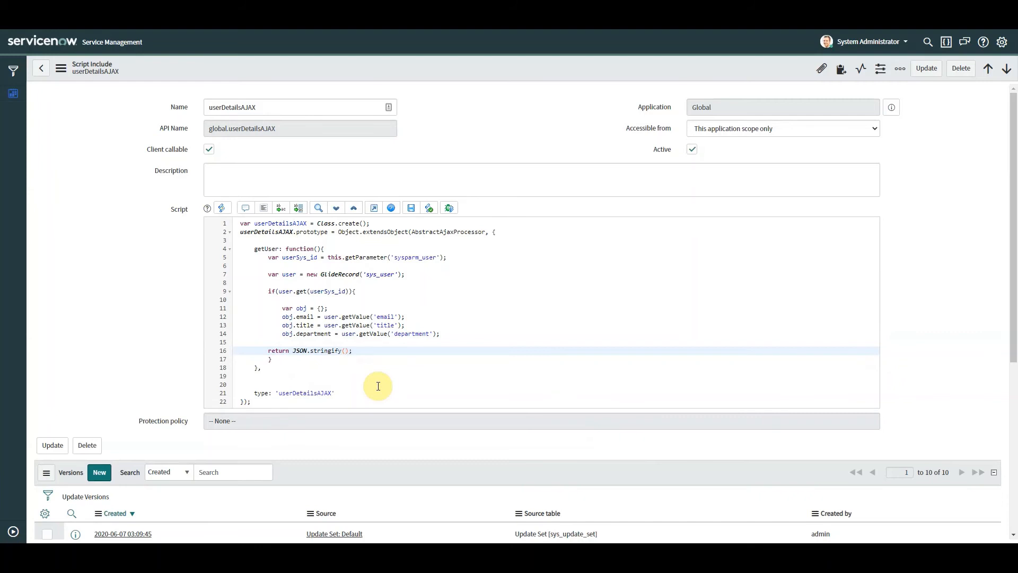
text(obj)
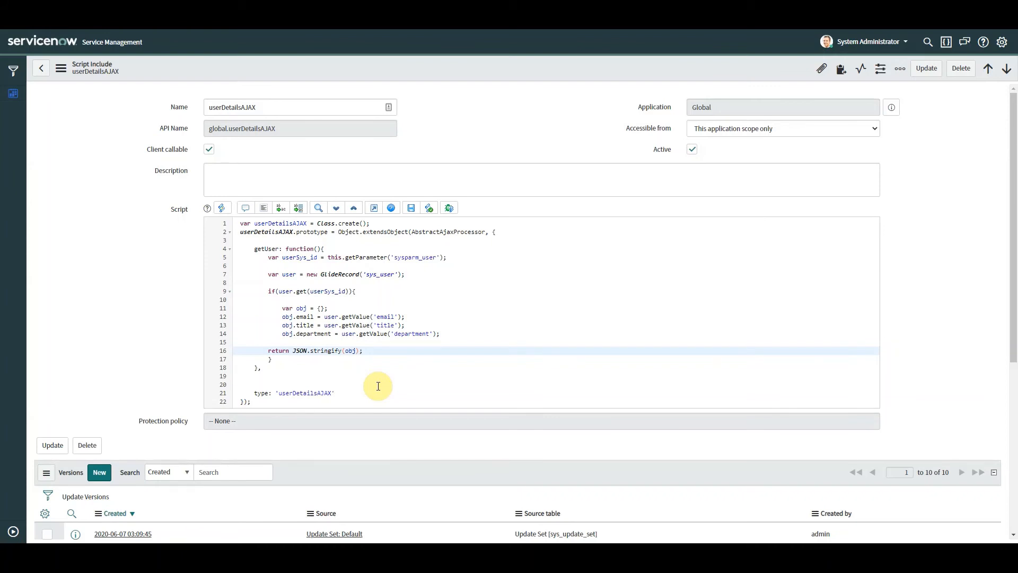
click(356, 351)
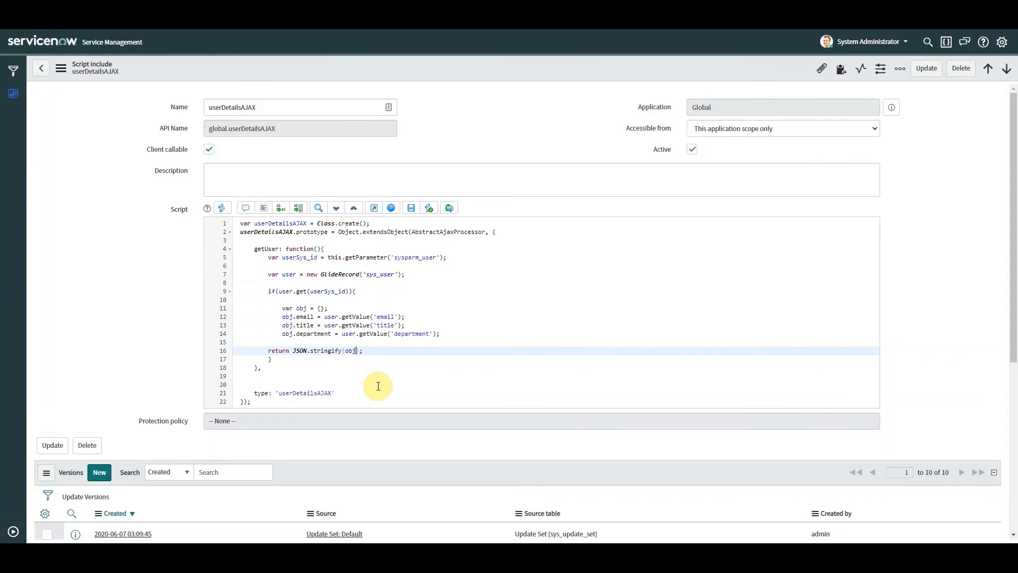
mouse_move(458, 105)
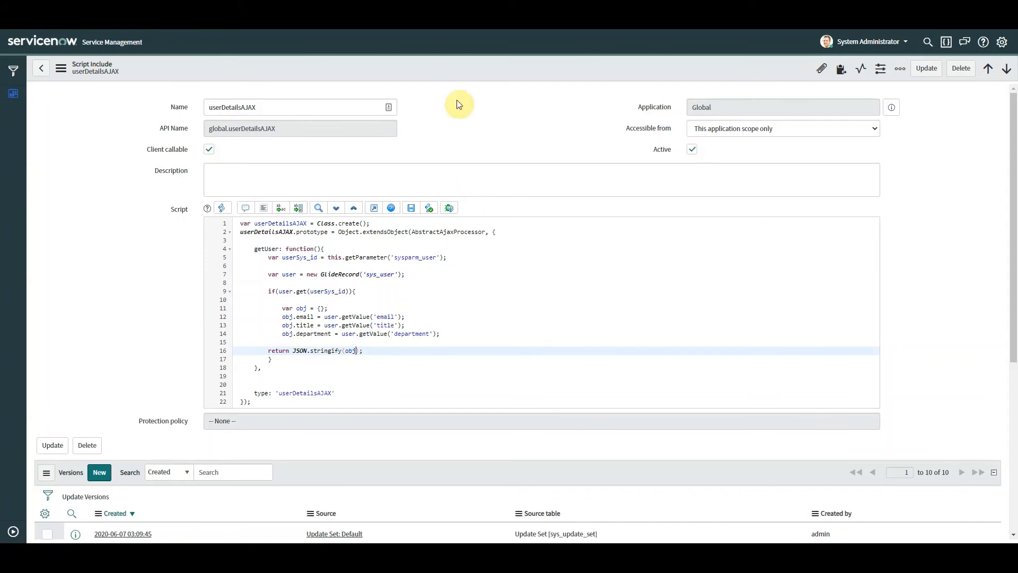
right_click(458, 104)
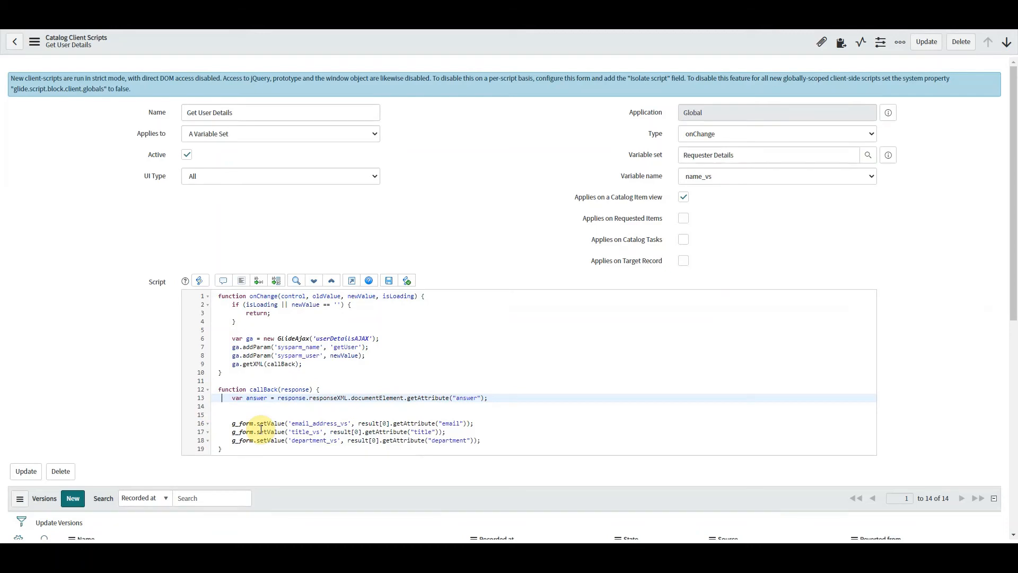
- Add var result = JSON.parse(answer); on a new line in the callback
click(256, 415)
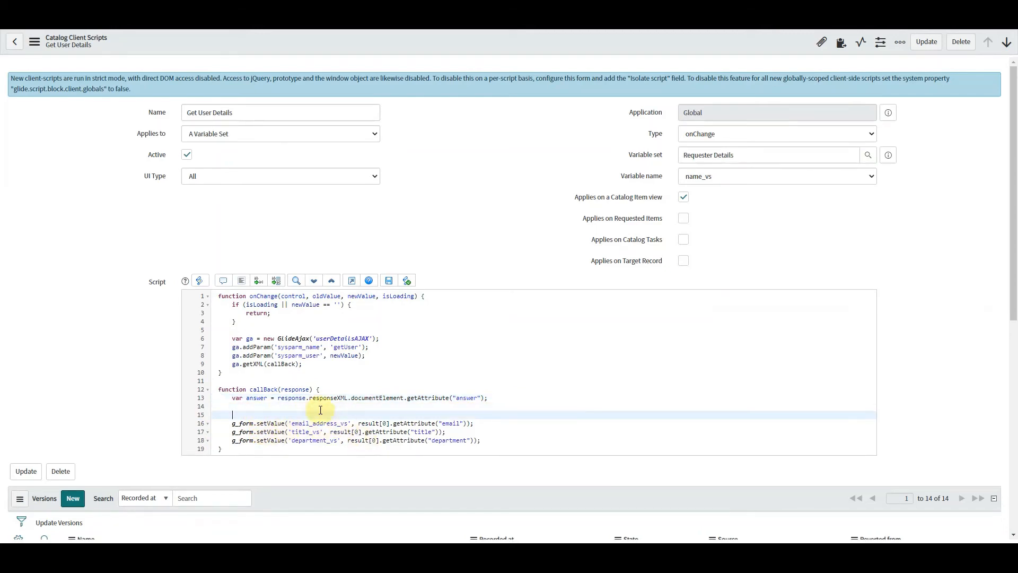
key(Backspace)
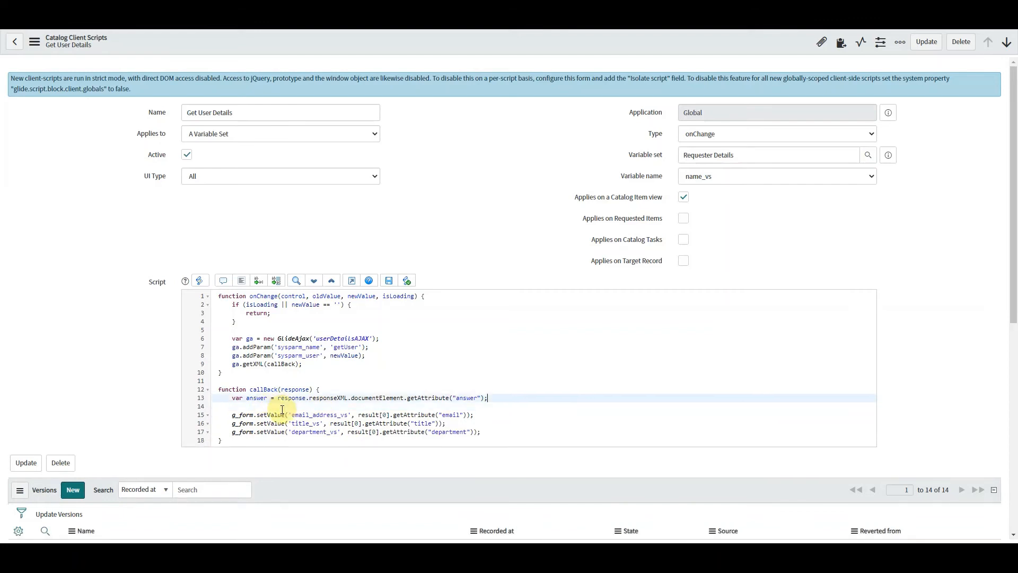
key(enter)
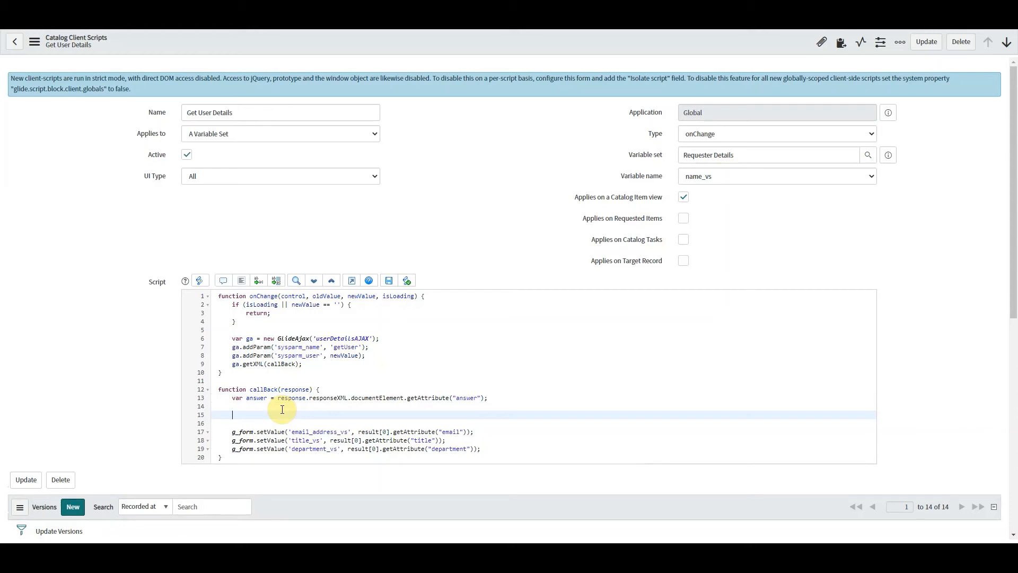
text(var)
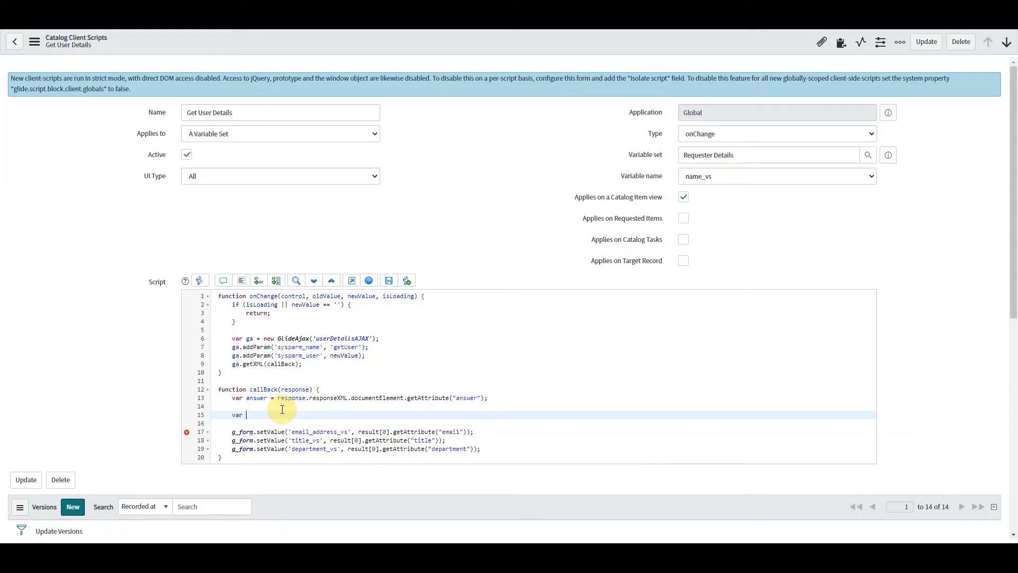
text(result = JSON.parse)
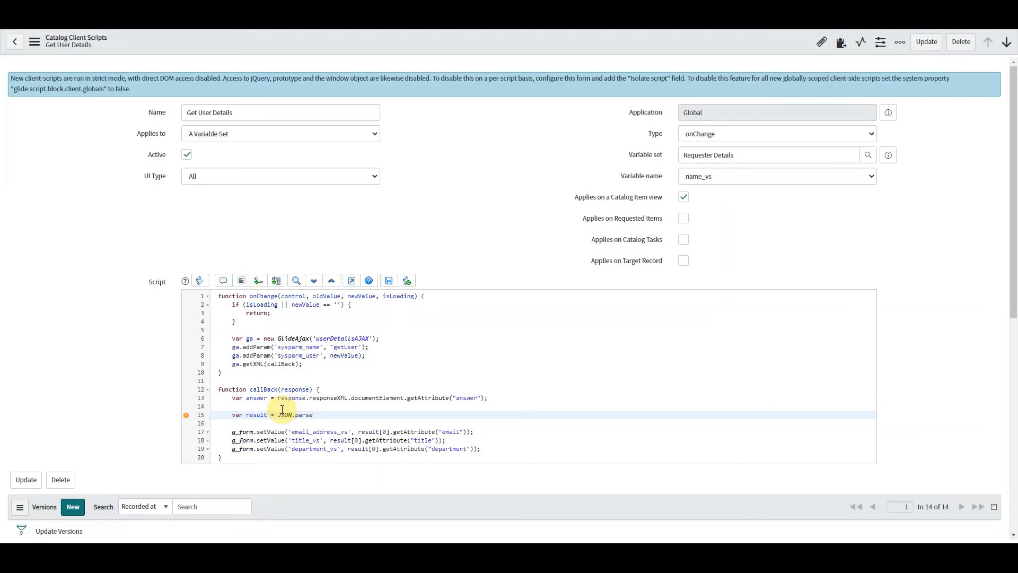
text((answer))
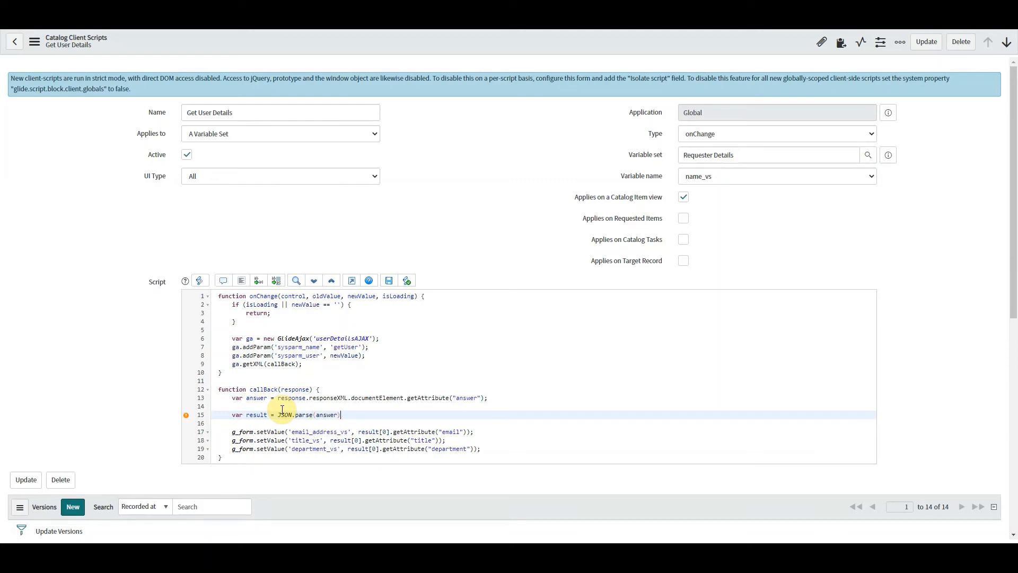
text({})
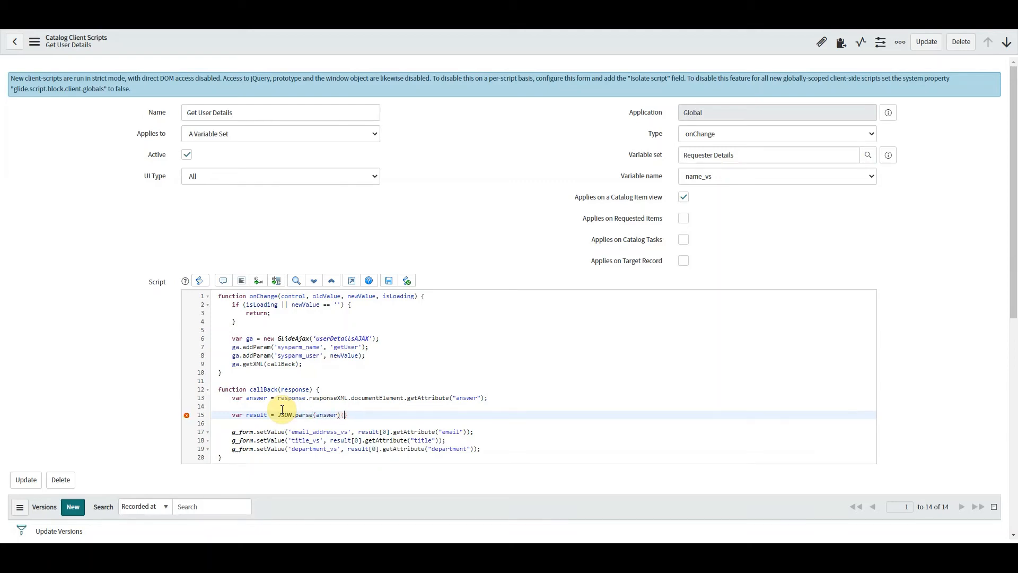
key(Backspace)
text(;)
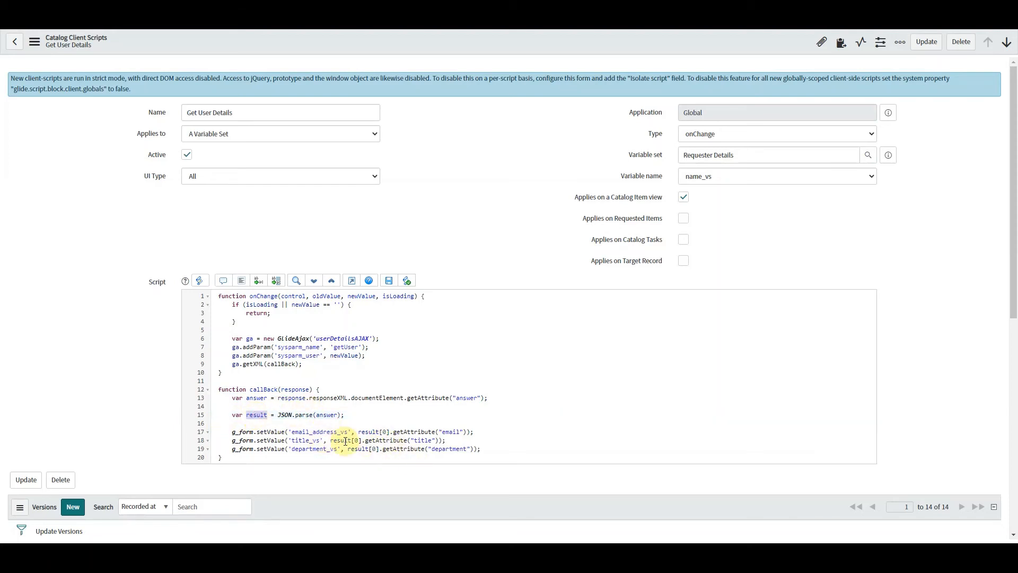
- Replace the three attribute lookups with result.email, result.title and result.department
click(357, 431)
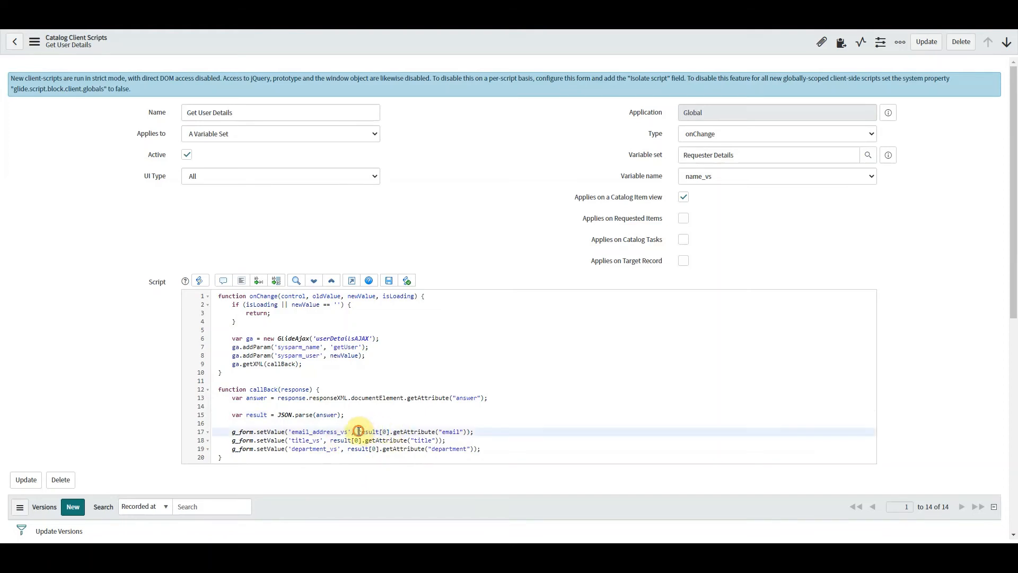
key(Delete)
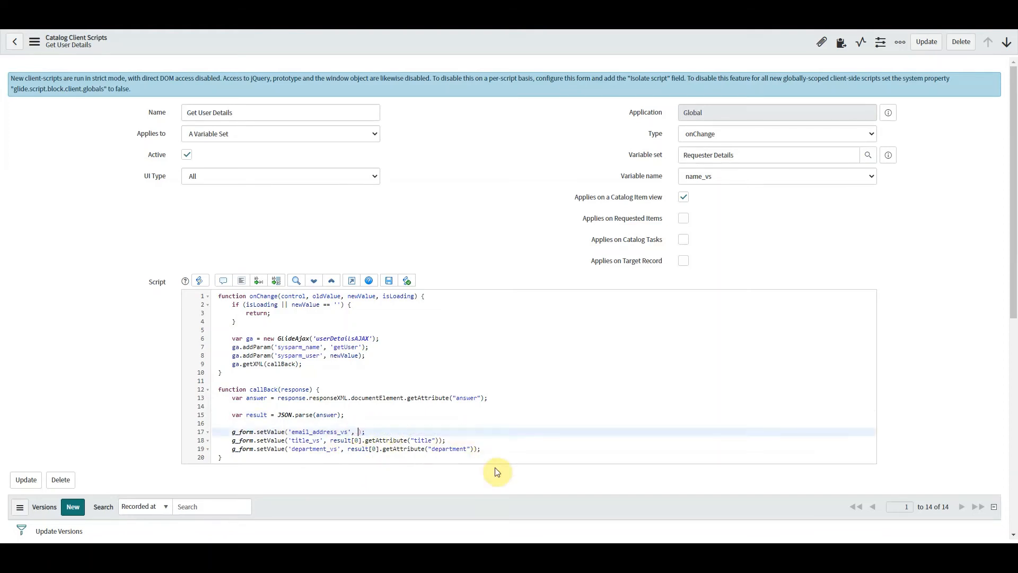
text(result.email)
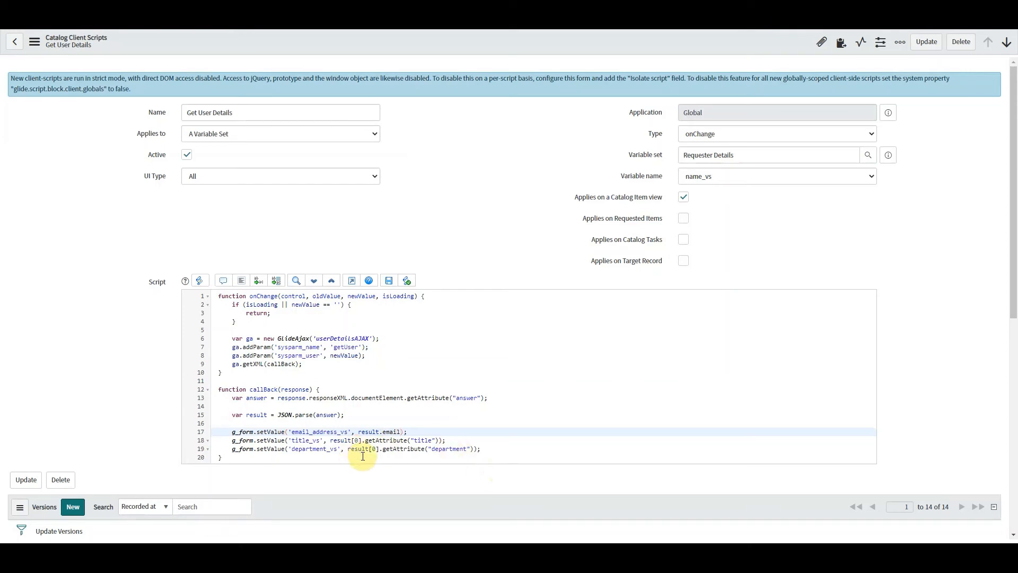
mouse_move(306, 452)
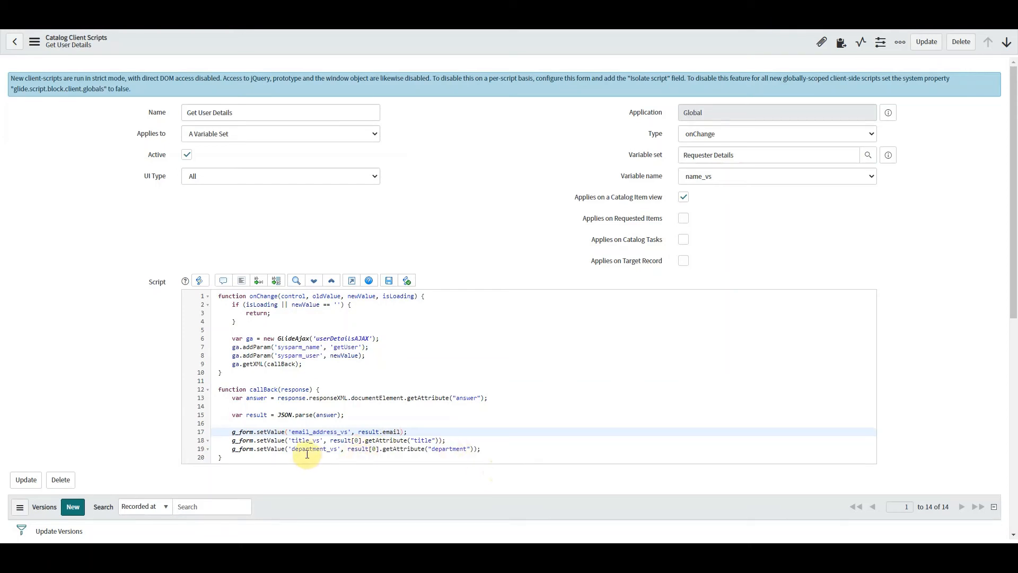
drag(331, 439, 443, 439)
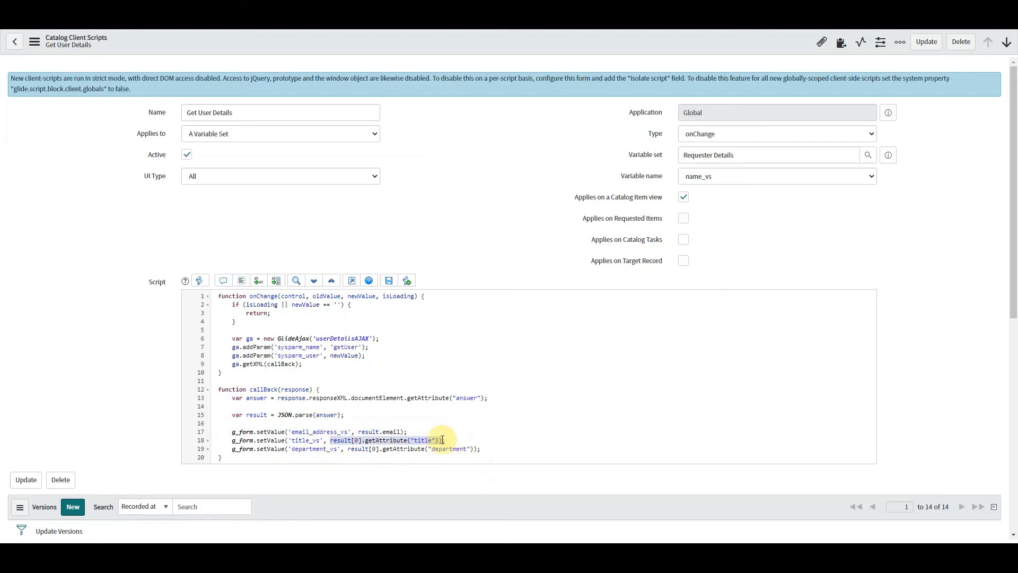
key(Delete)
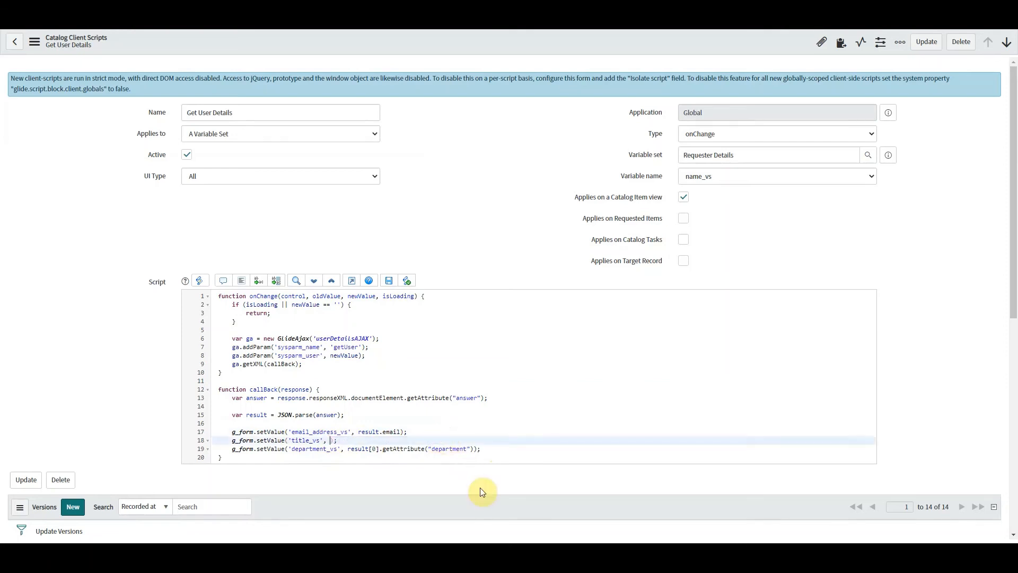
text(result.tel)
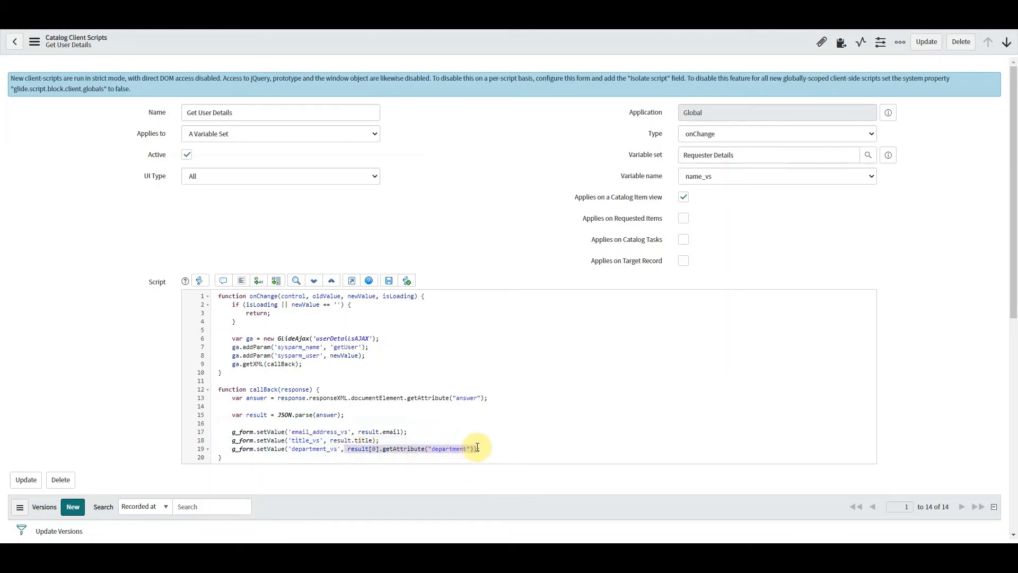
key(Delete)
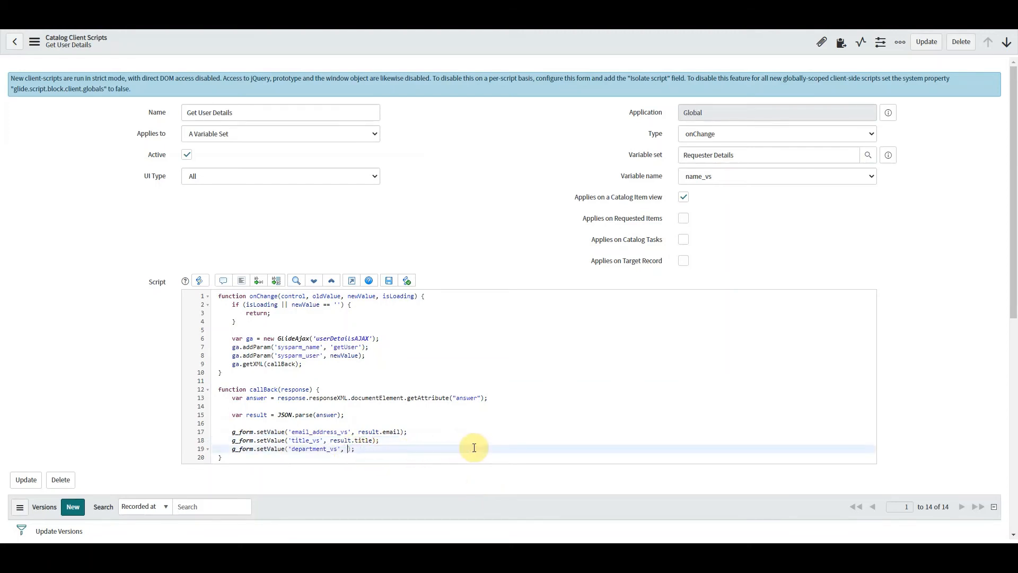
text(result.)
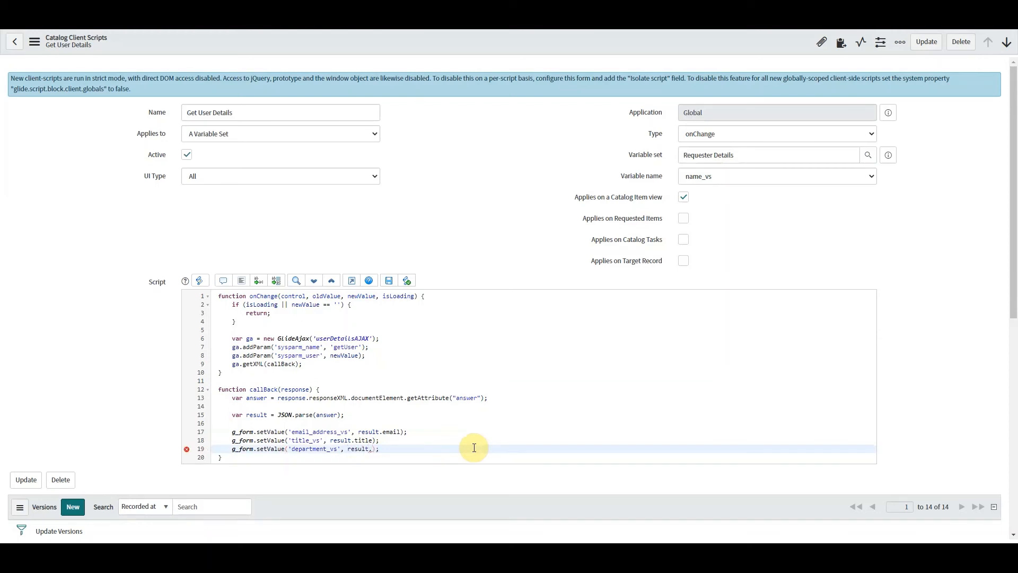
text(department)
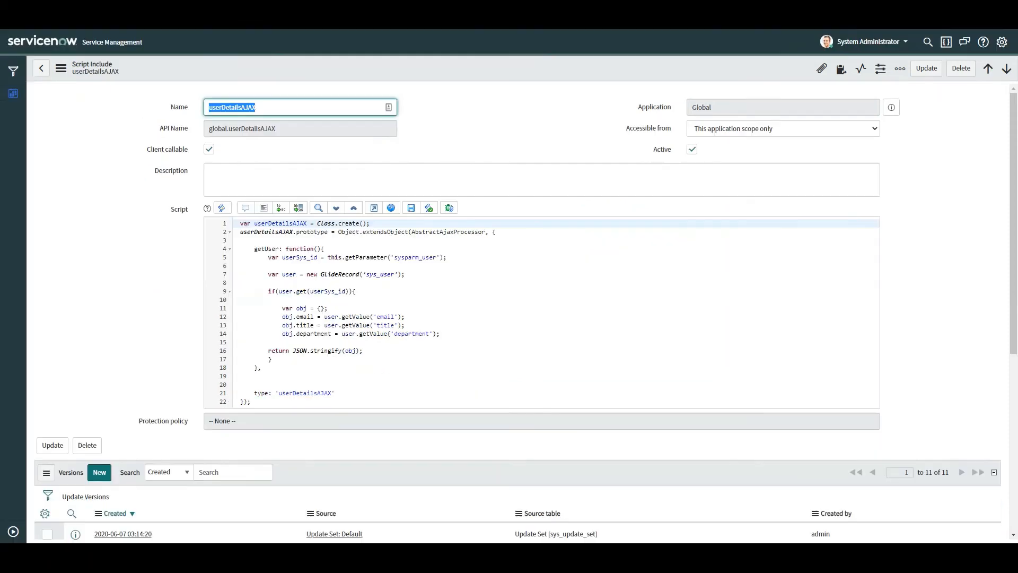
- Switch the department line to user.getDisplayValue('department') and update the script include
click(370, 334)
text(Display)
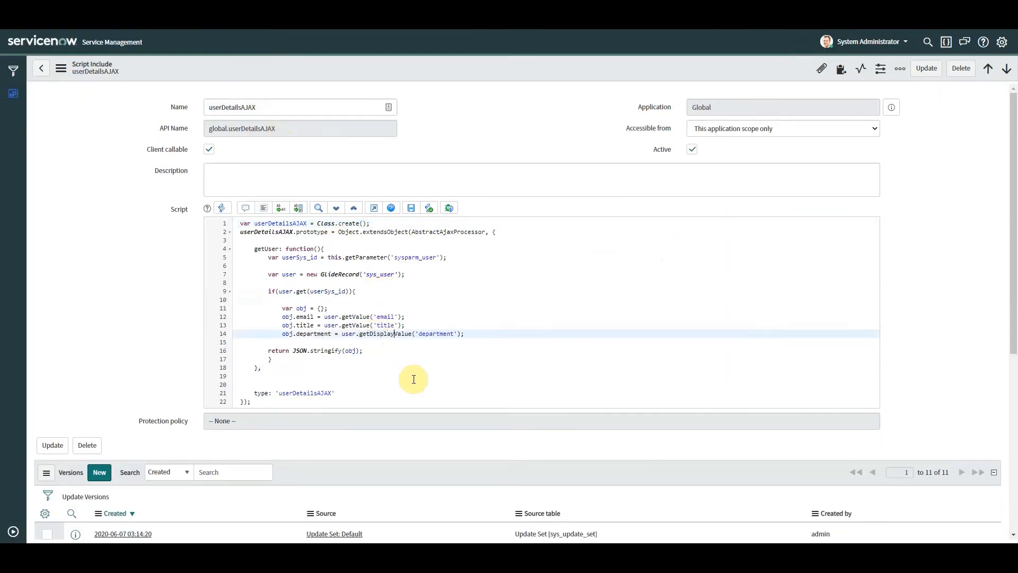
mouse_move(401, 73)
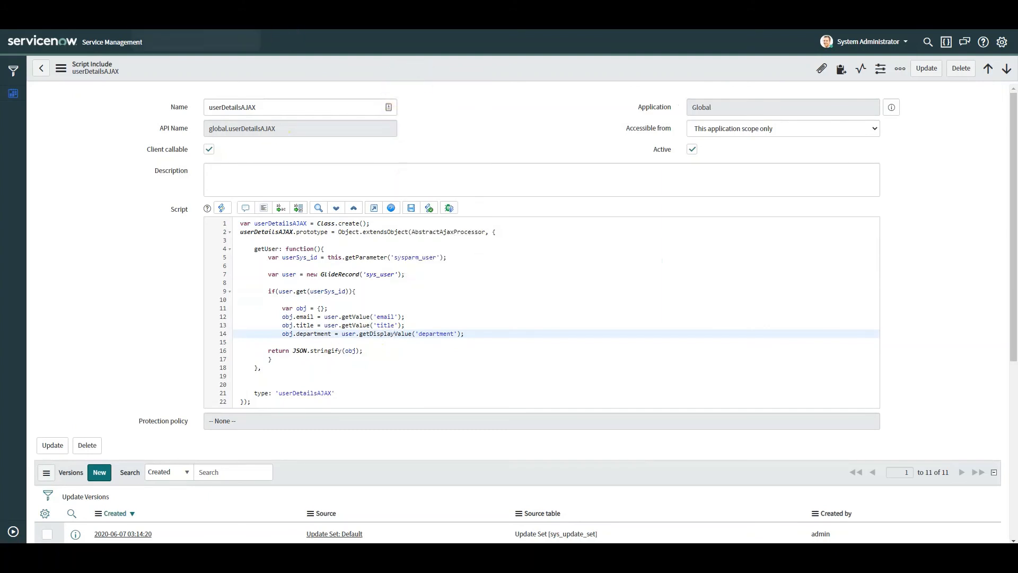
click(924, 68)
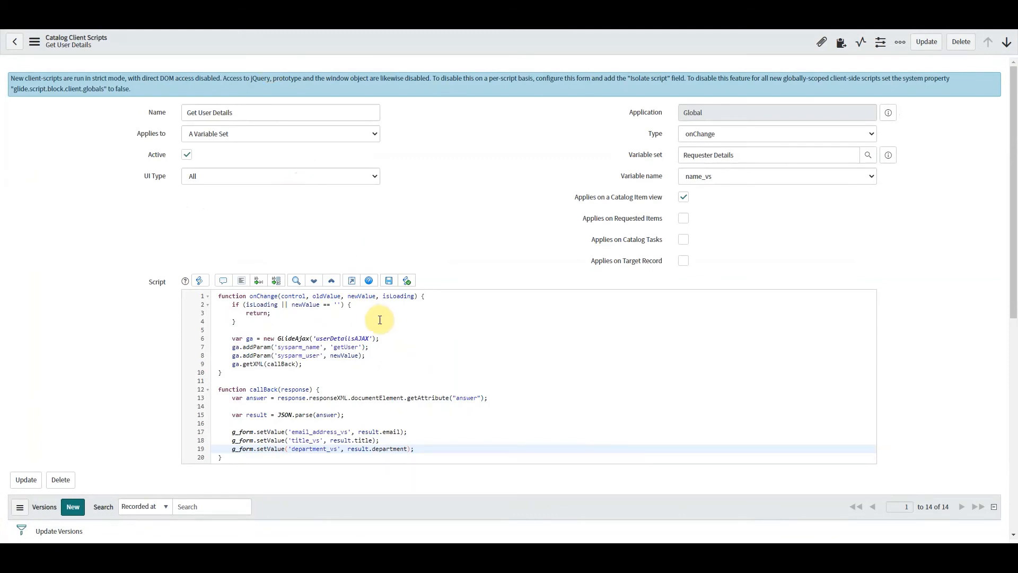
mouse_move(378, 365)
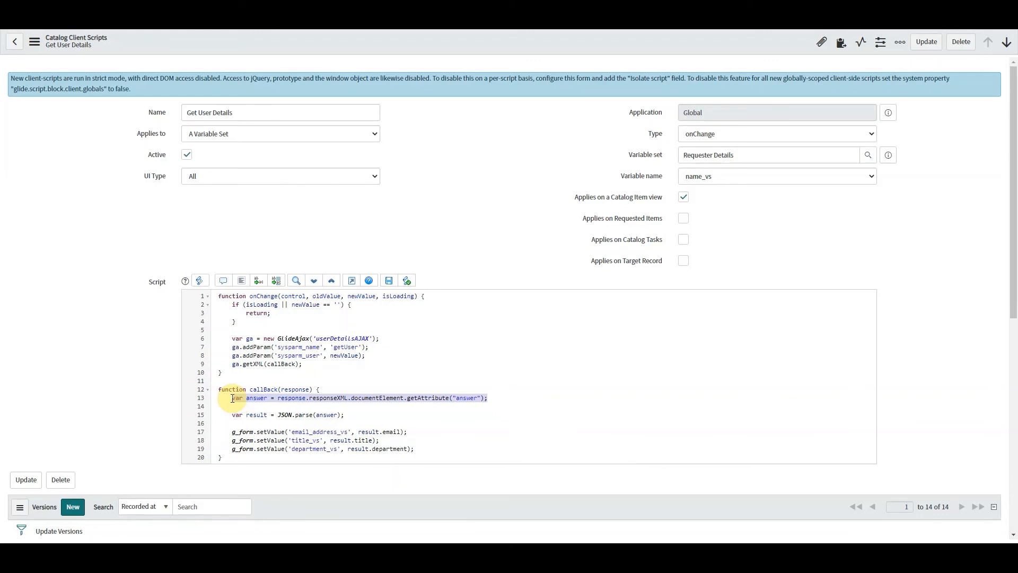
- Wrap the JSON.parse and setValue lines in an if(answer){ ... } block
click(356, 414)
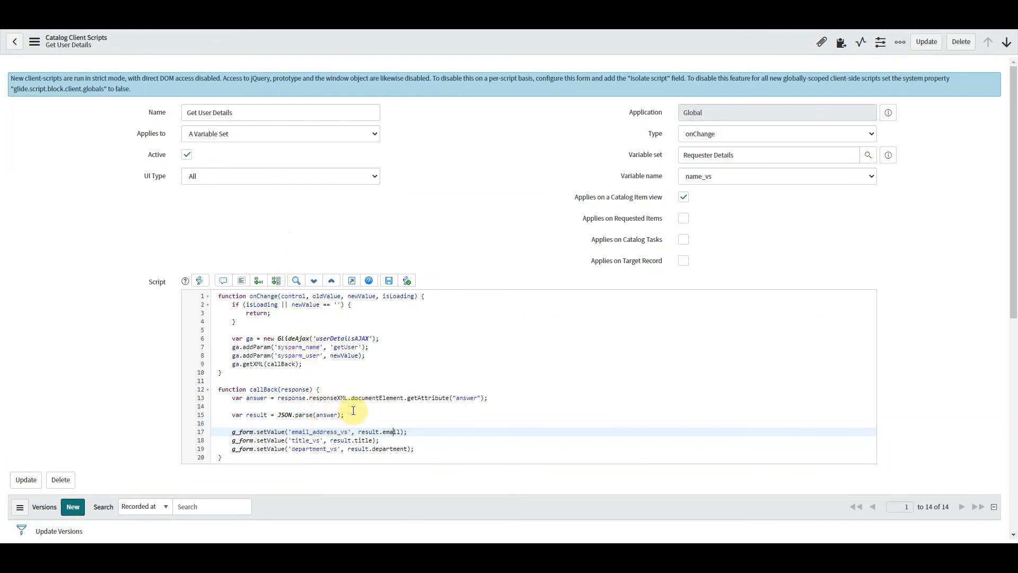
mouse_move(349, 407)
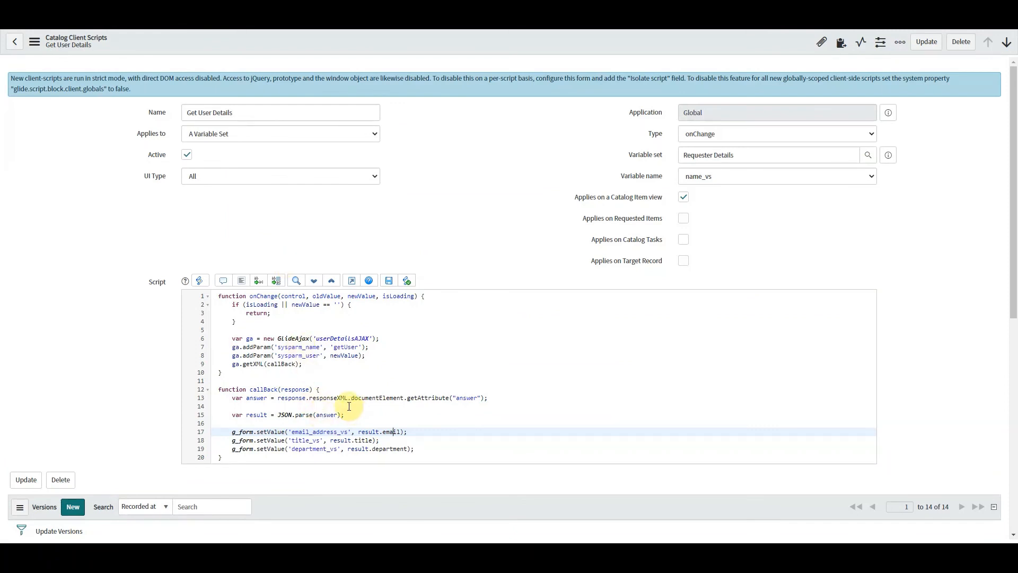
key(enter)
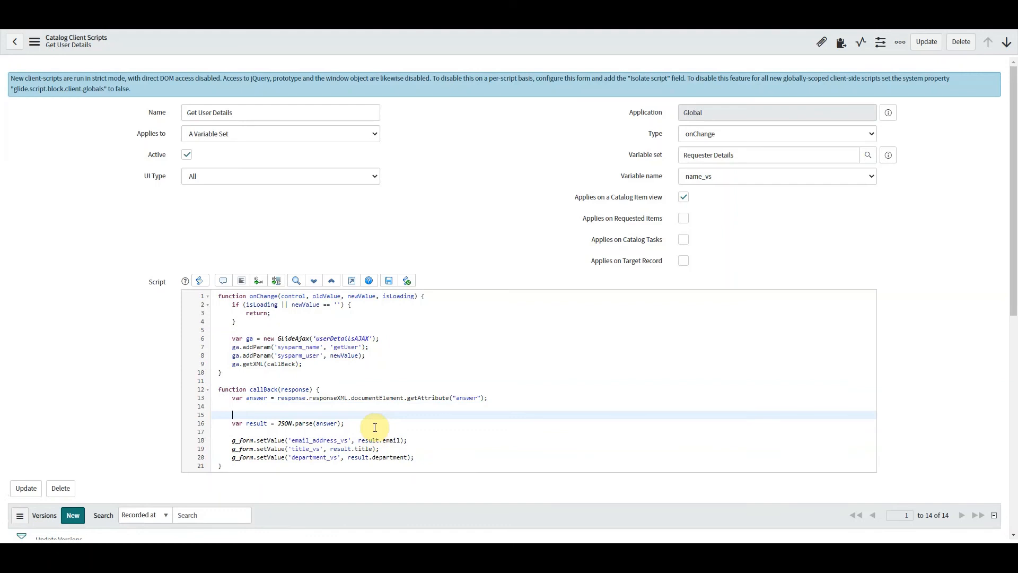
text(if(answer){)
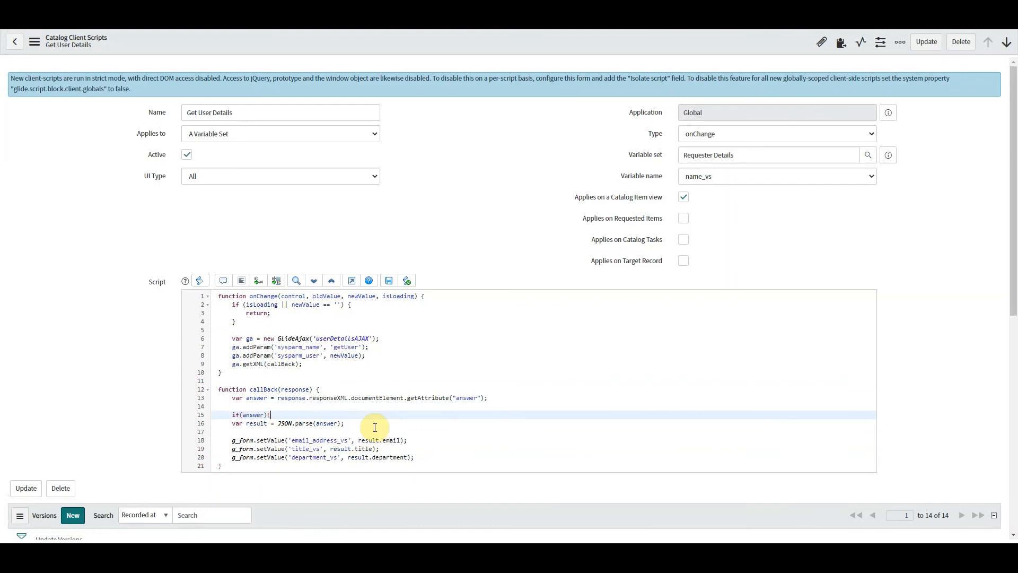
text(})
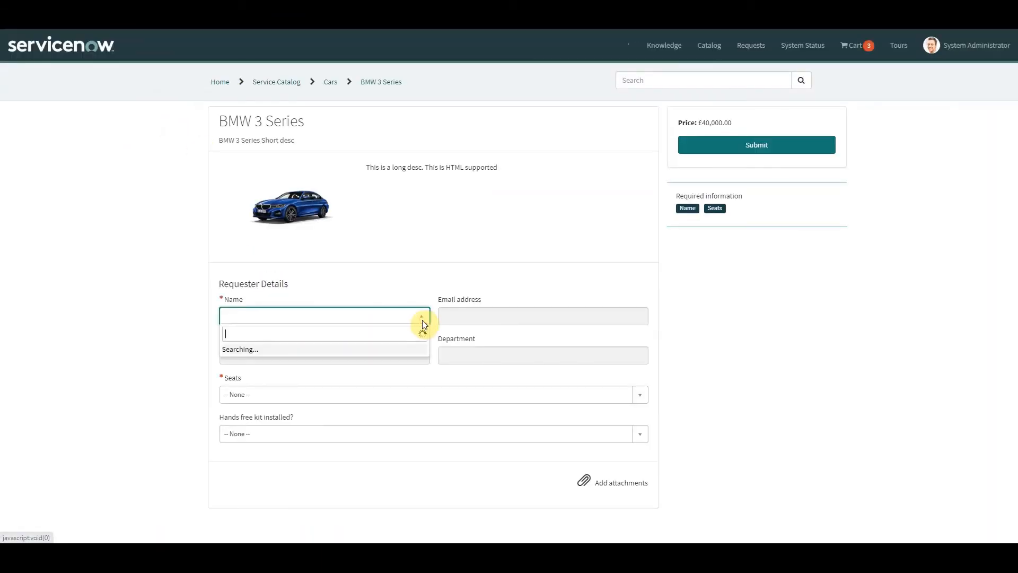
- Pick a requester in the Name field and leave it so email, title and department auto-fill
click(324, 334)
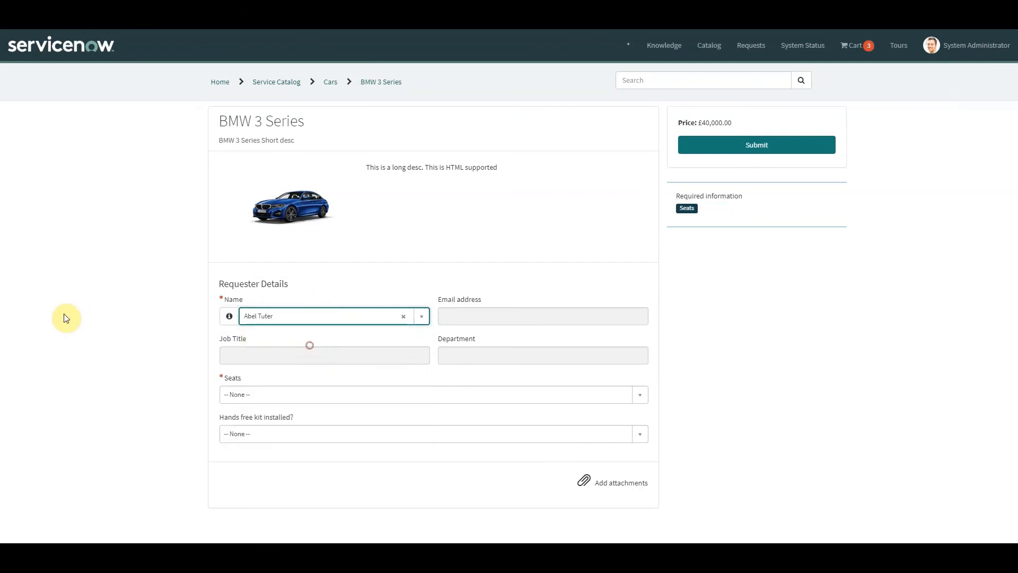
click(328, 316)
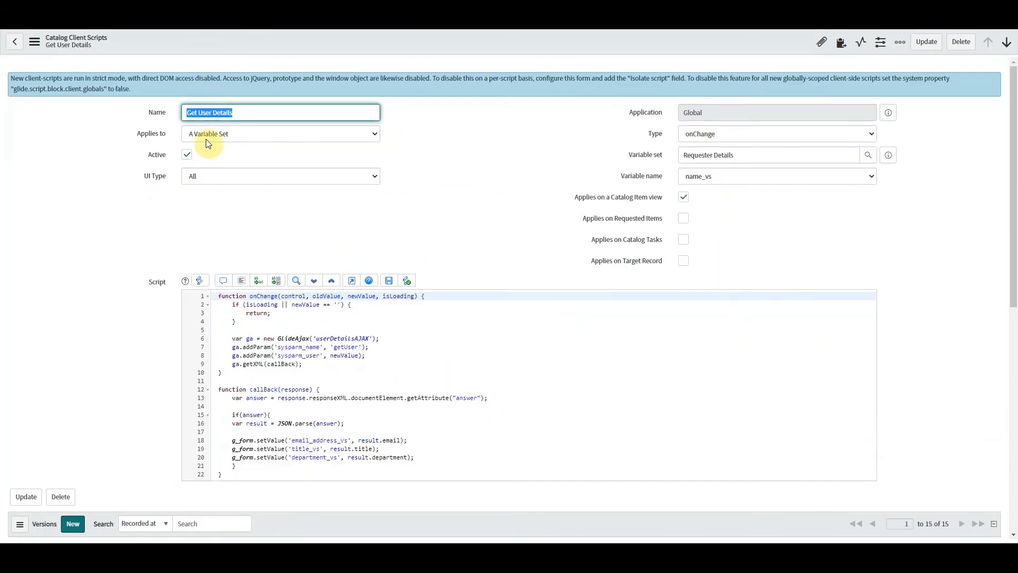
mouse_move(210, 244)
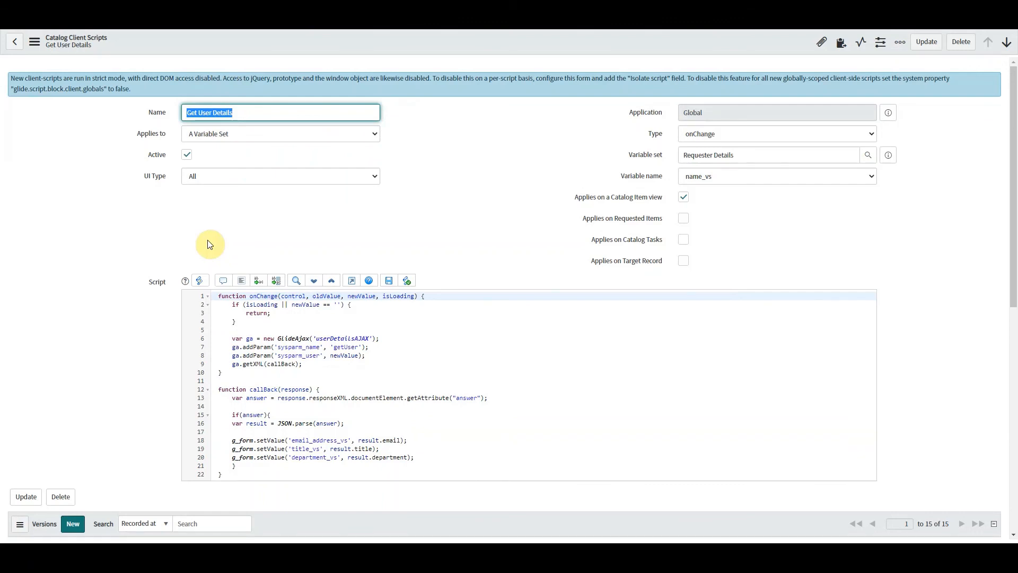
mouse_move(296, 273)
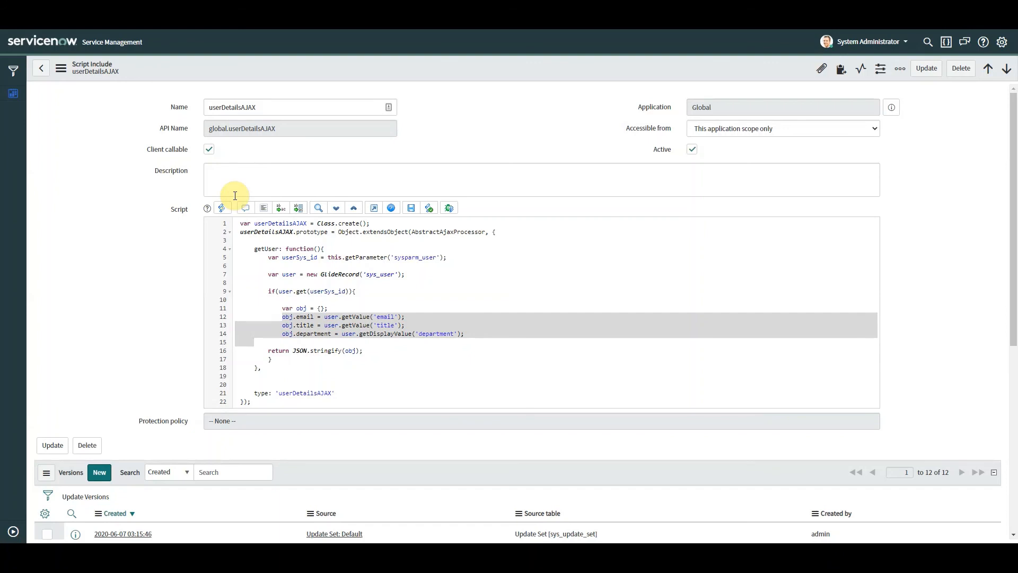
mouse_move(95, 156)
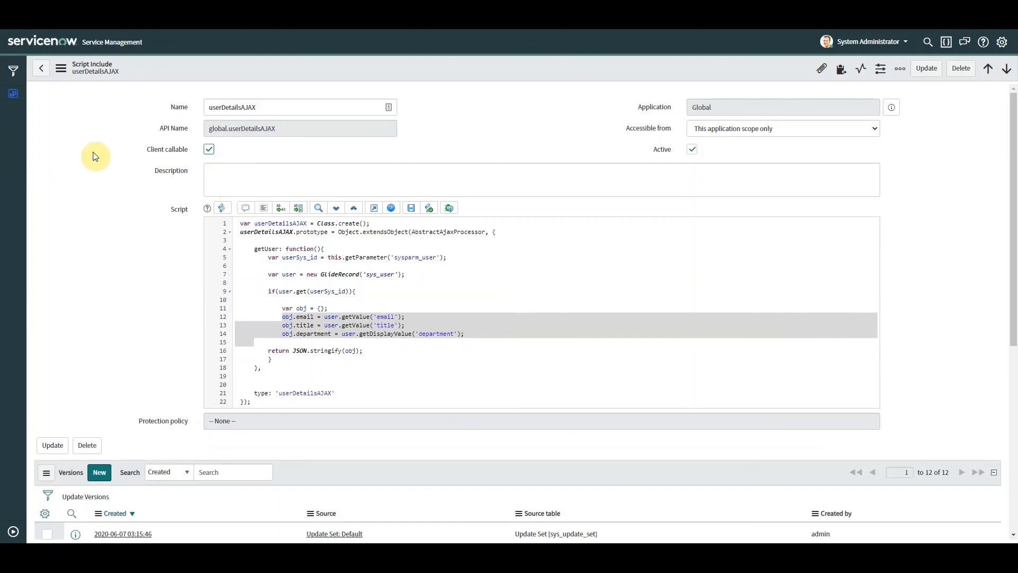